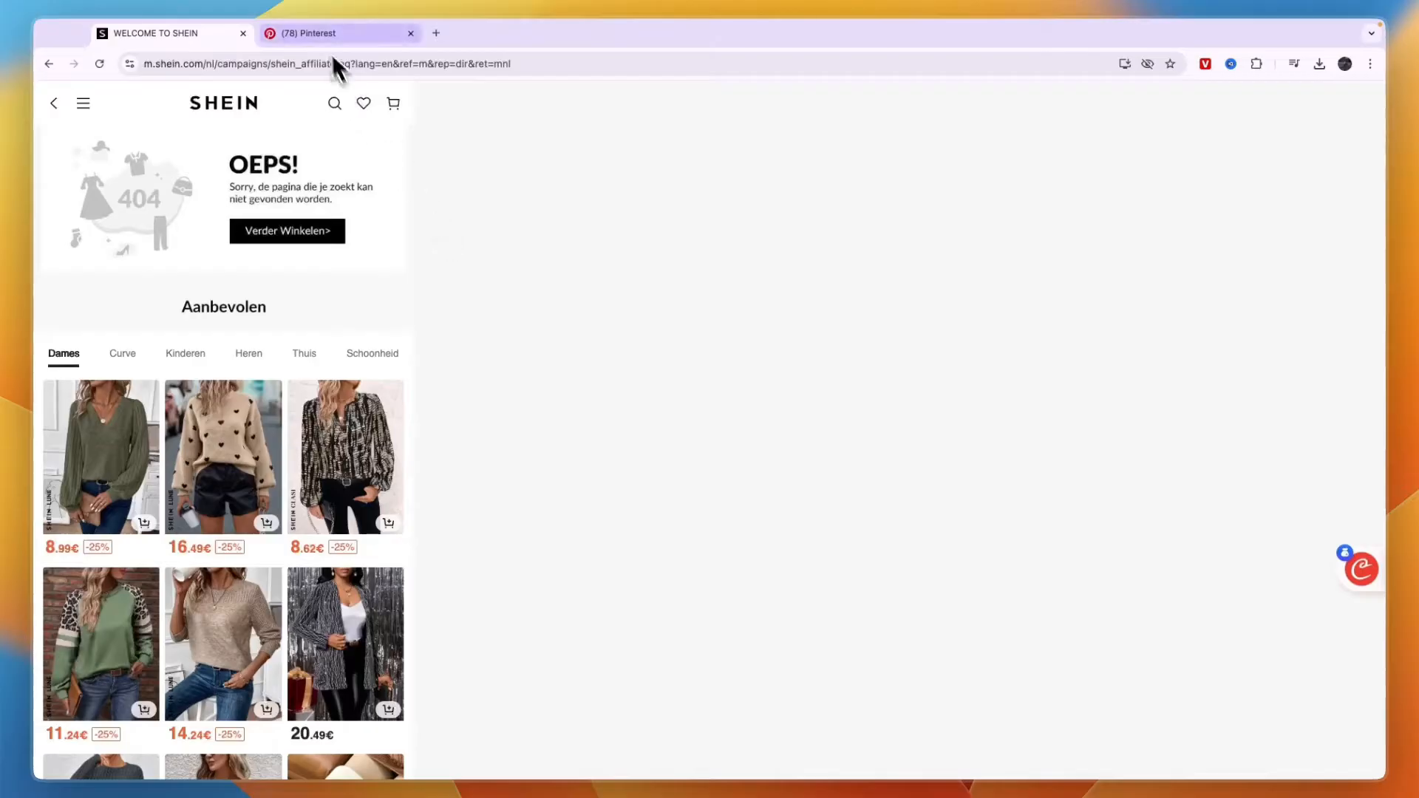
From the SHEIN account overview, reach the 'Deel en verdienen' referral page with the personal invite link.
click(328, 34)
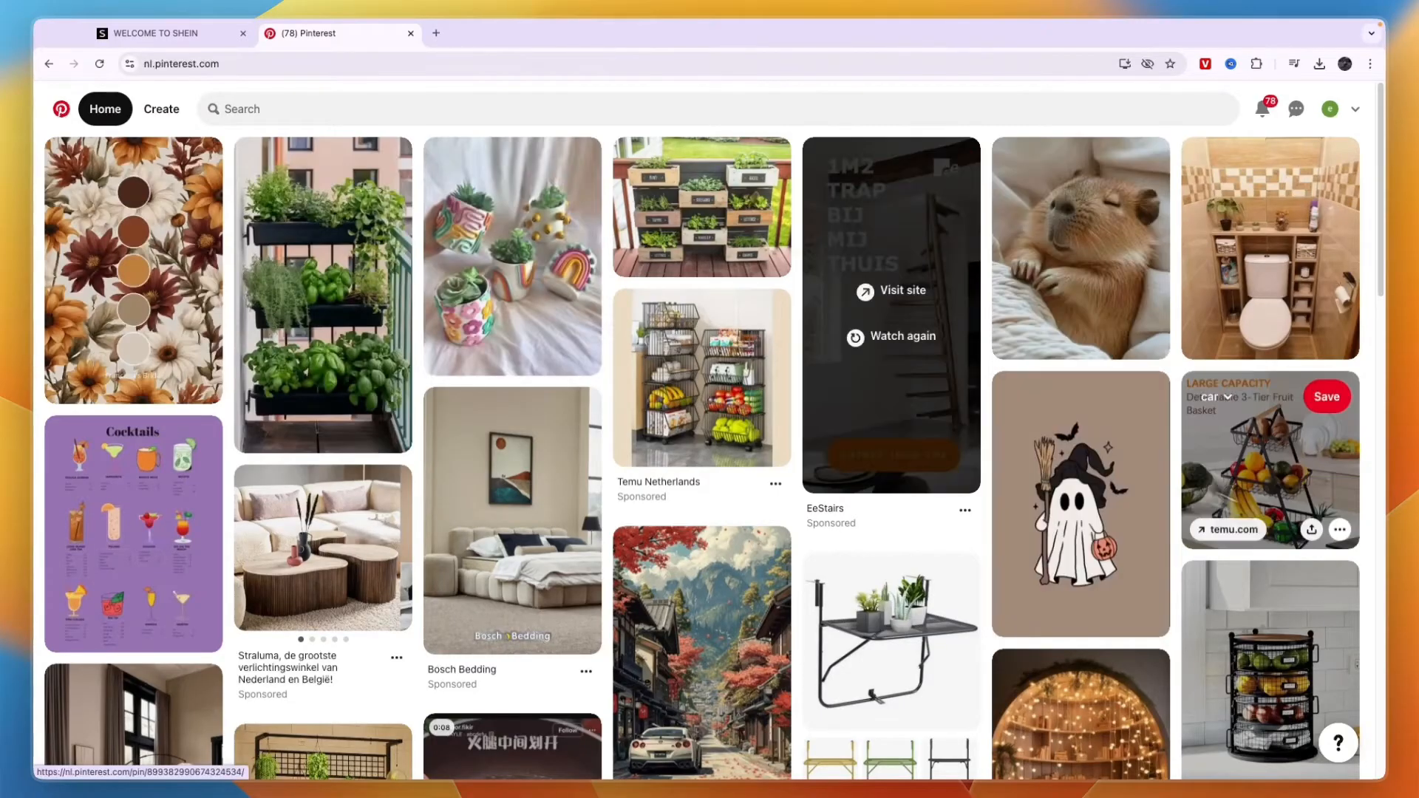
scroll(down, 3)
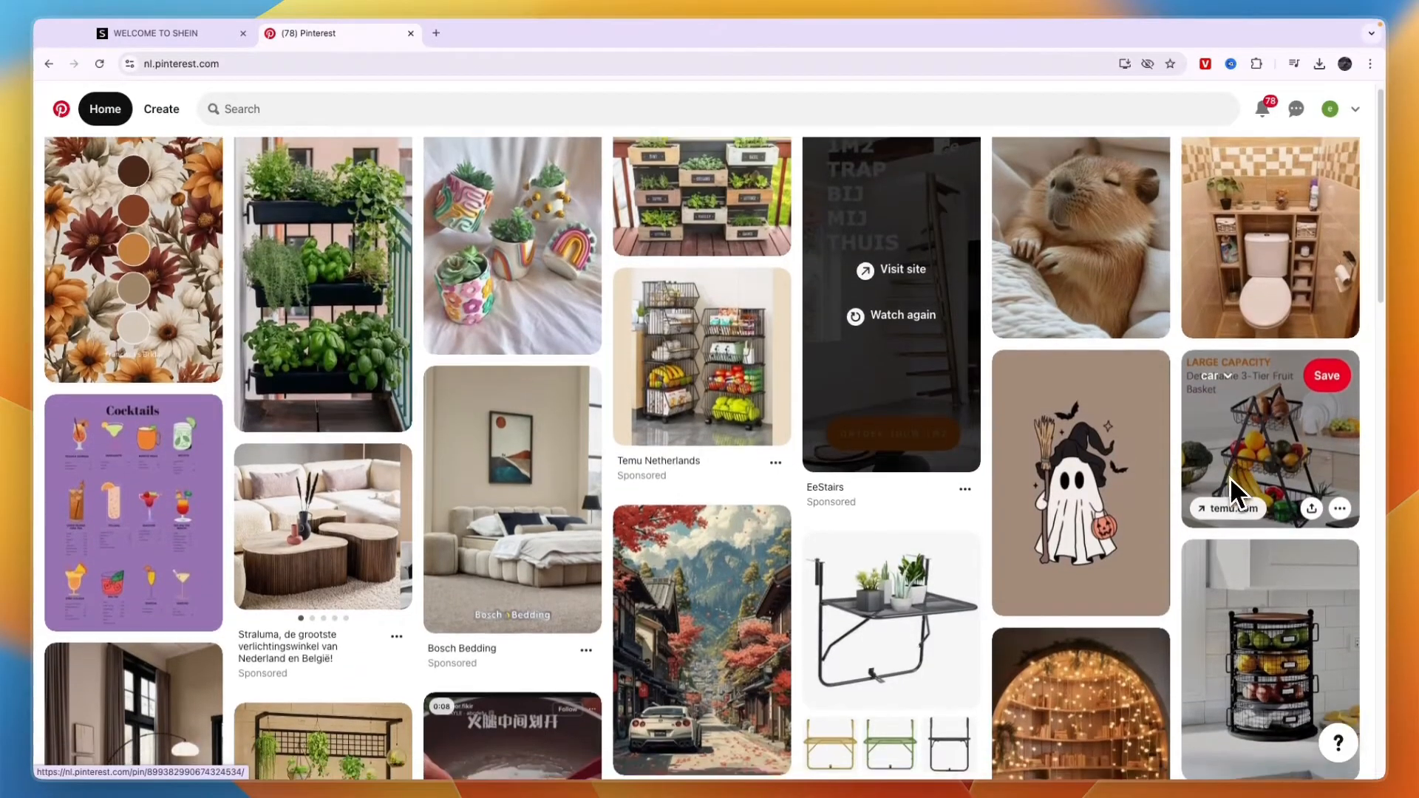
click(170, 33)
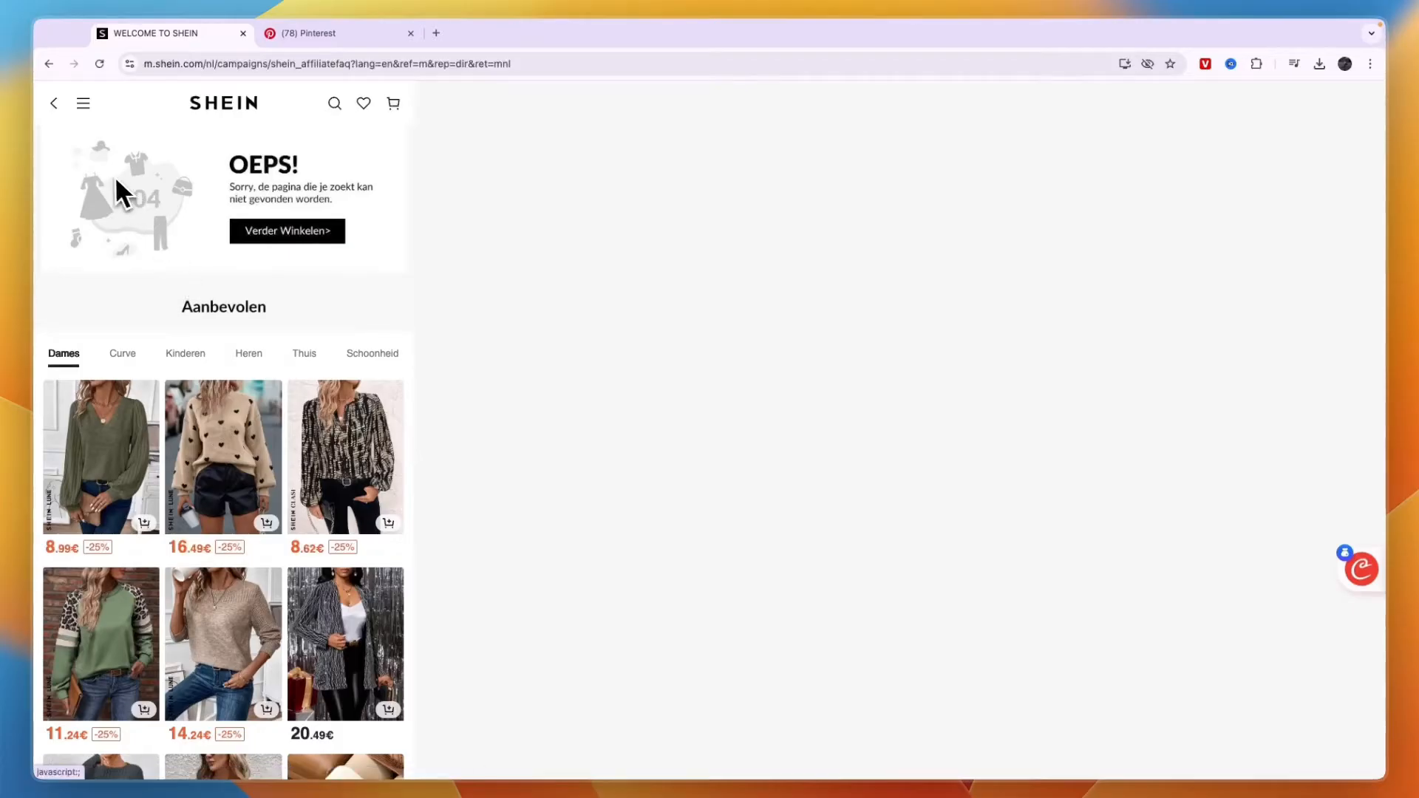
mouse_move(218, 240)
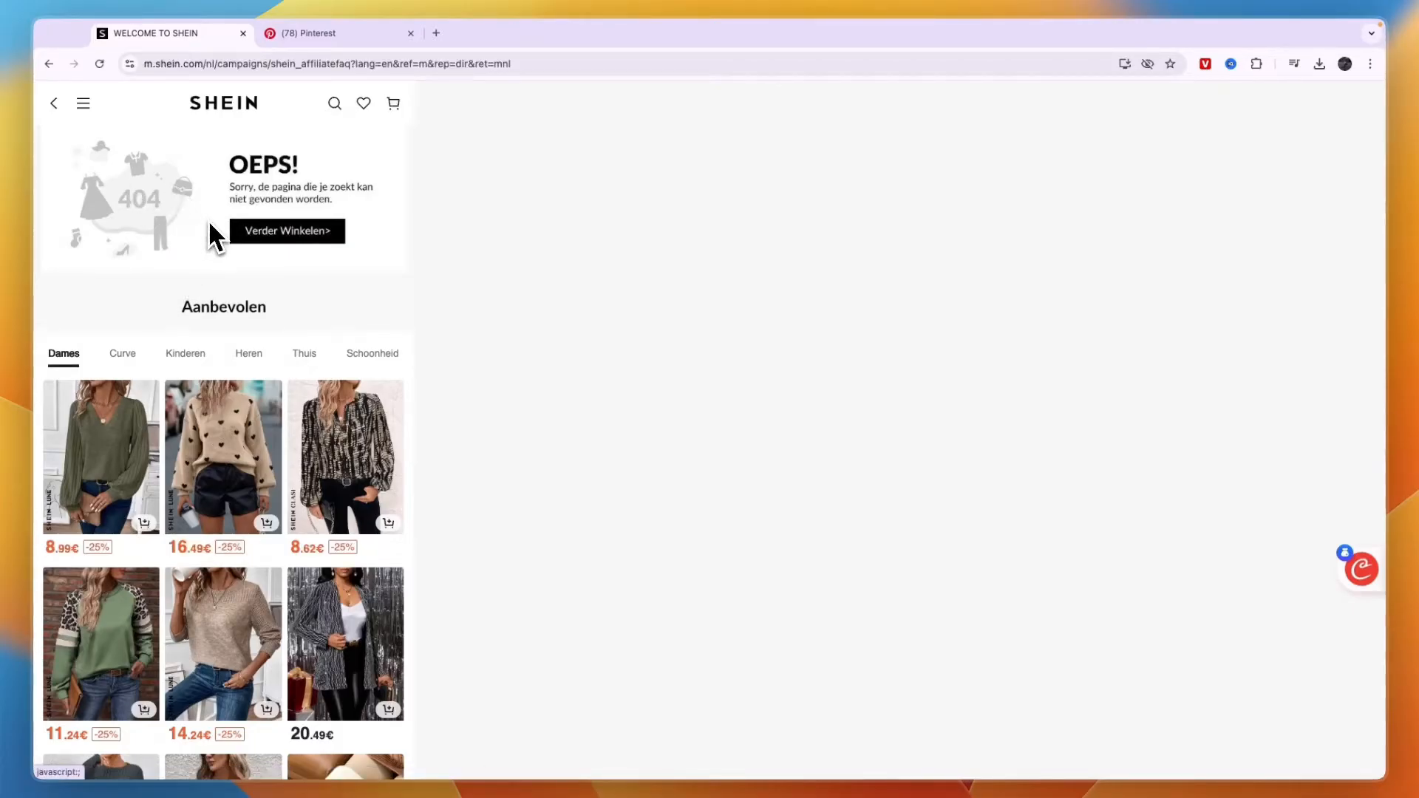
mouse_move(188, 233)
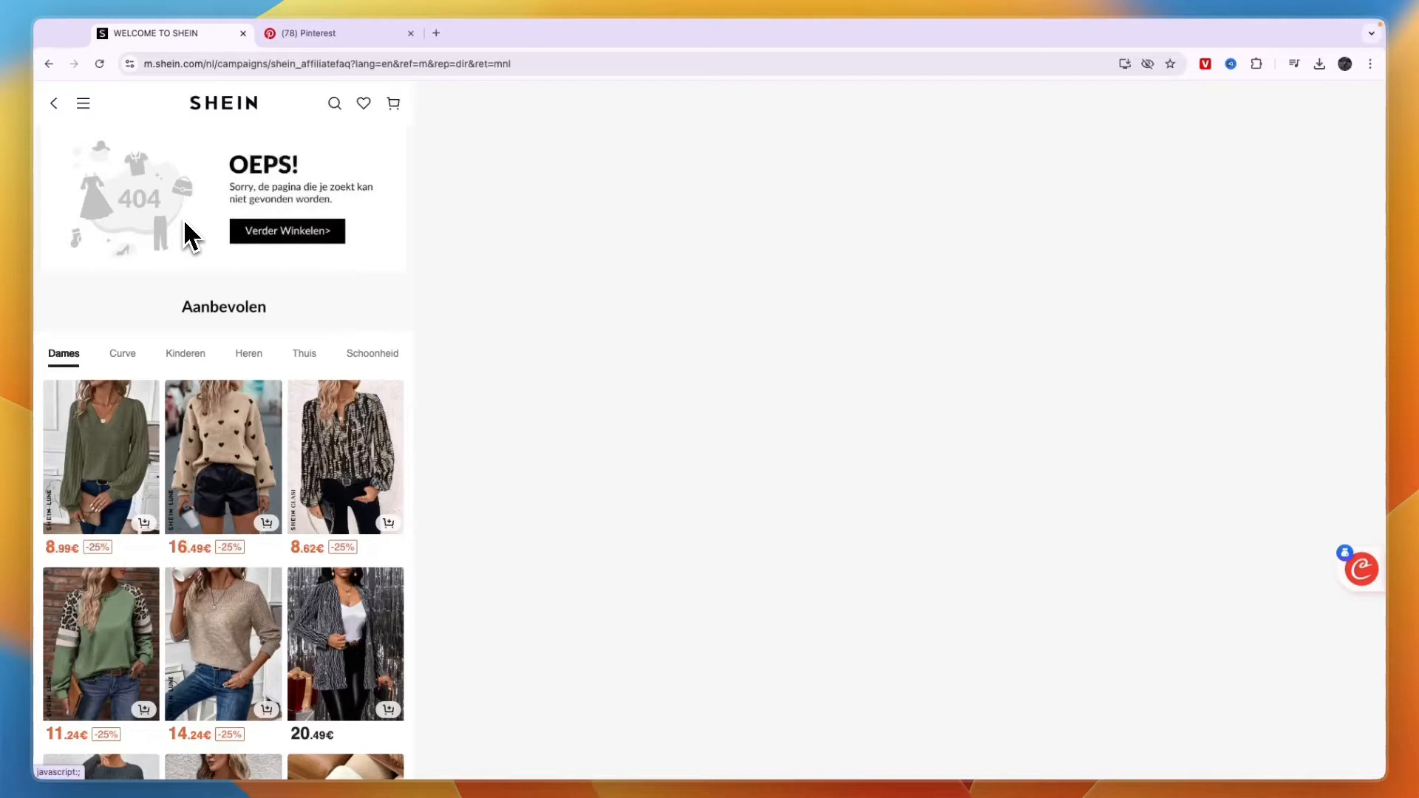
mouse_move(152, 247)
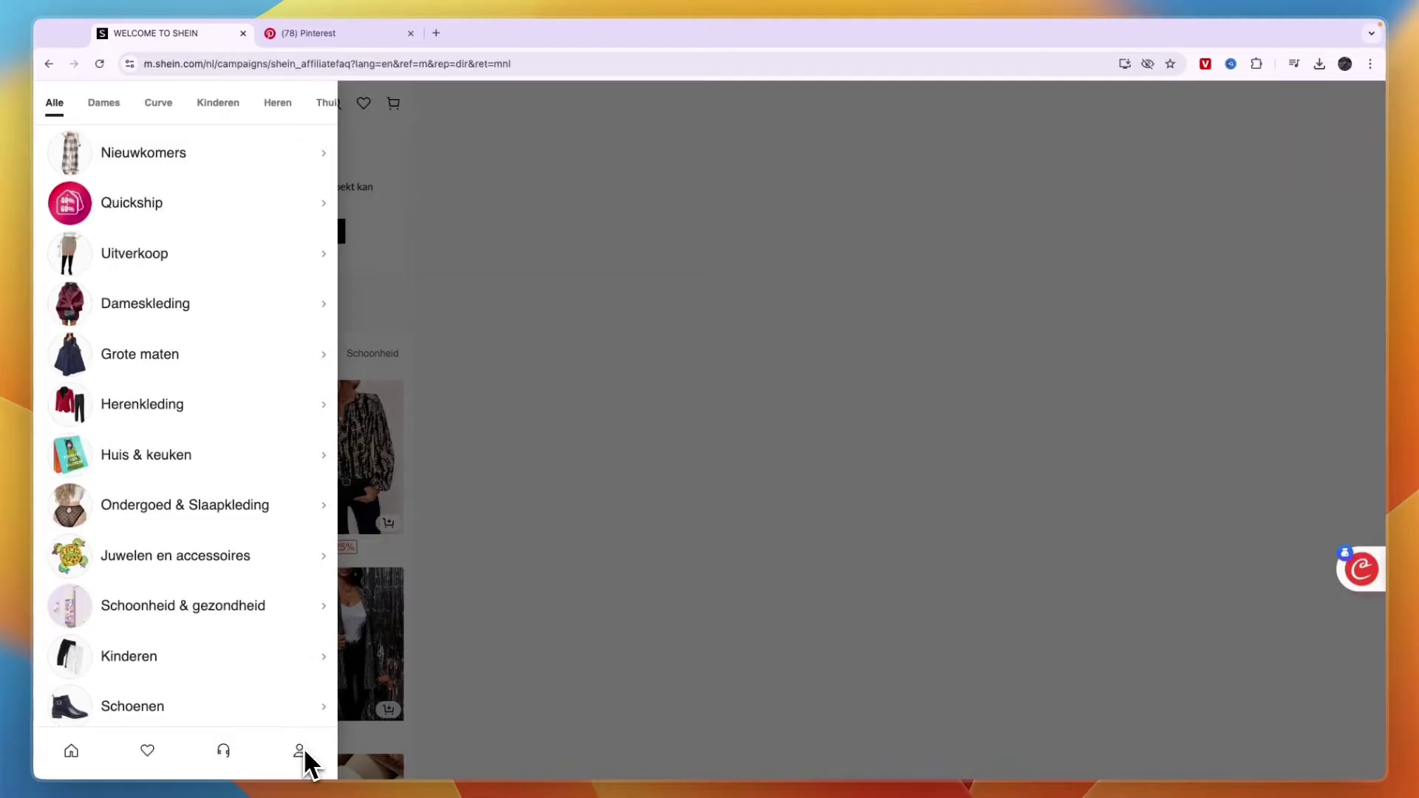
click(299, 751)
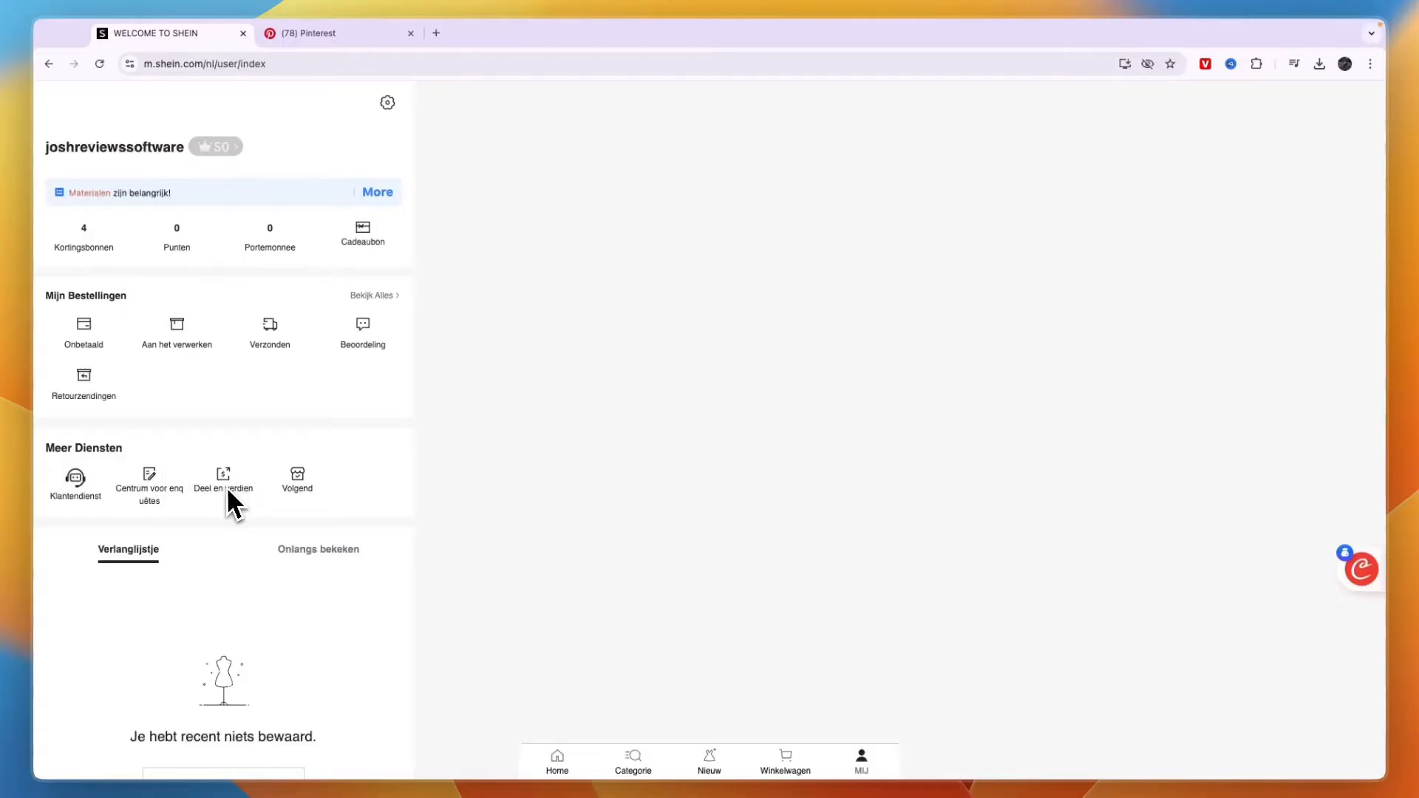
click(223, 479)
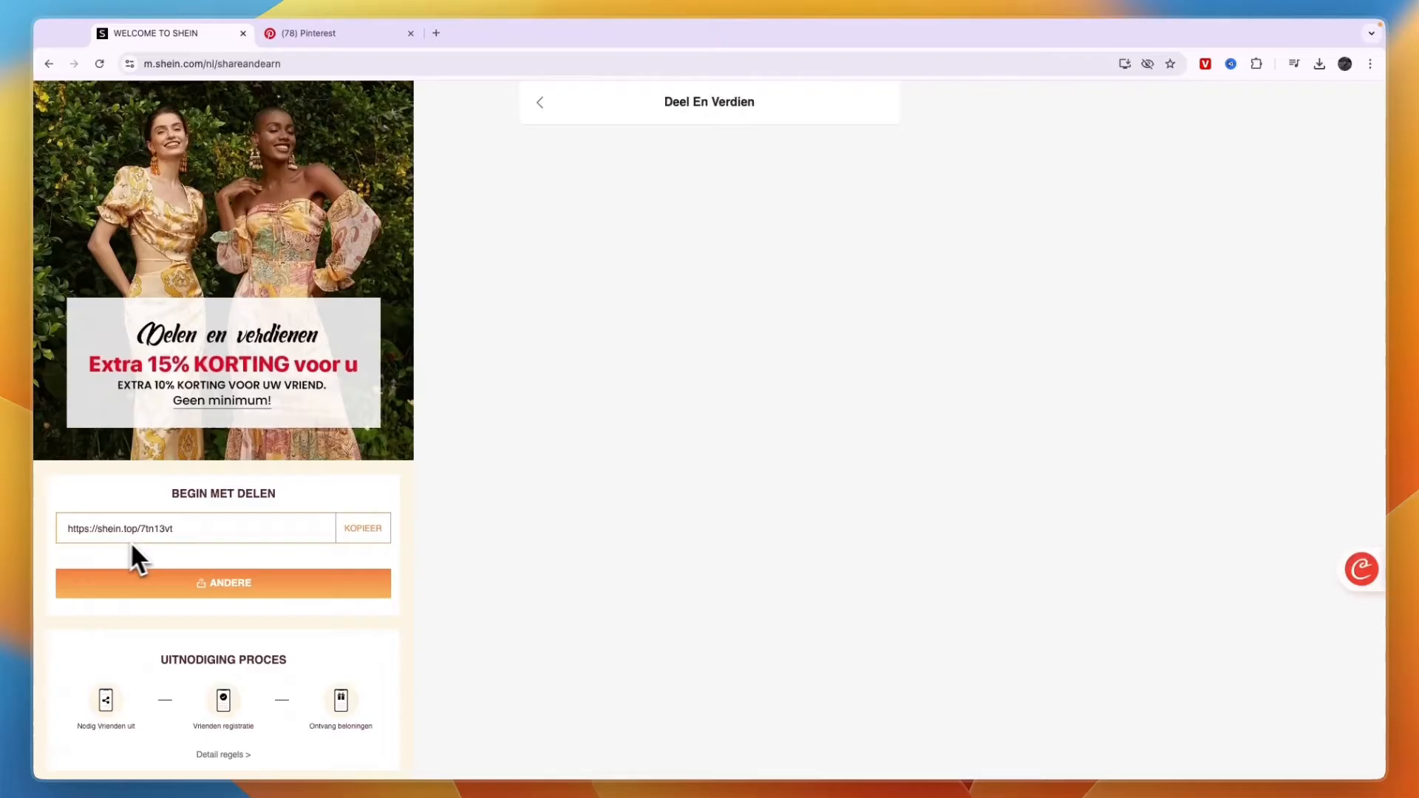
Copy the invite link, read the 15%/10% referral rules under 'Detail regels' and confirm them.
click(363, 528)
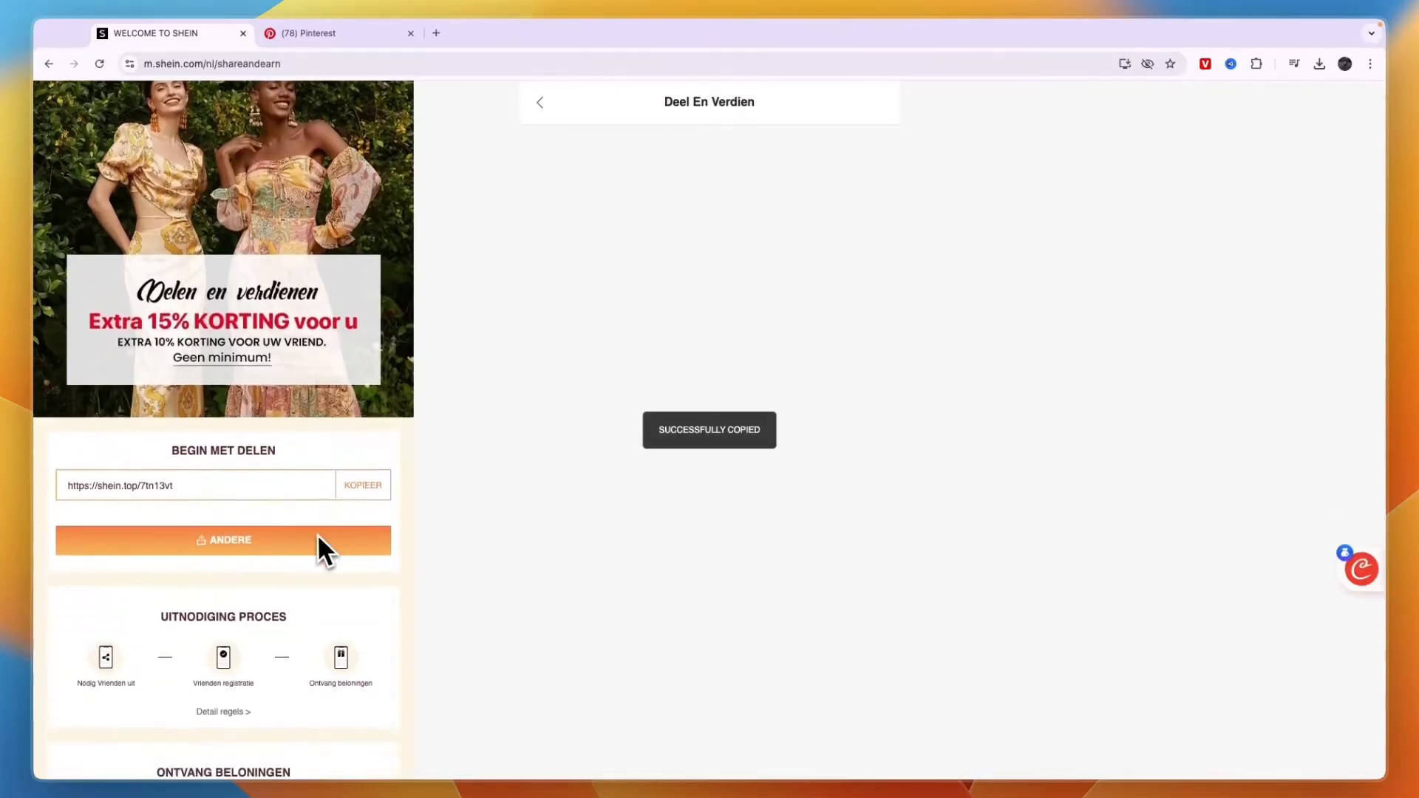
scroll(down, 3)
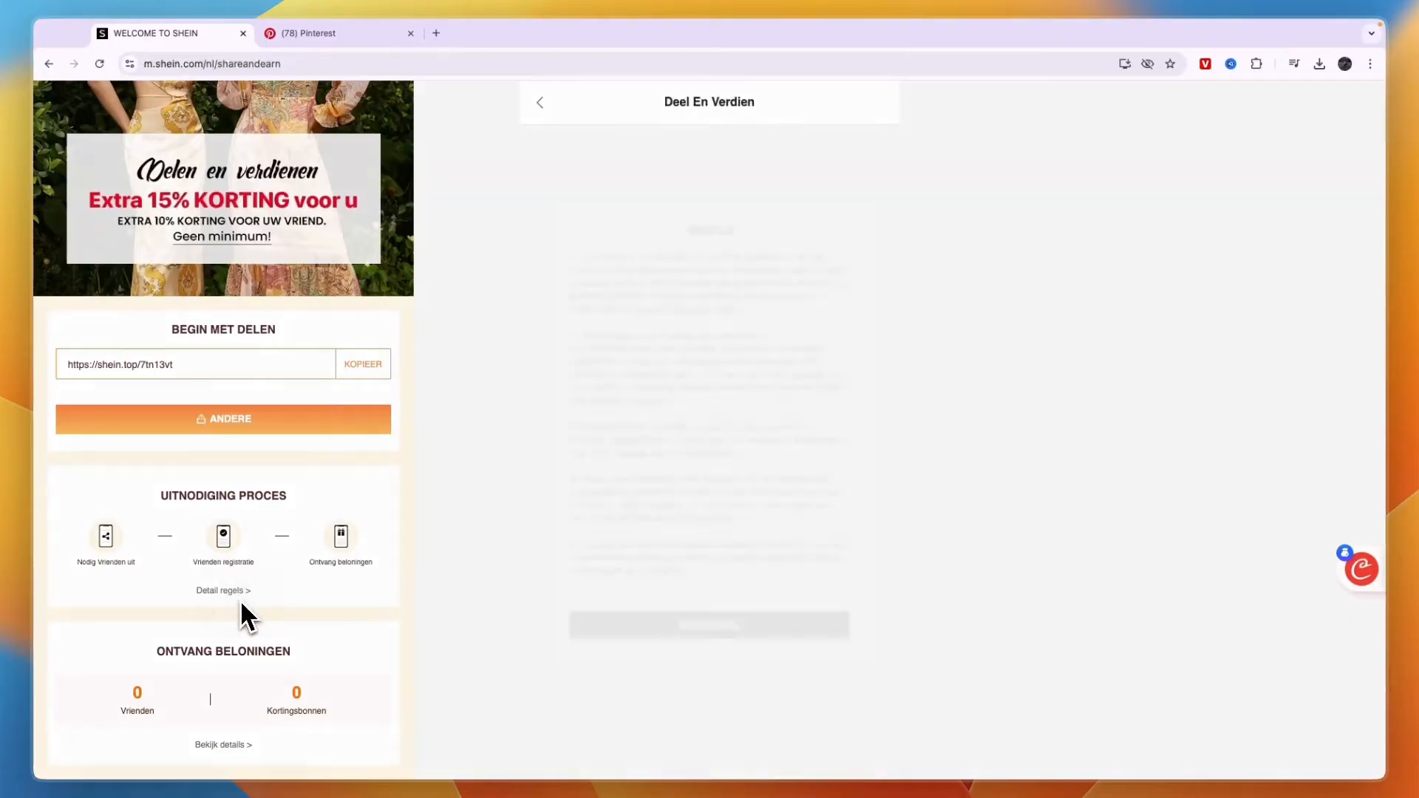
click(222, 590)
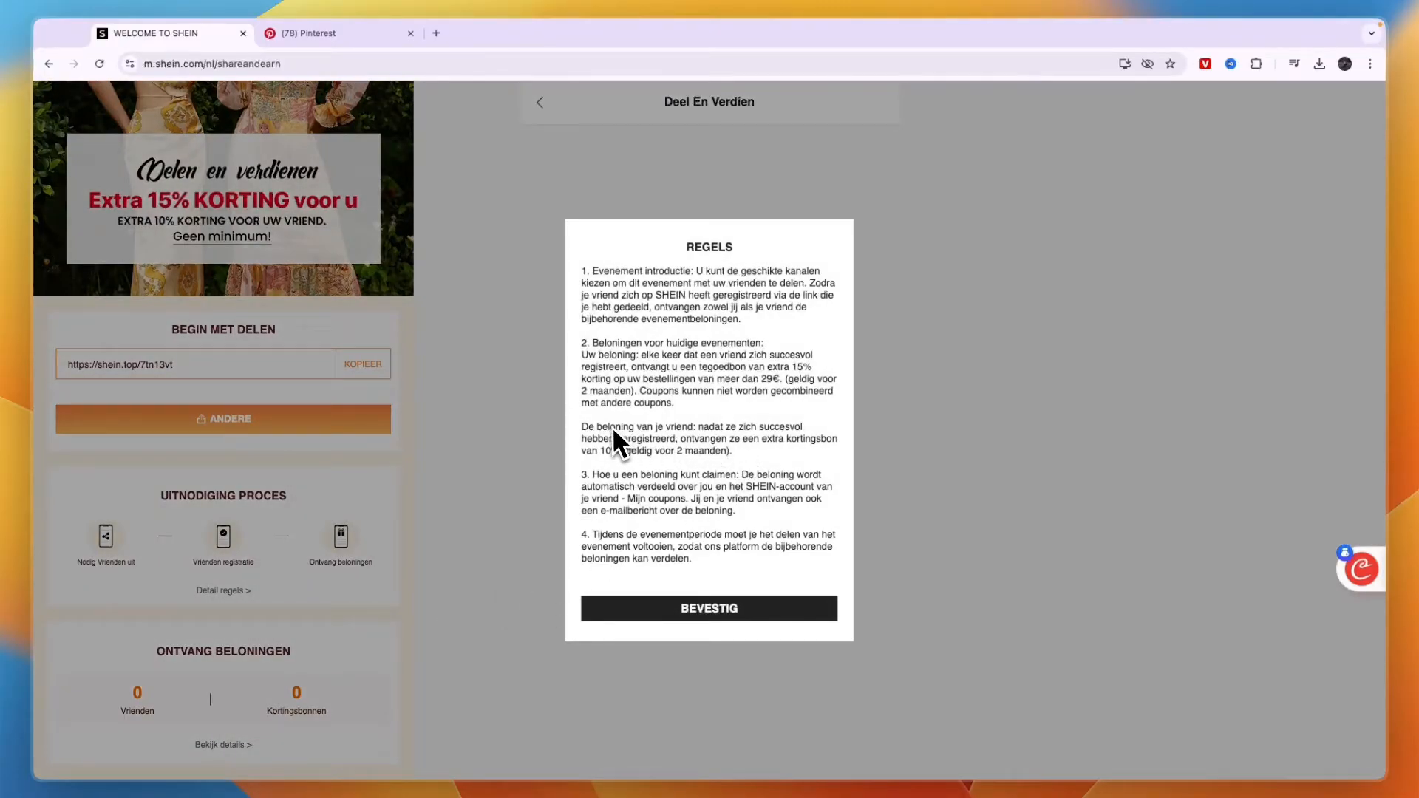
mouse_move(682, 457)
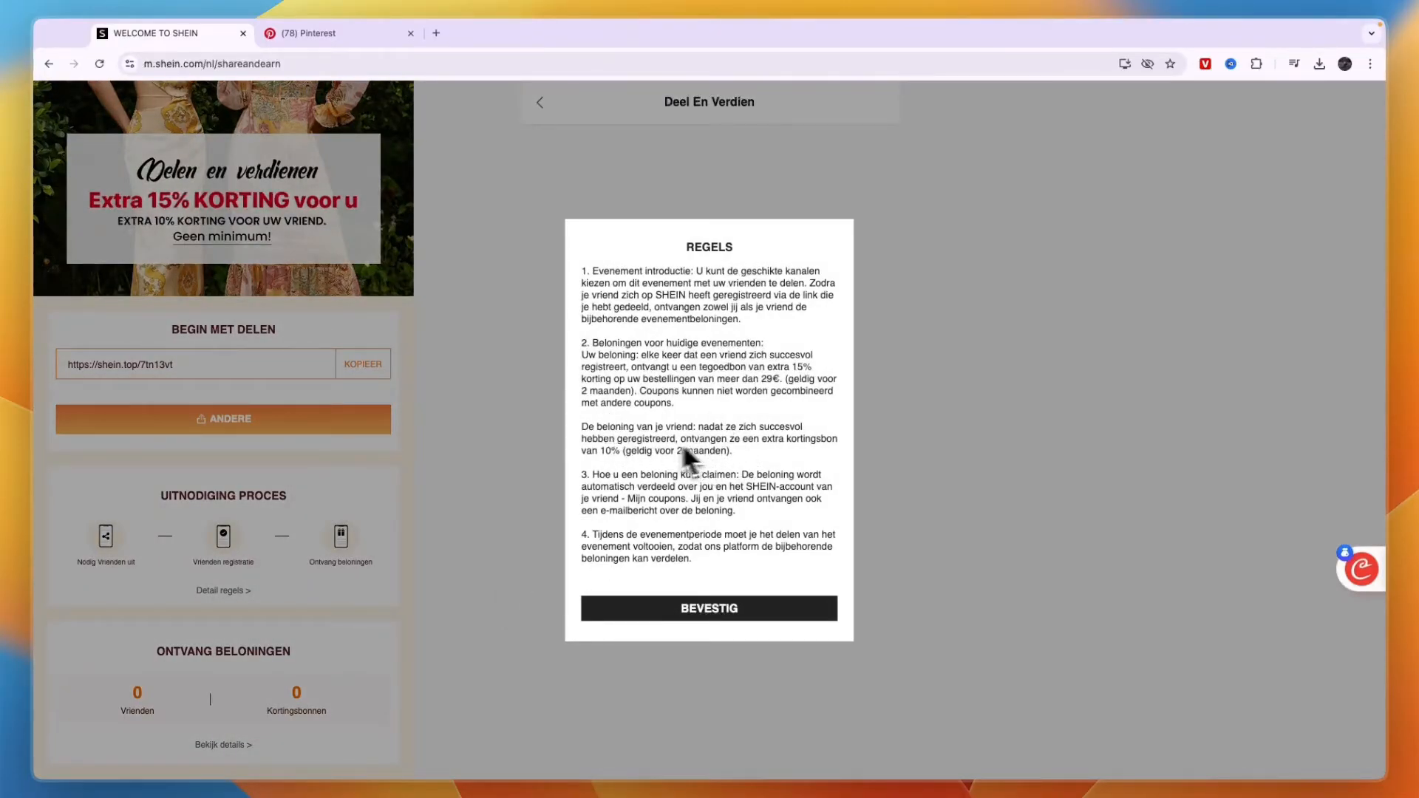
mouse_move(620, 484)
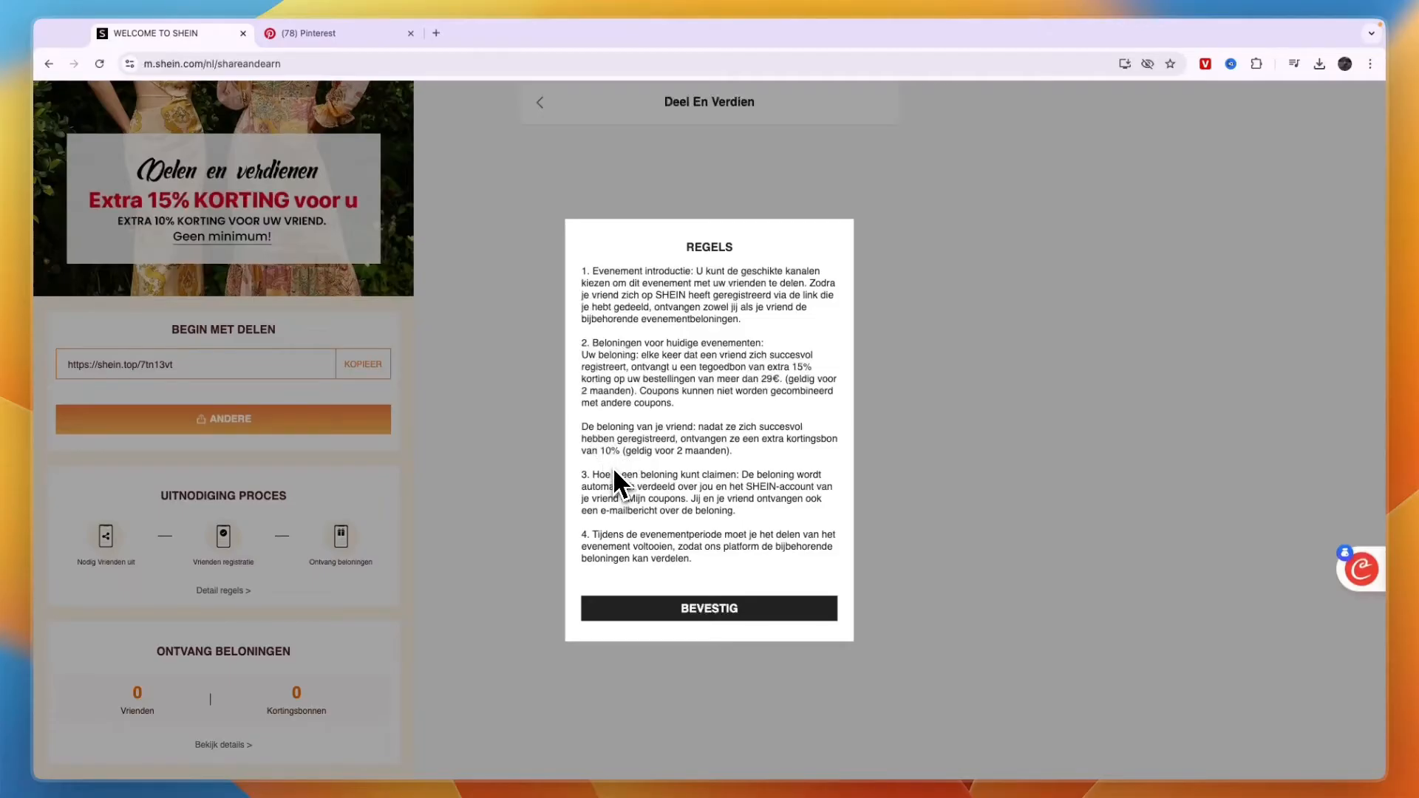
mouse_move(607, 466)
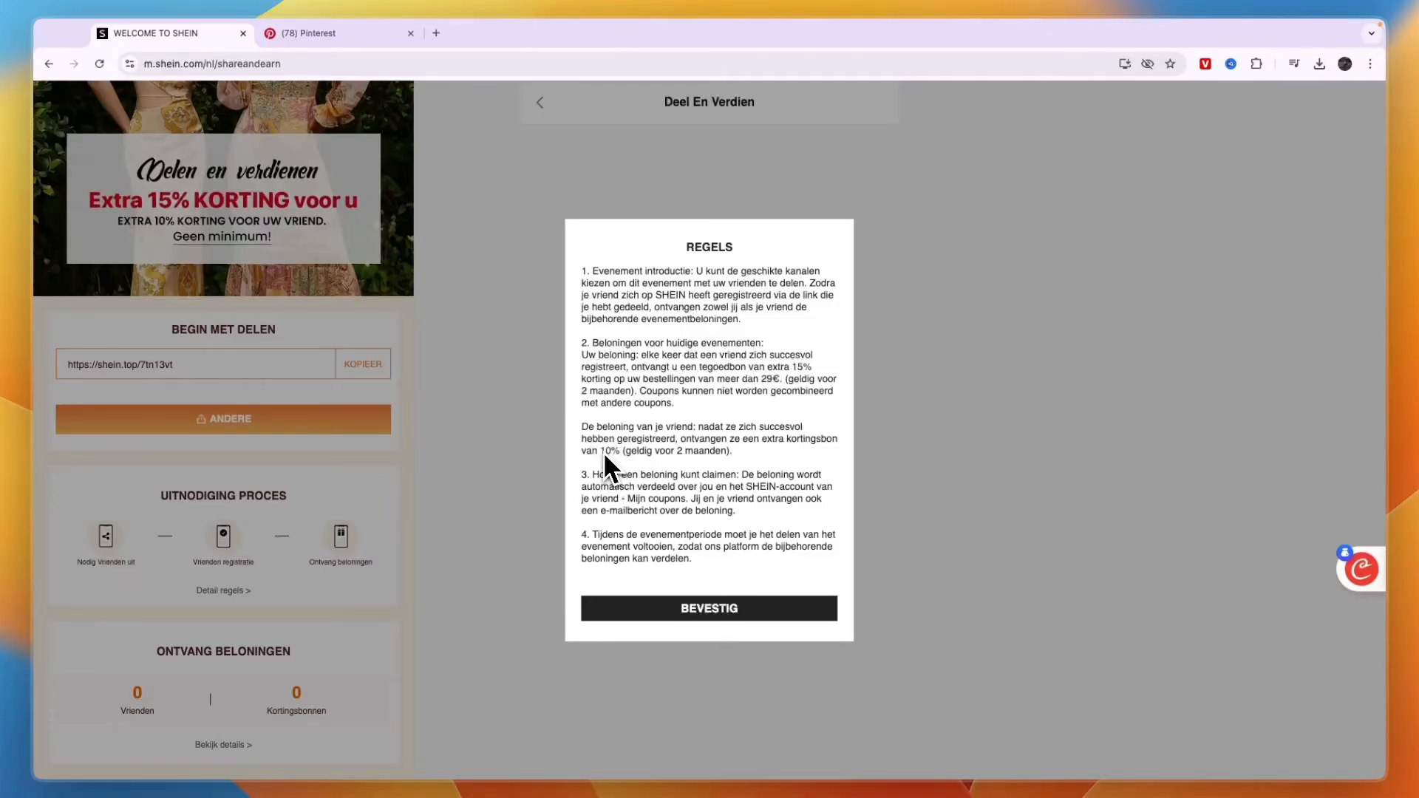
mouse_move(675, 423)
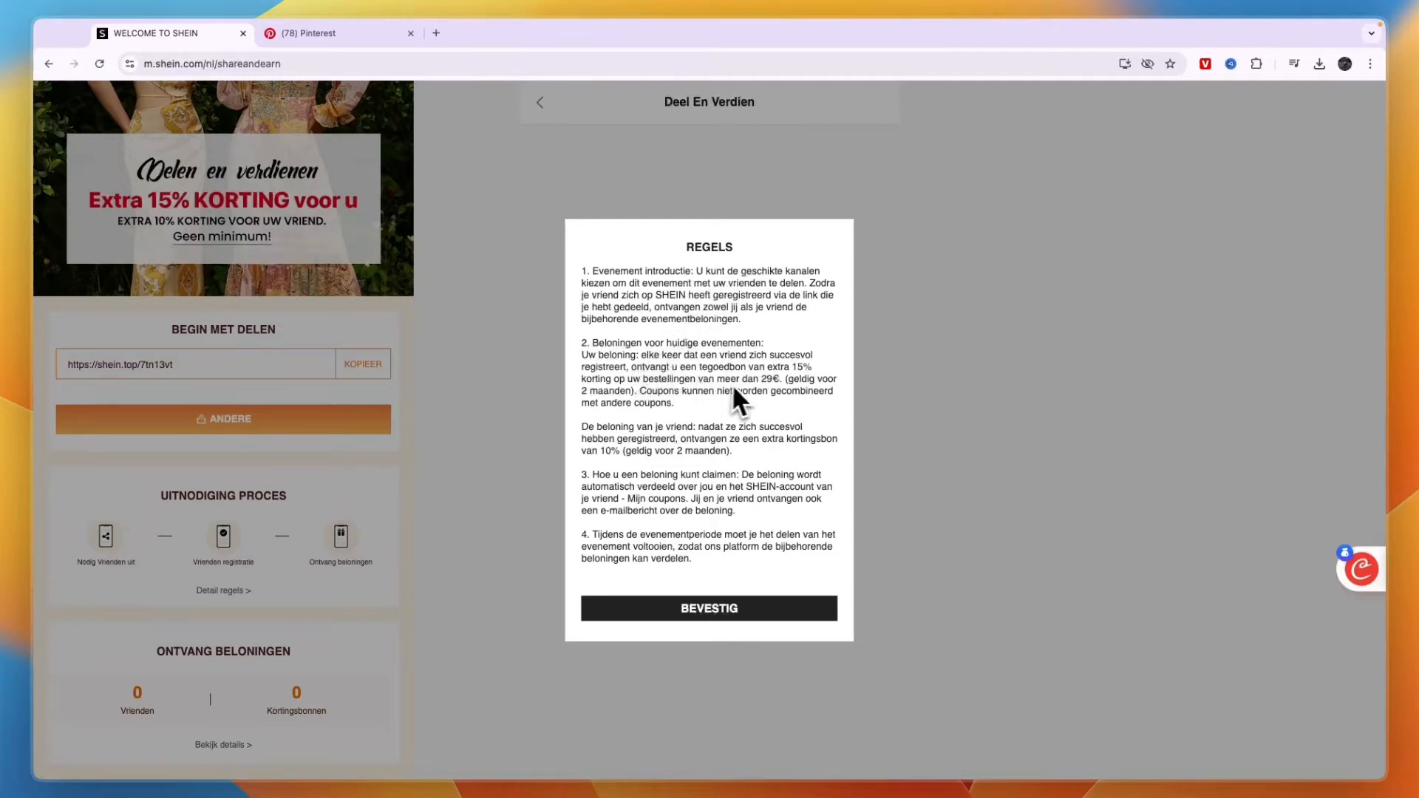
mouse_move(764, 377)
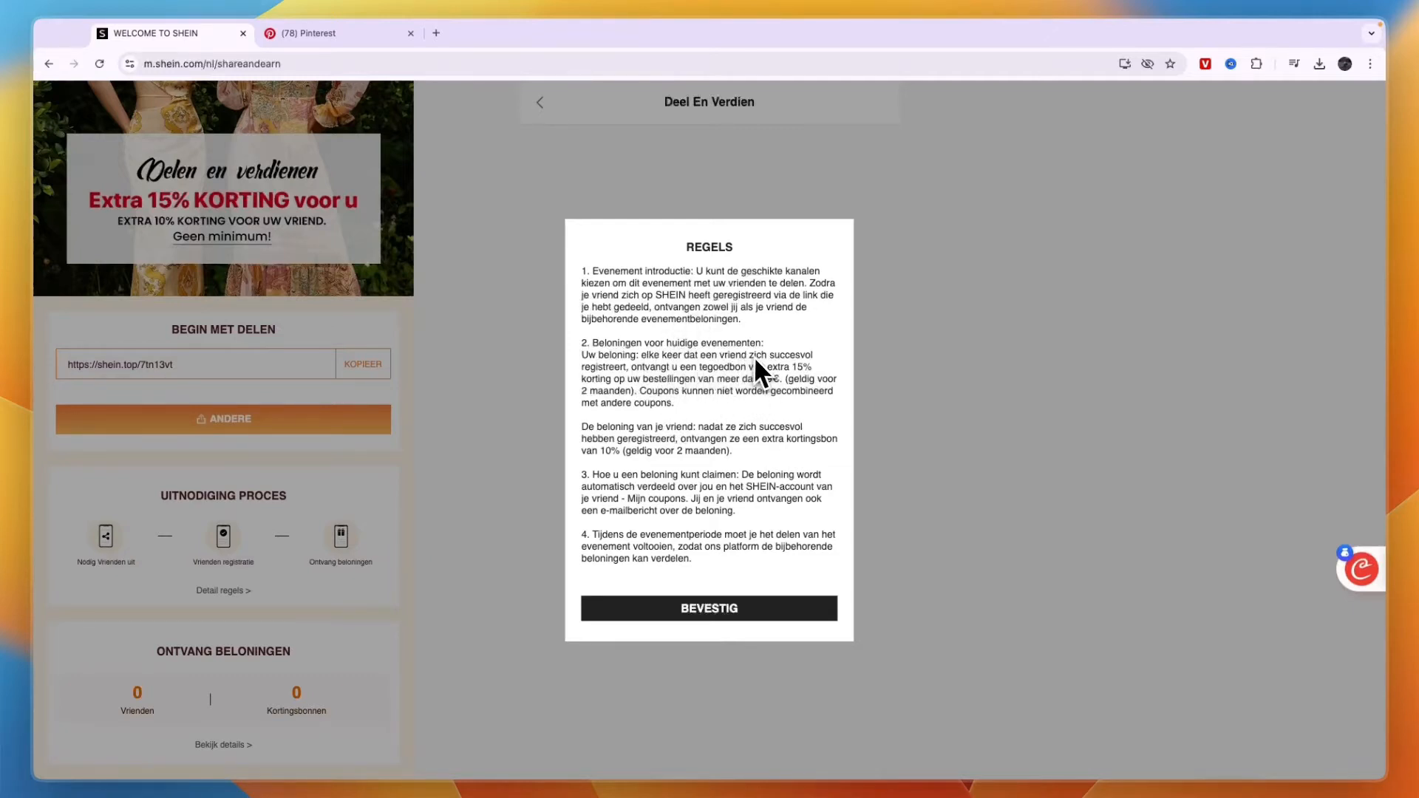
mouse_move(714, 397)
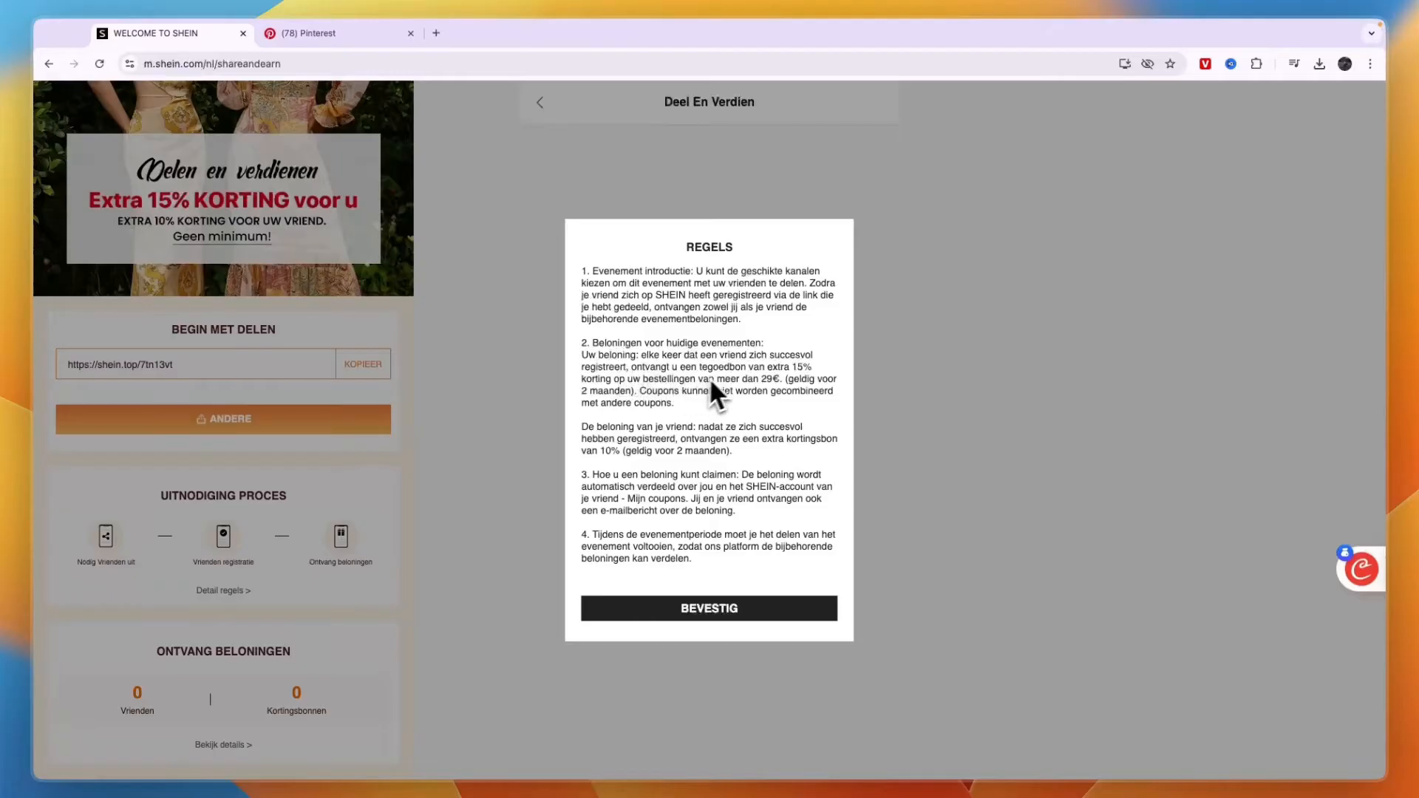
mouse_move(616, 399)
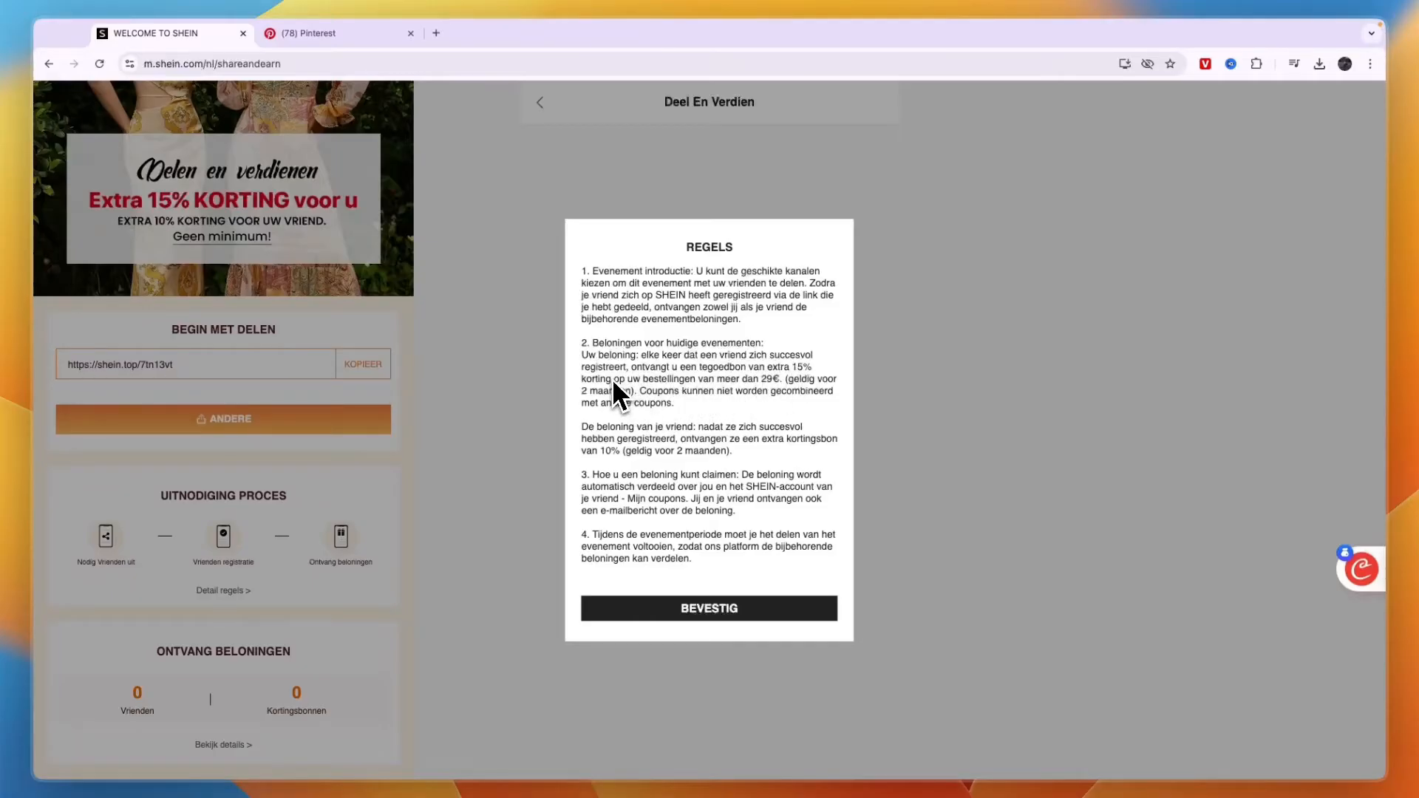
mouse_move(588, 406)
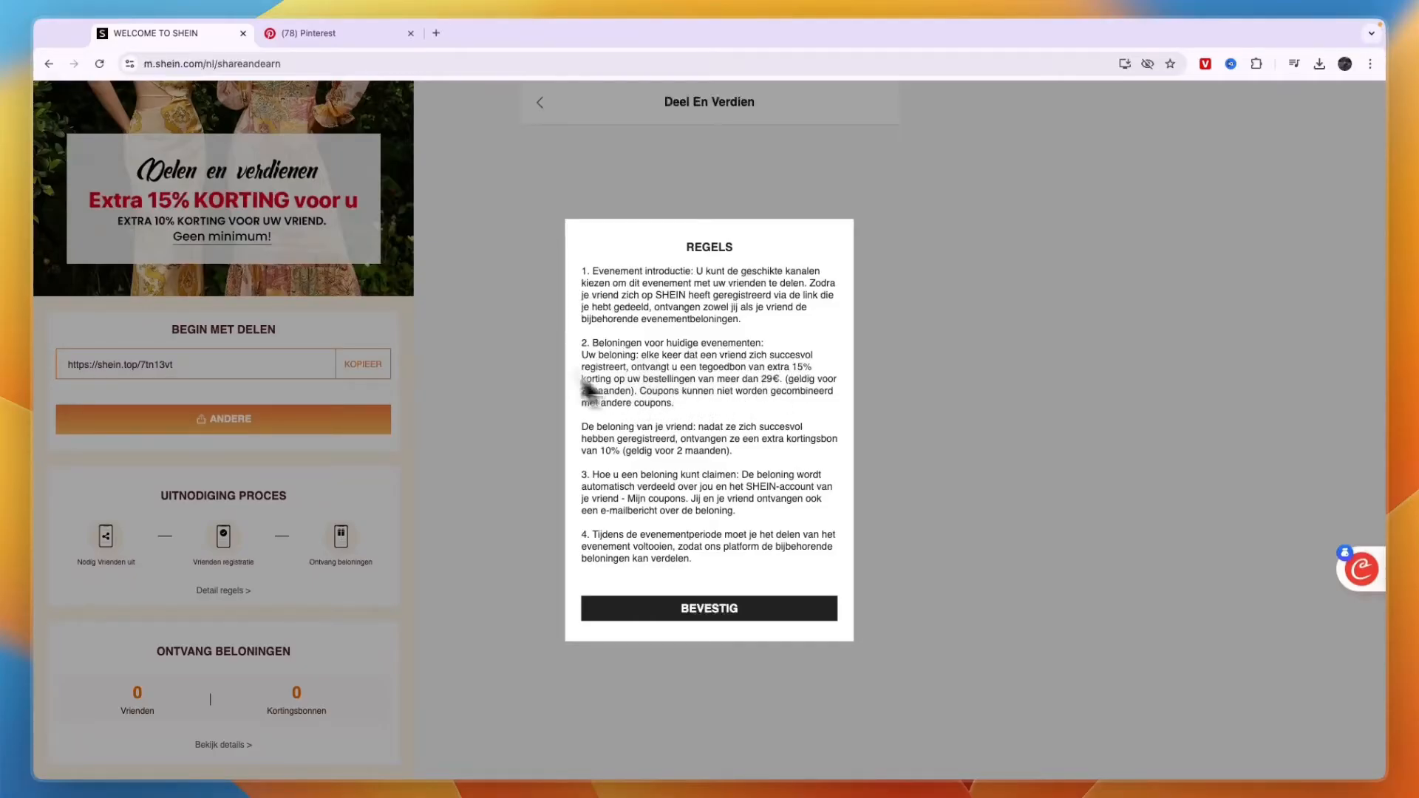
click(709, 609)
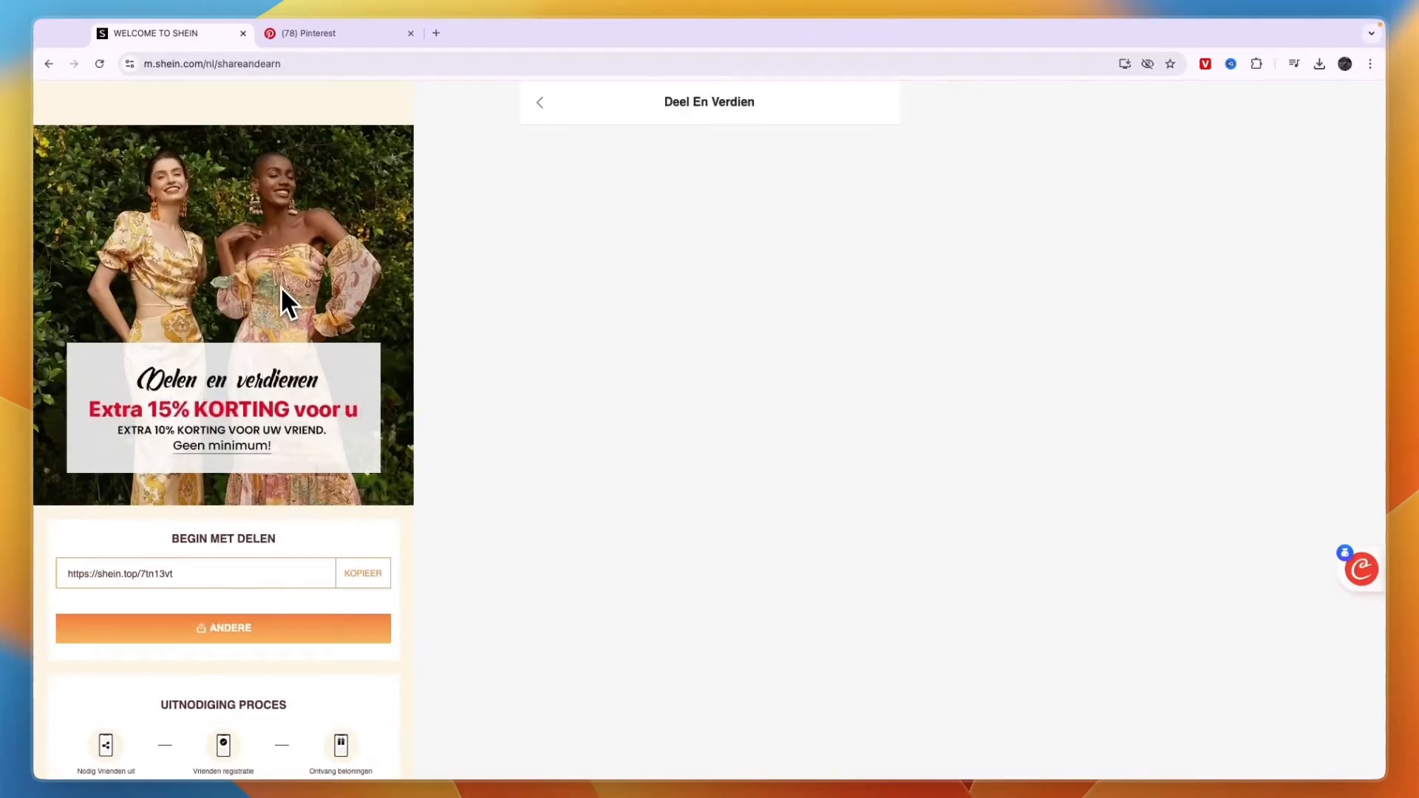
mouse_move(310, 212)
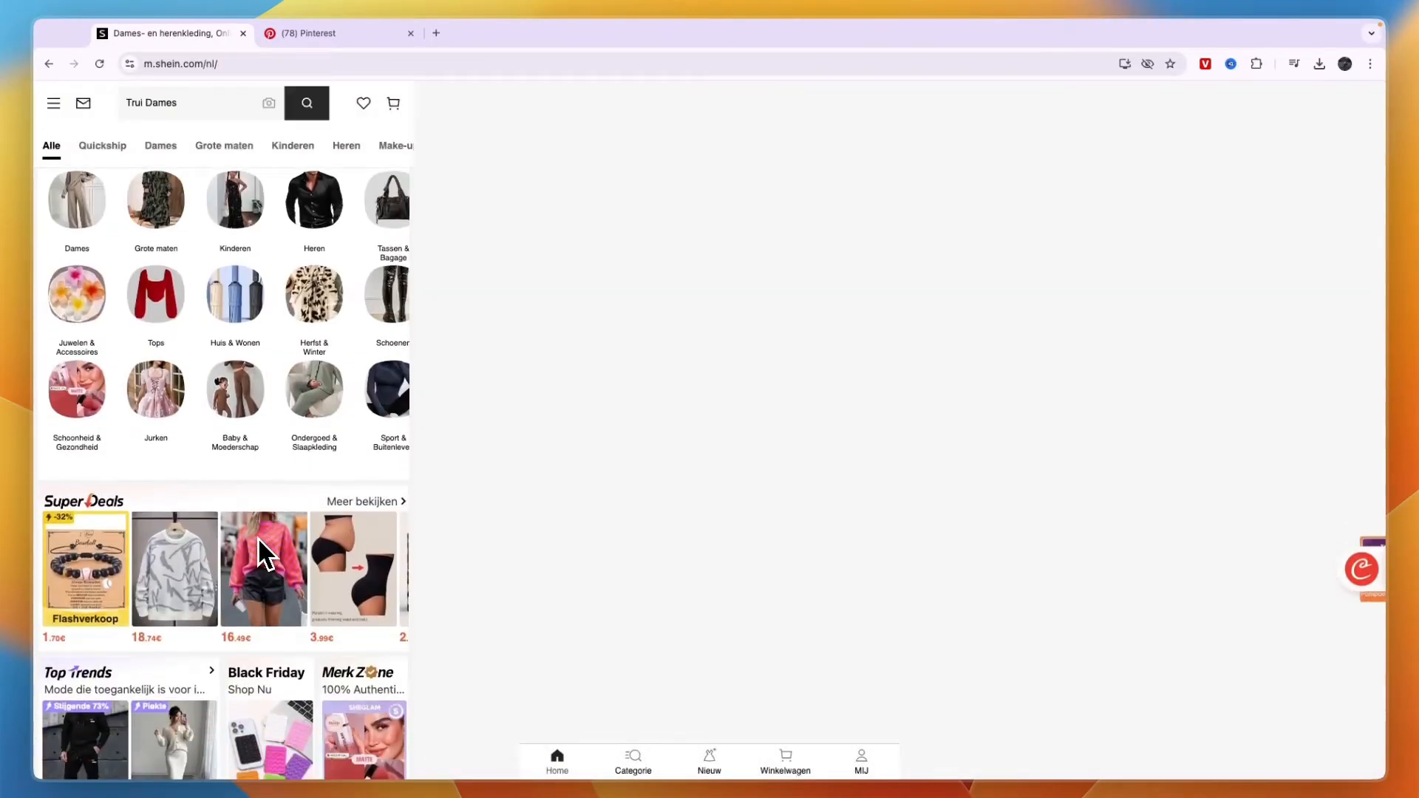
Open the 10-piece gold charm bracelet set on SHEIN and bring up Pinterest's Create page.
scroll(down, 3)
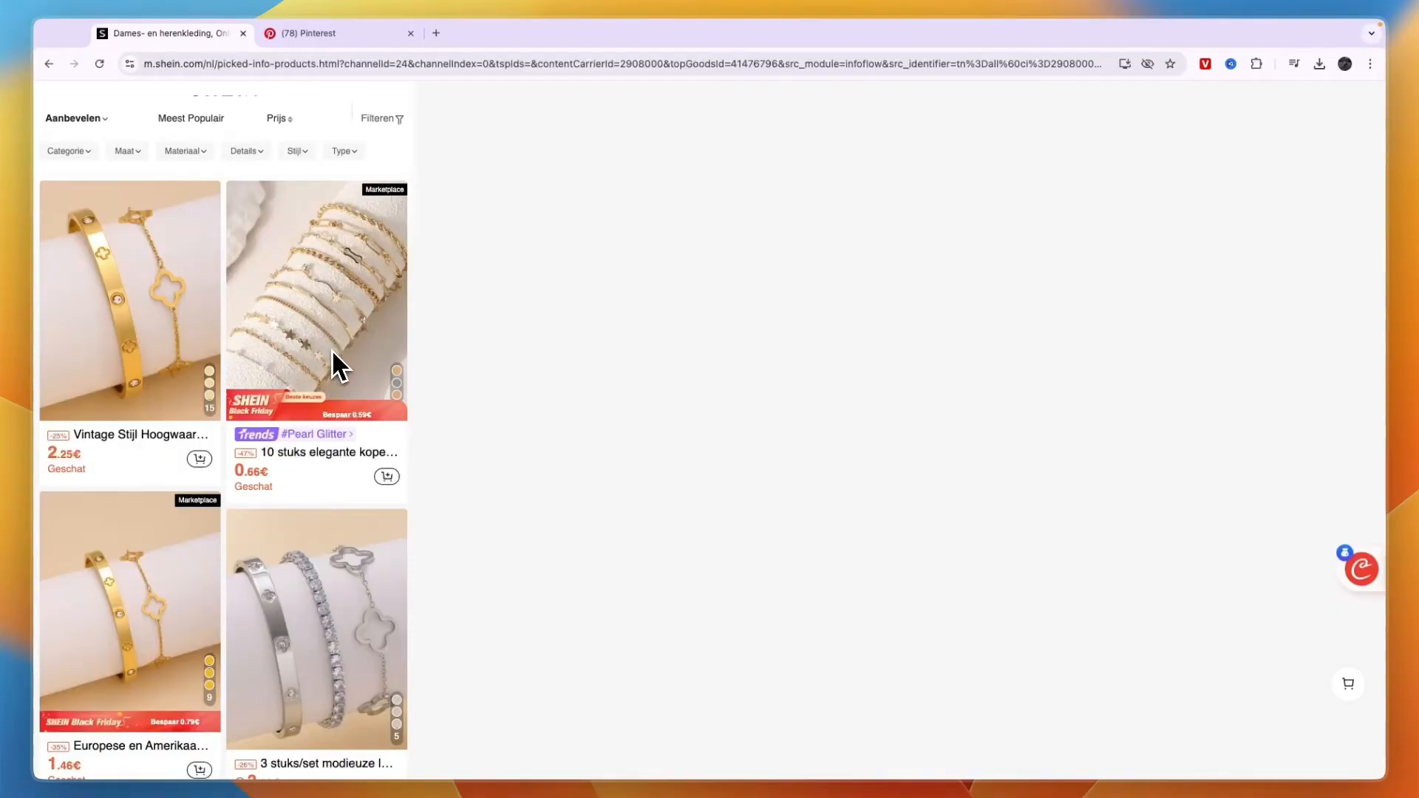
click(316, 301)
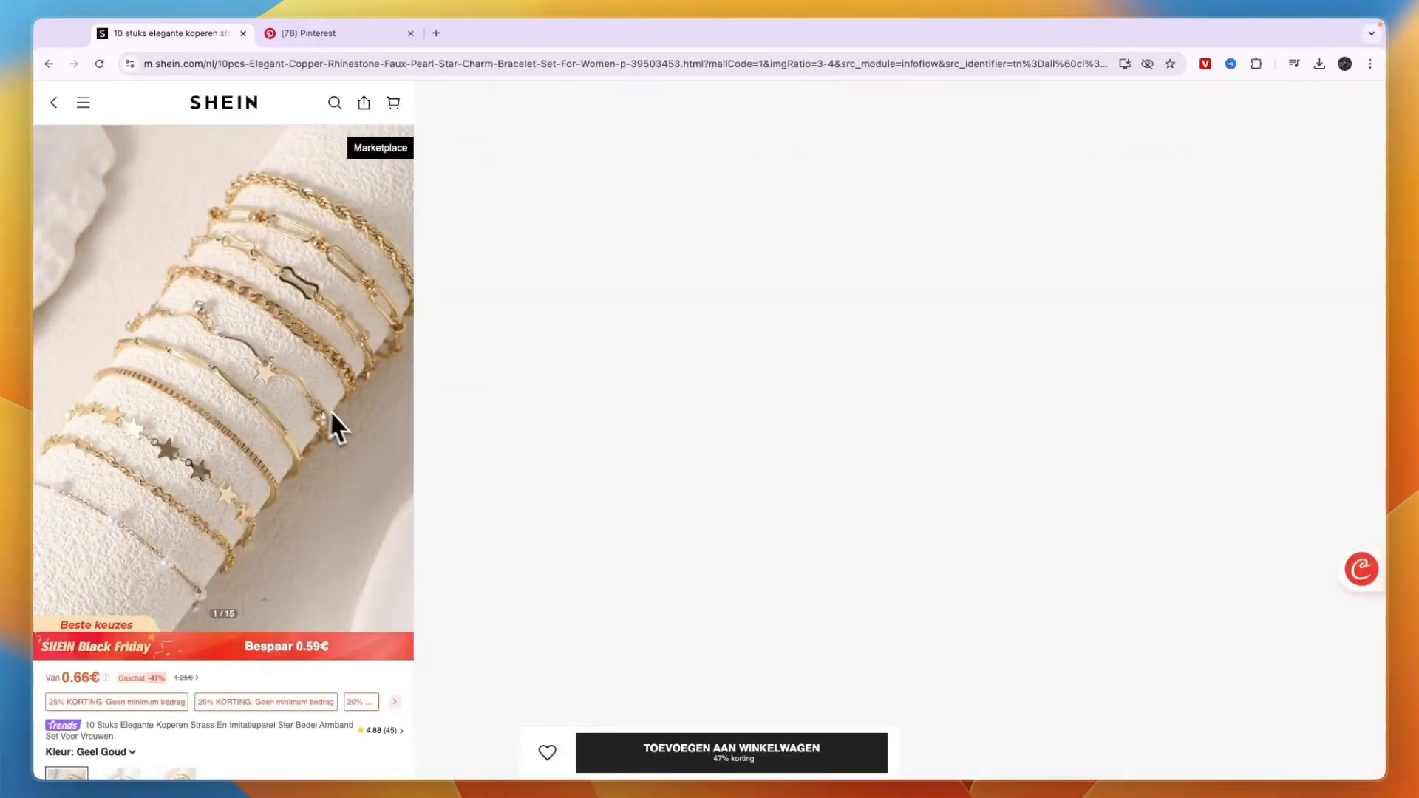
scroll(down, 3)
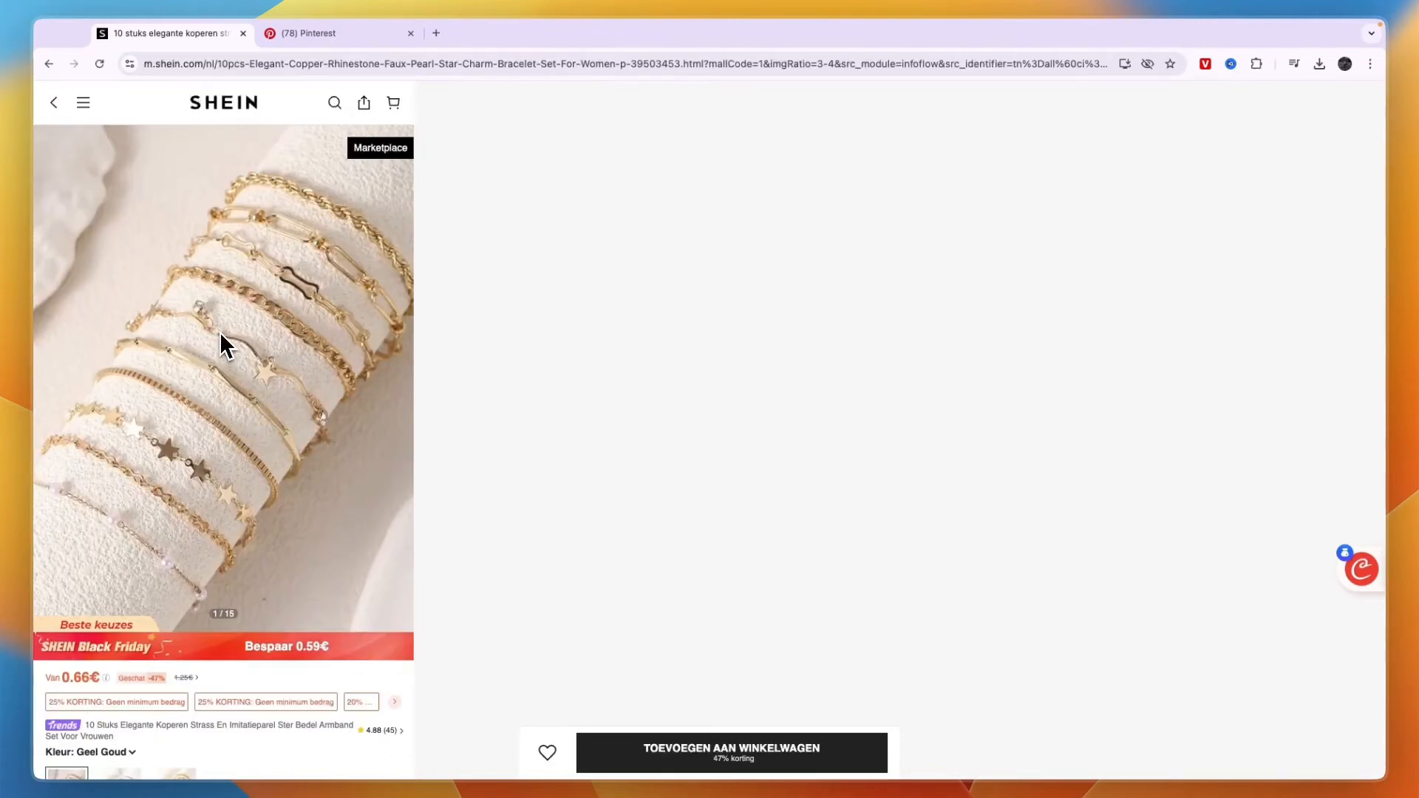
click(226, 346)
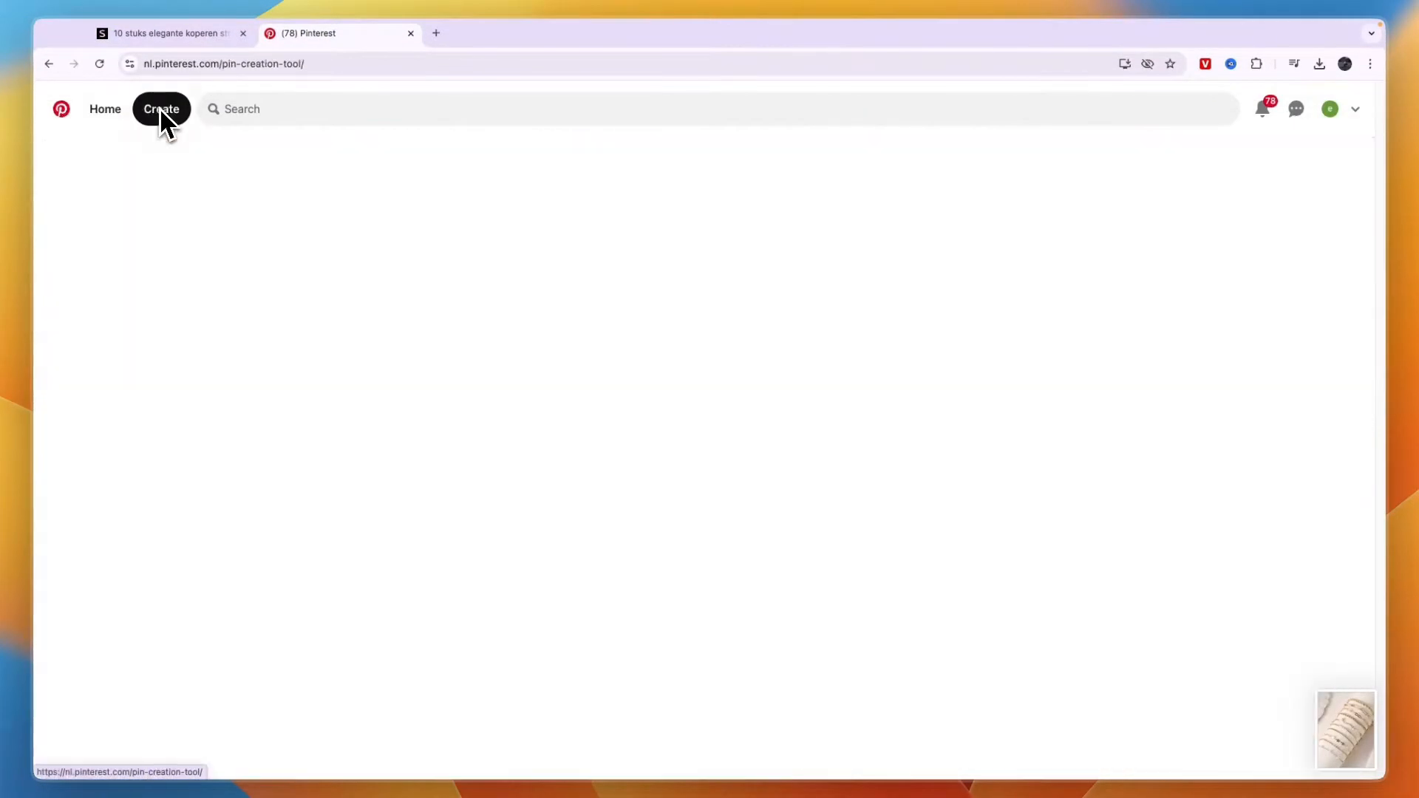
Start a new pin with the bracelet image and the title '10 Gold Bracelets From Shein'.
click(161, 109)
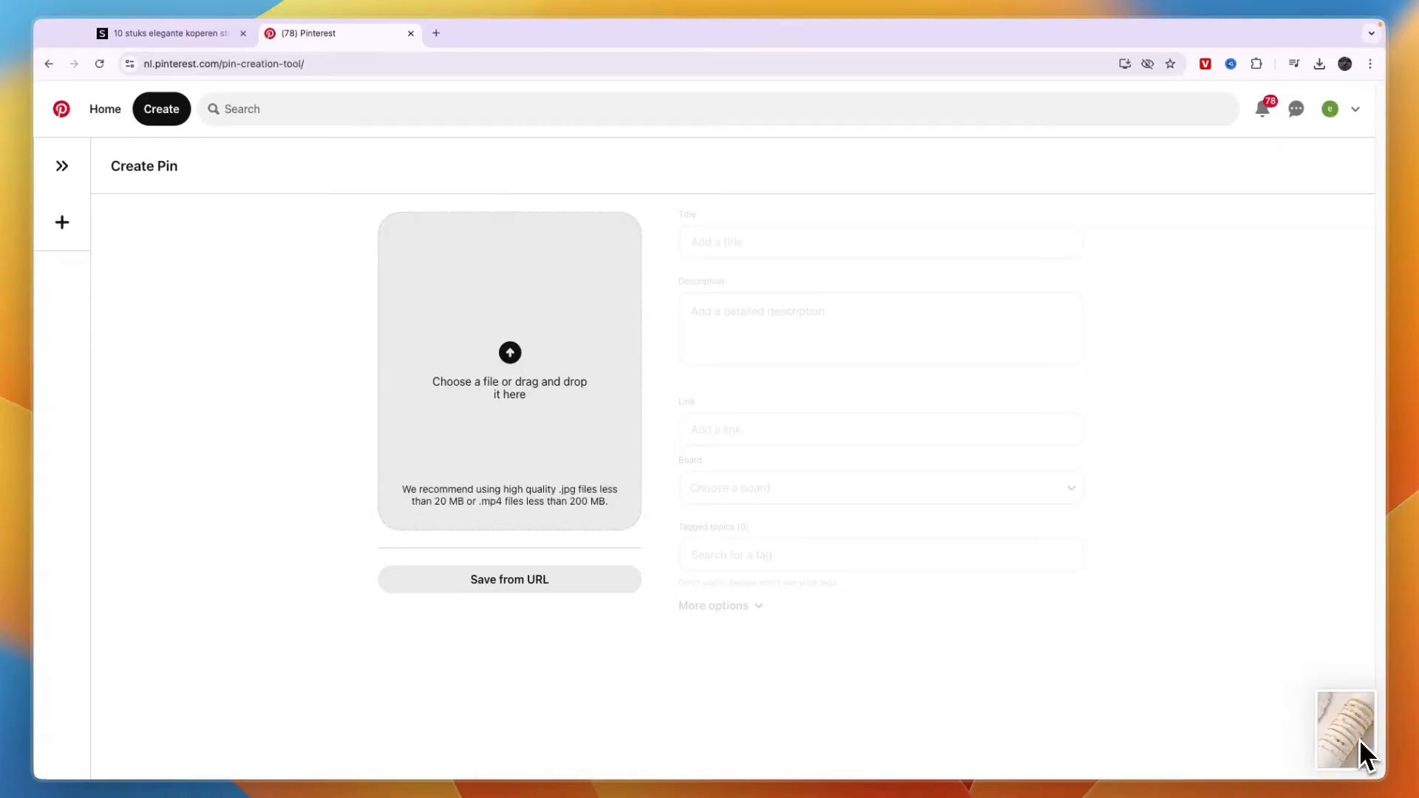
drag(1346, 730, 509, 371)
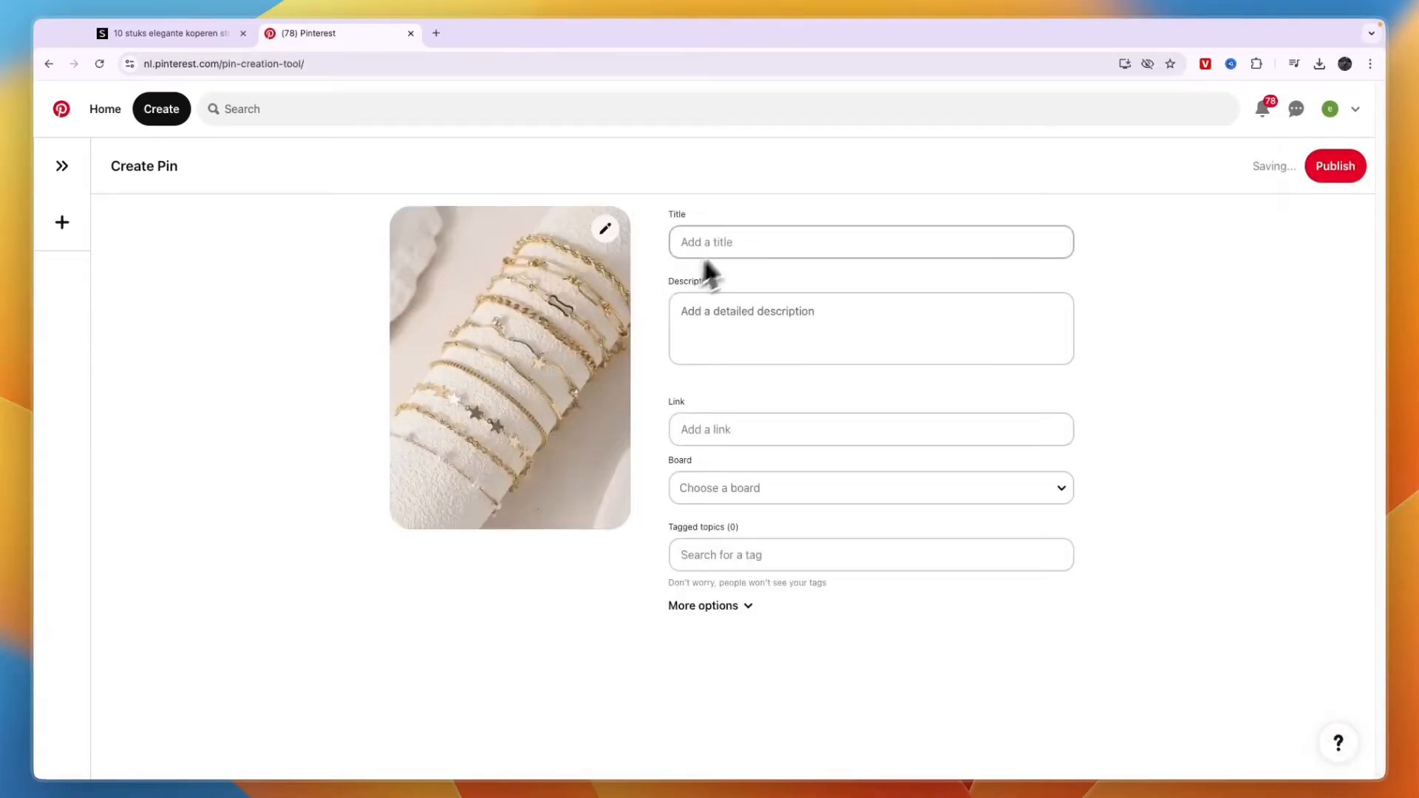
click(167, 33)
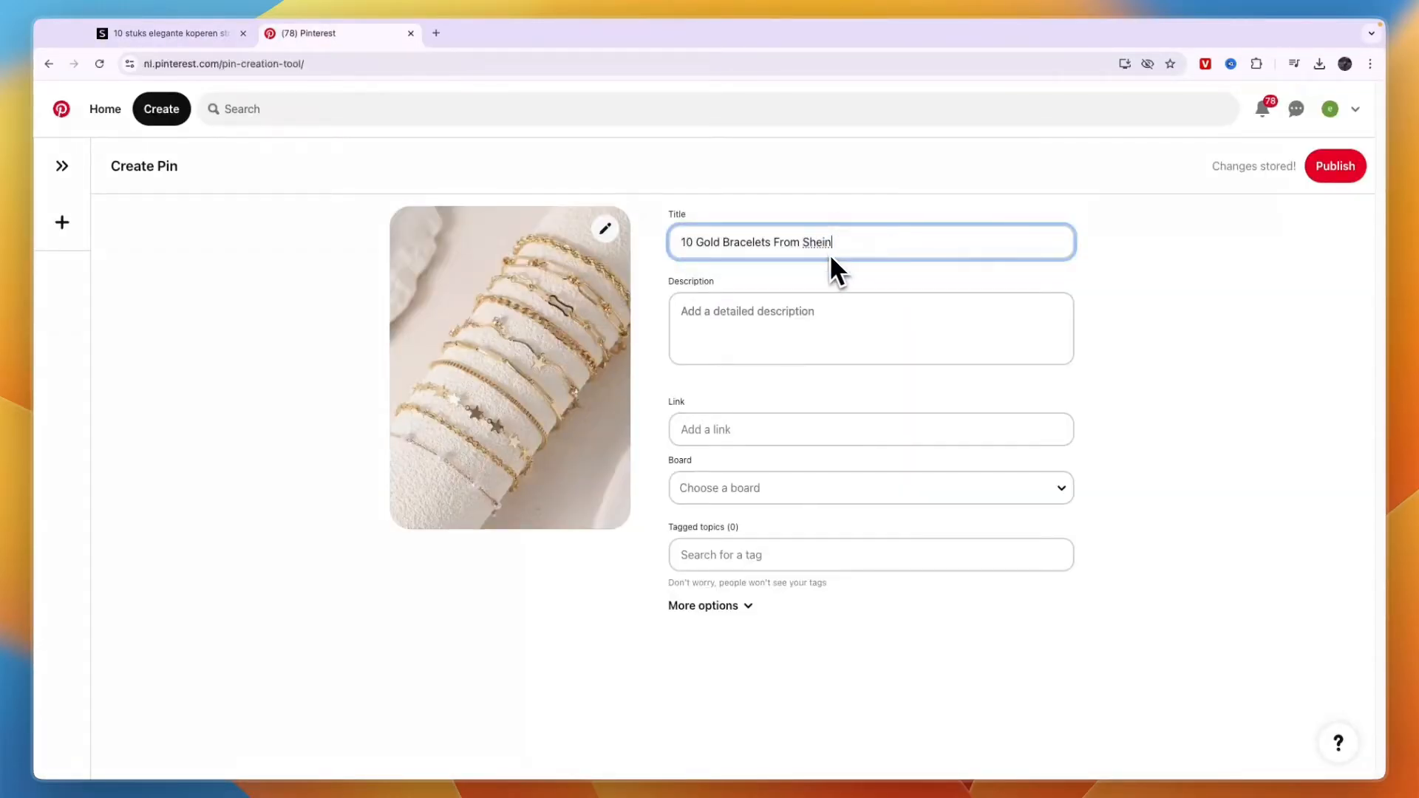
triple_click(755, 242)
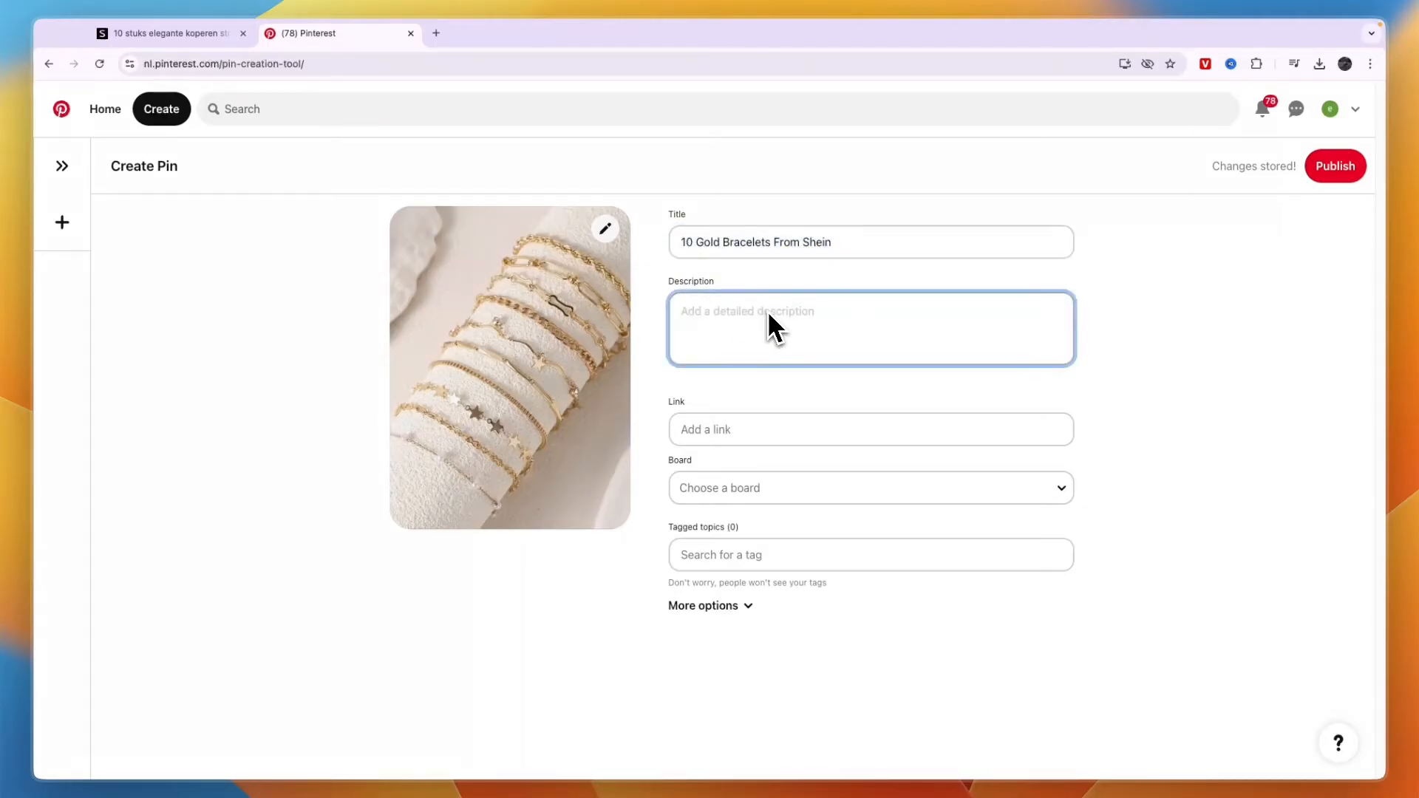
text(You can ord)
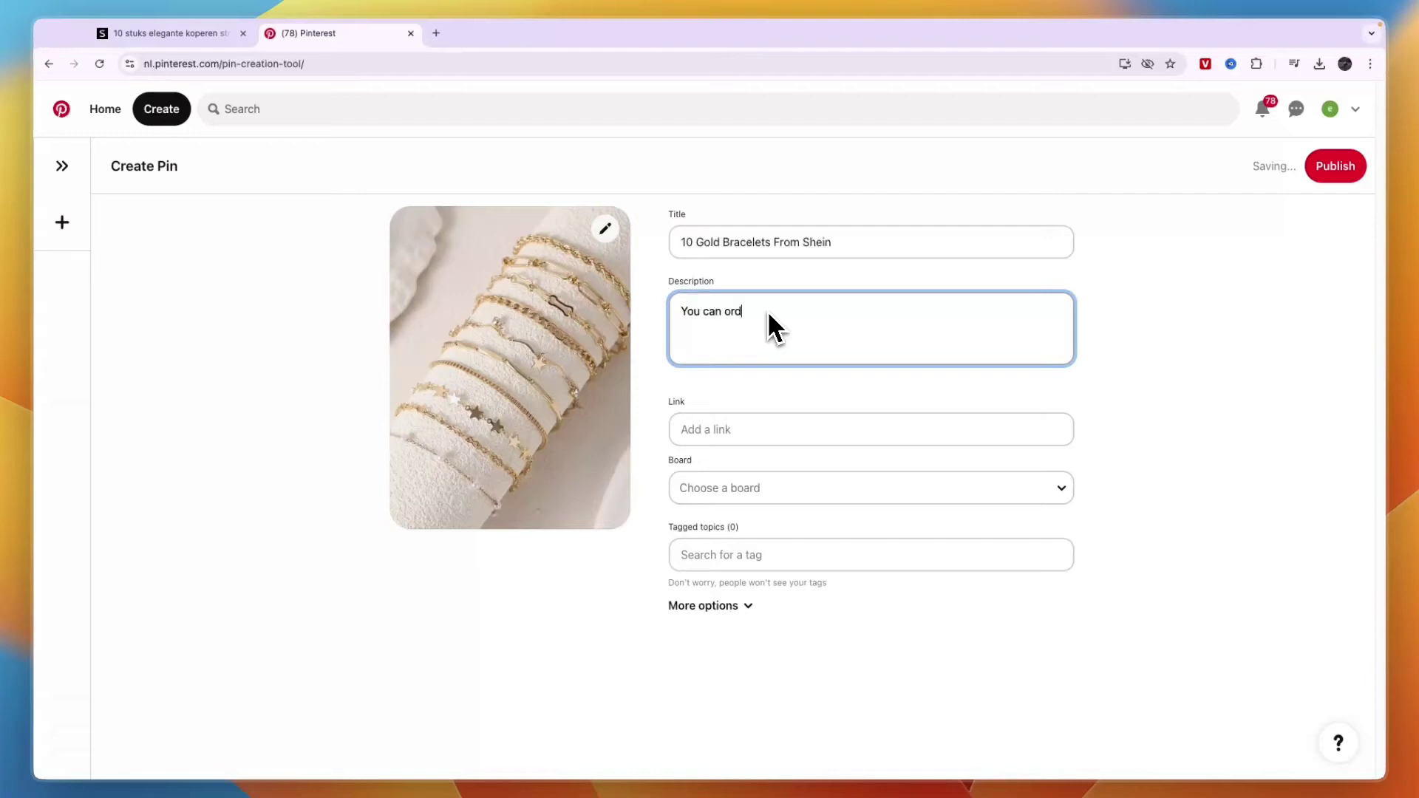
text(er this)
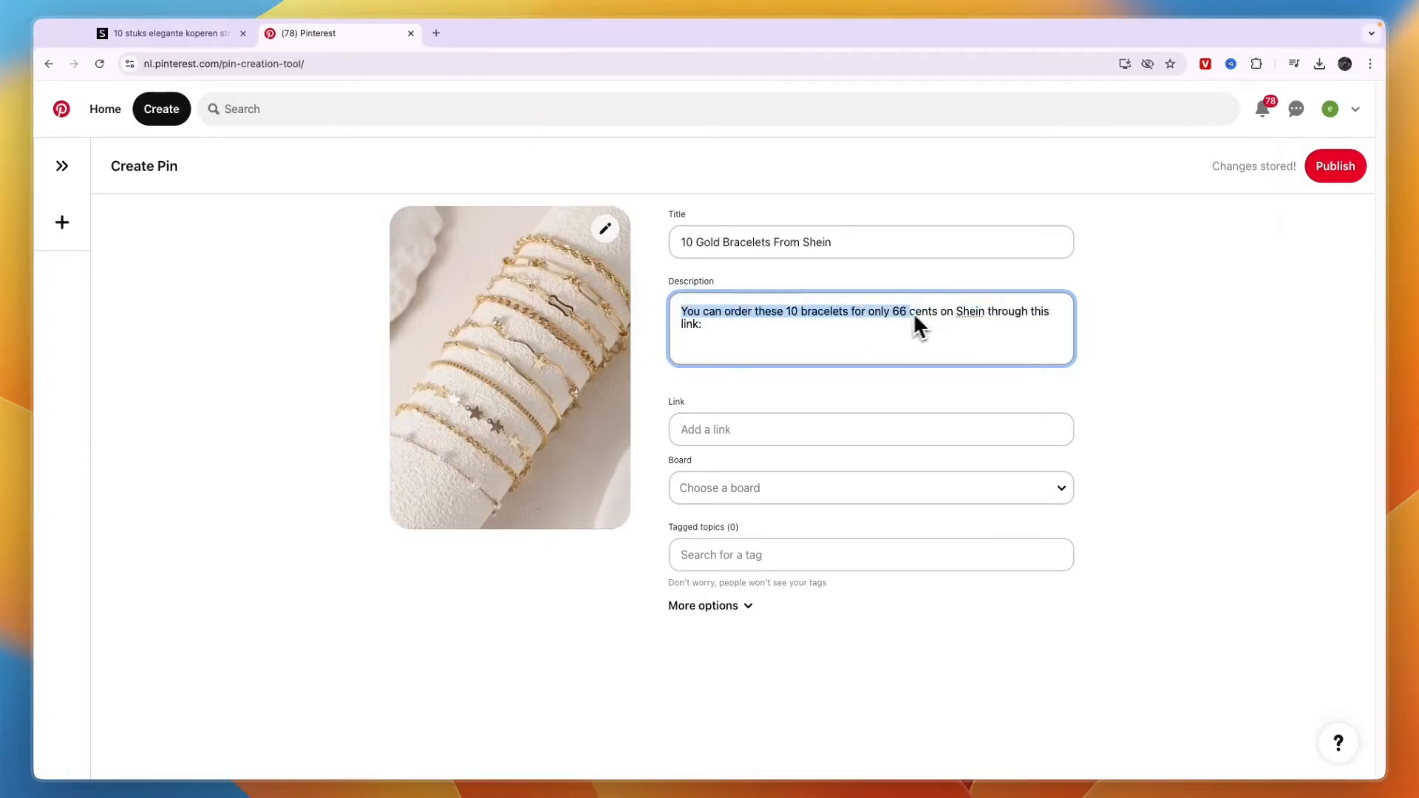
text(https://shein.top/7tn13vt)
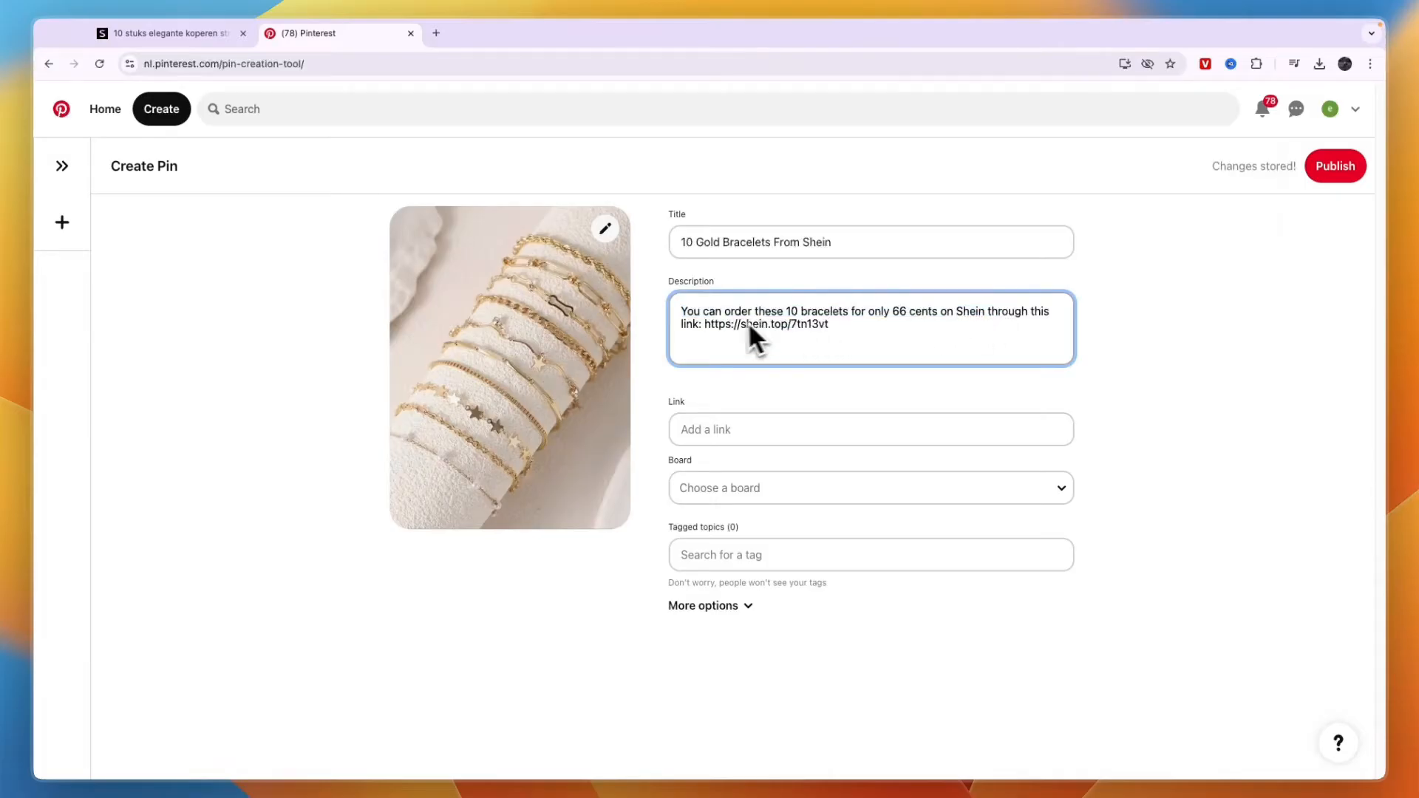
text(https://shein.top/7tn13vt)
text(bi)
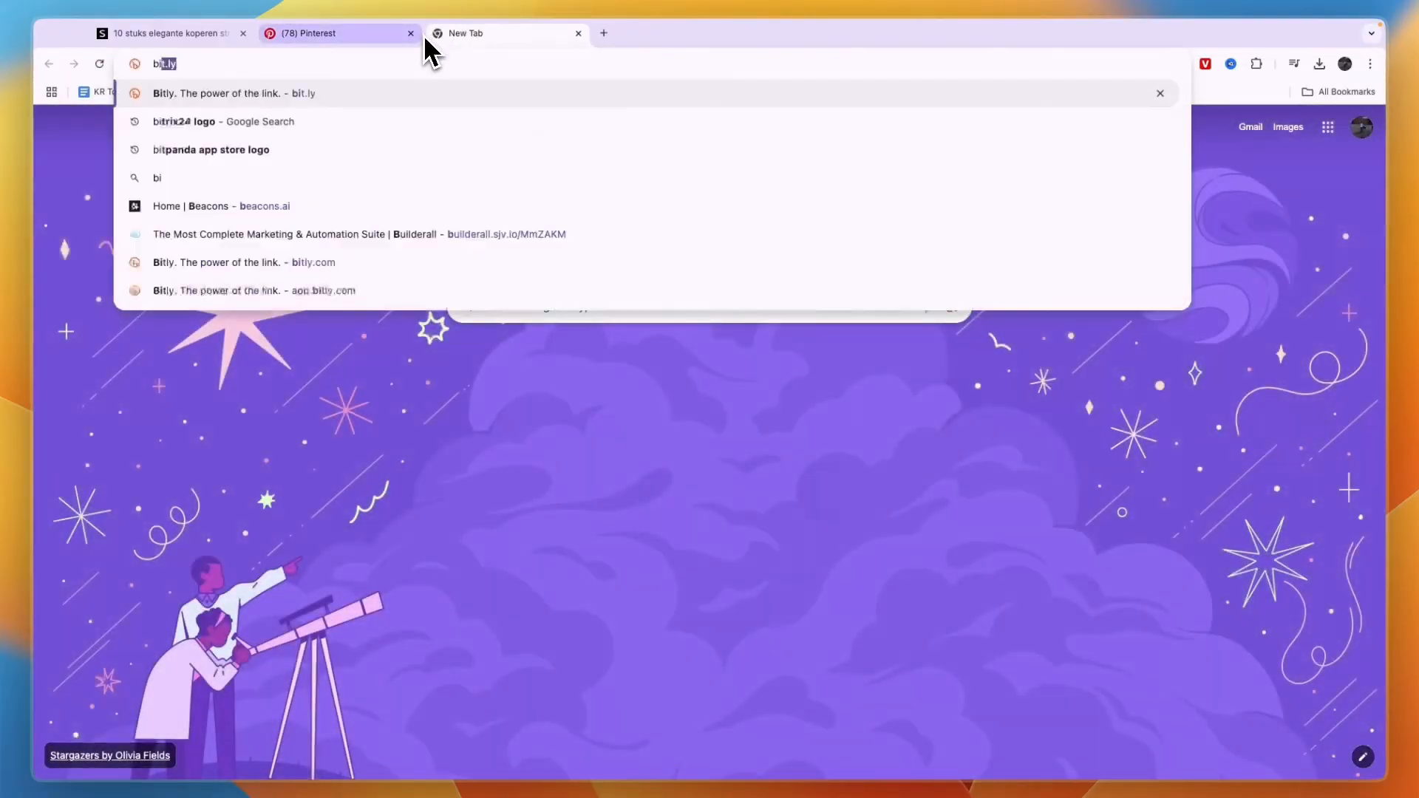
Create and copy the Bitly short link bit.ly/shein-Signup for the SHEIN URL, then return to the pin draft.
click(237, 94)
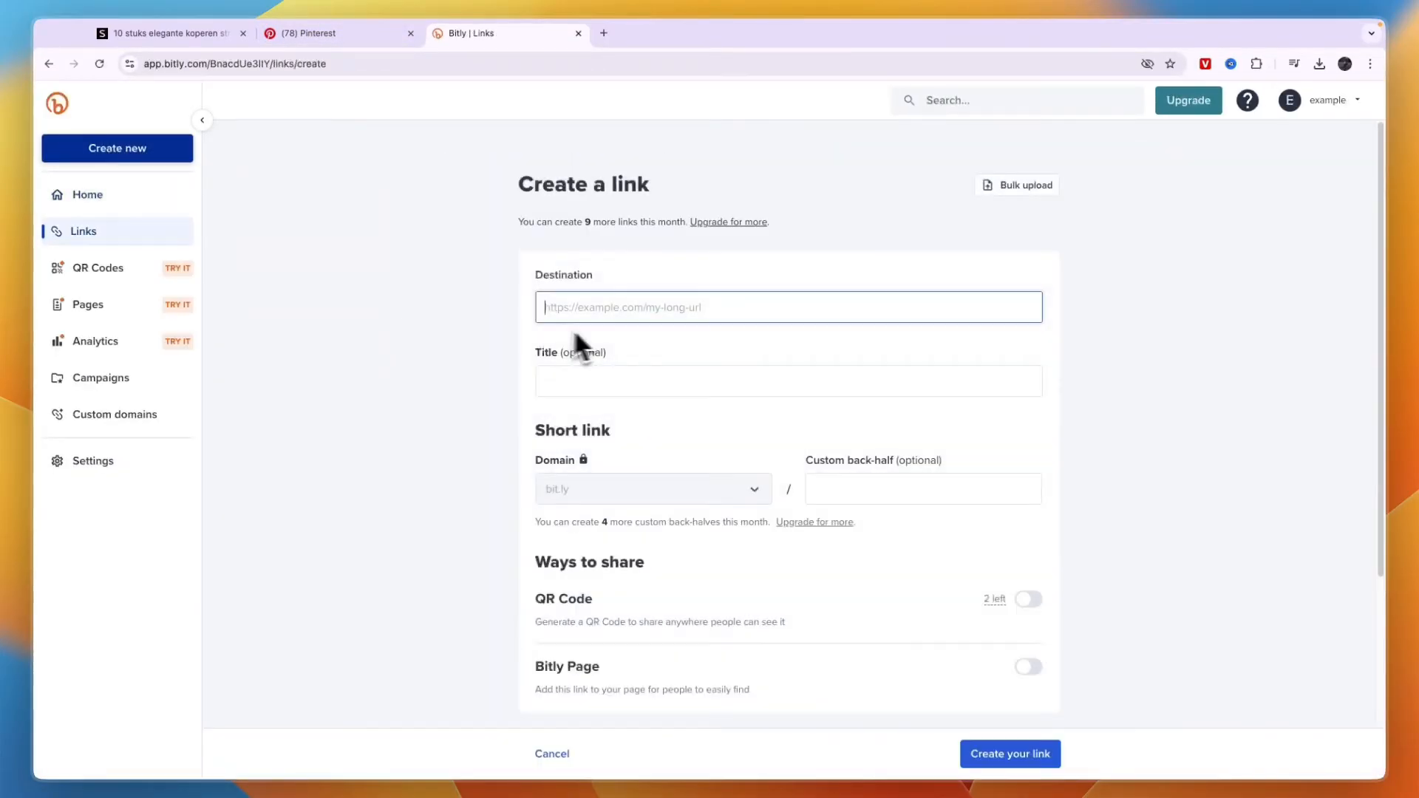
text(shein-sign)
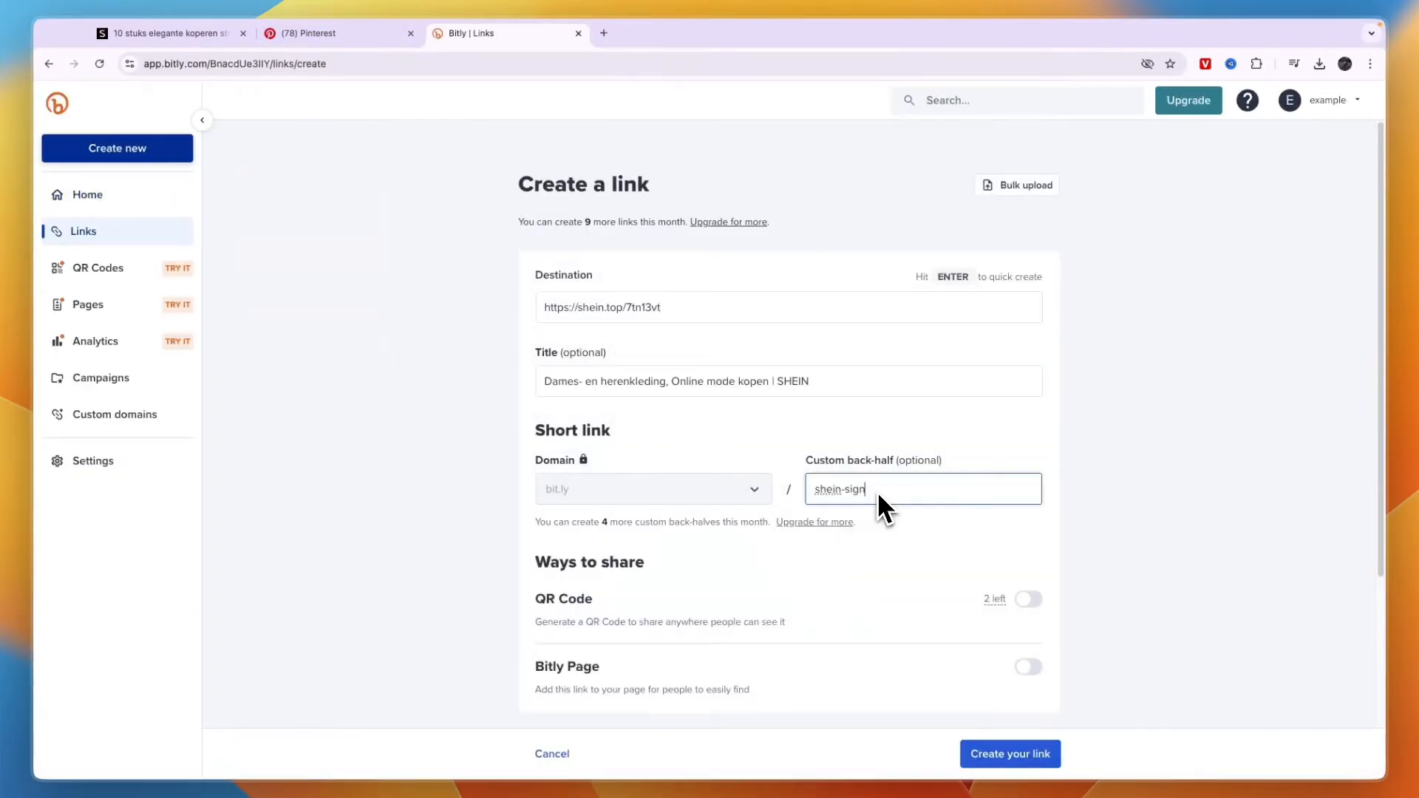
click(1010, 754)
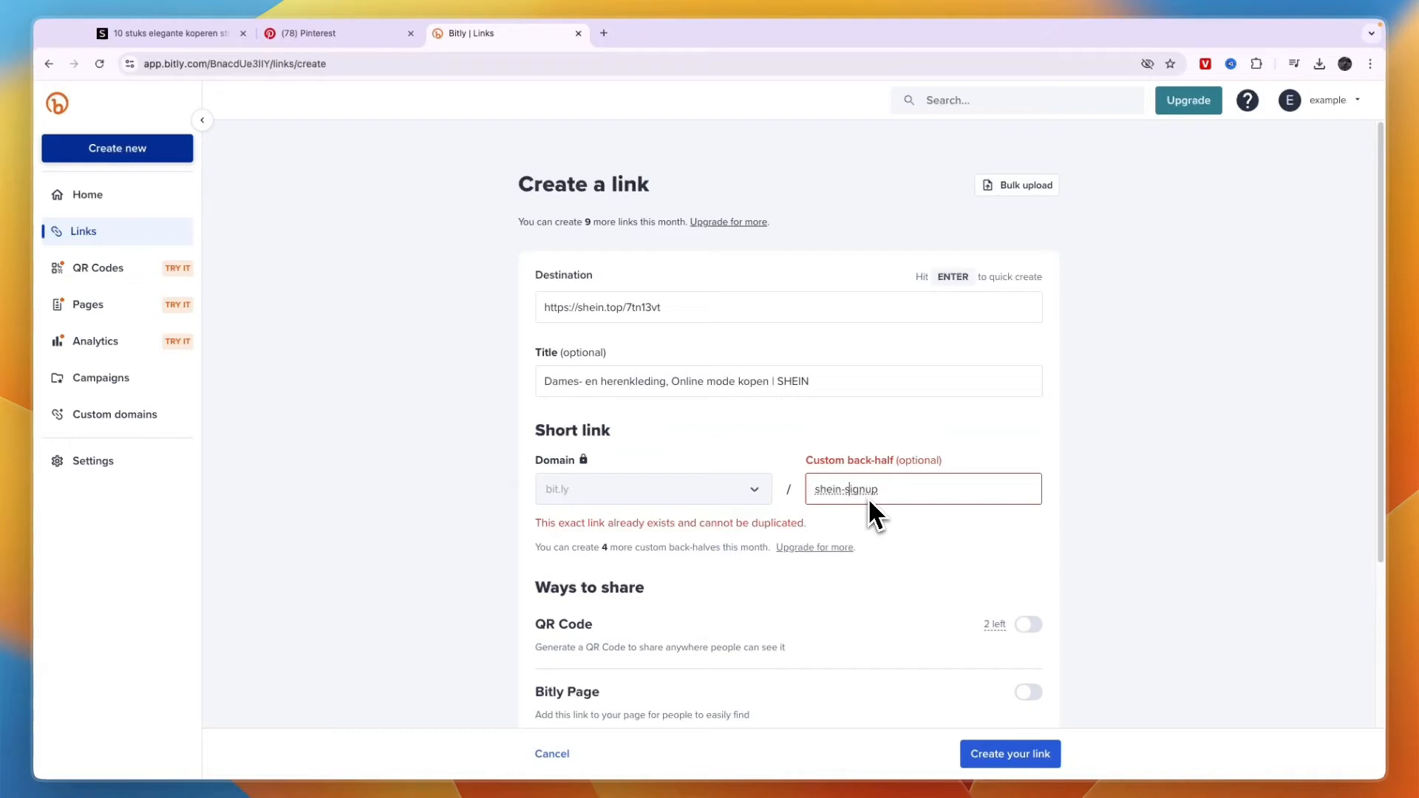
click(1010, 754)
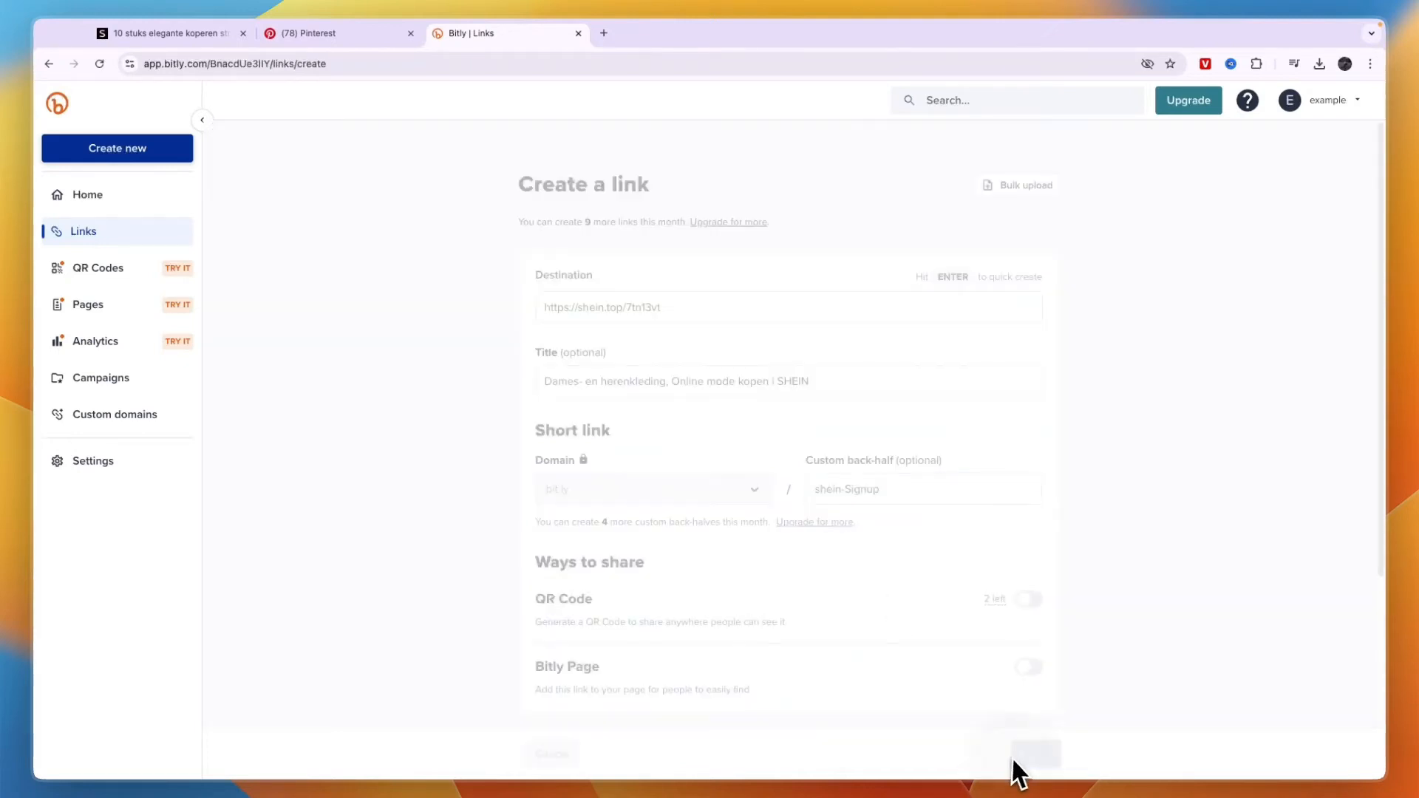
click(1038, 751)
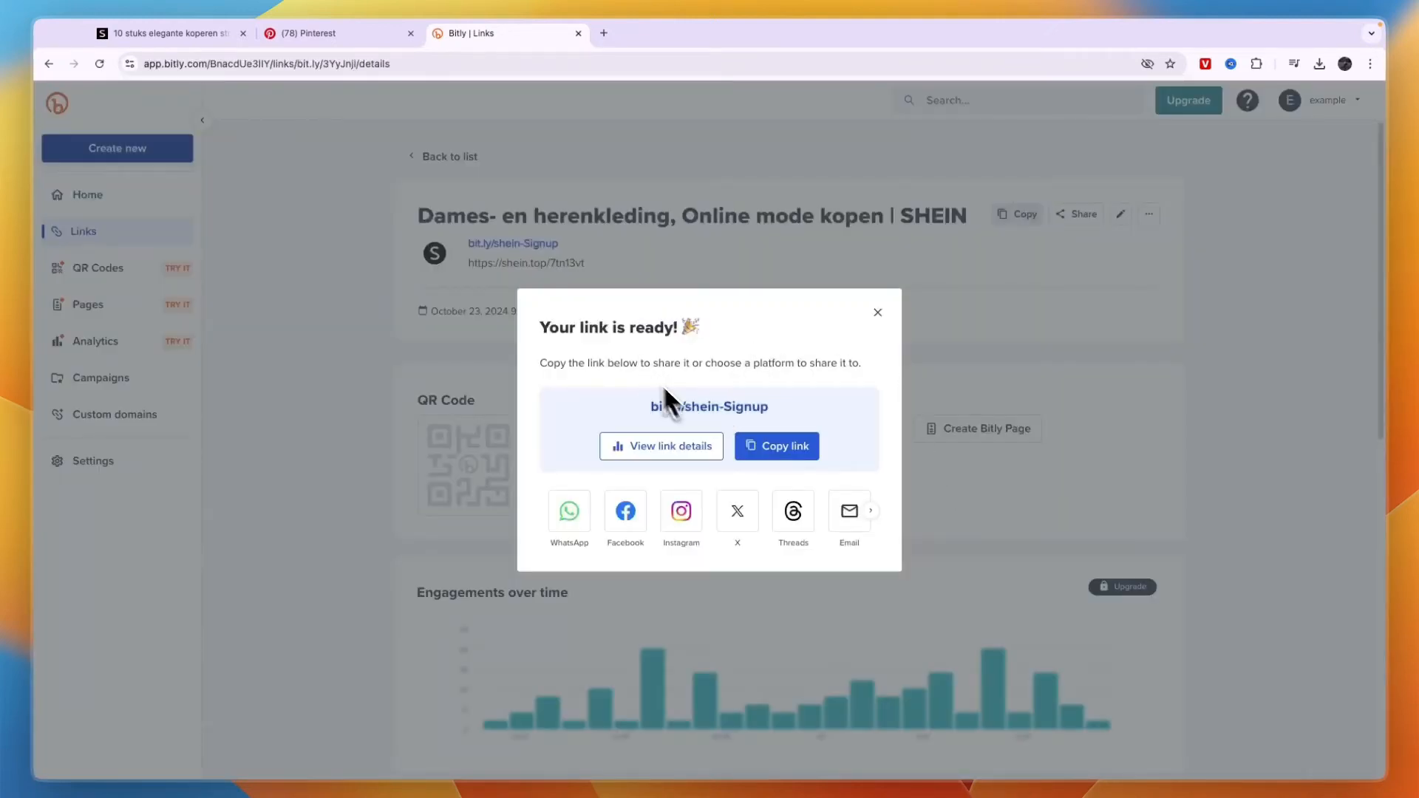
click(318, 33)
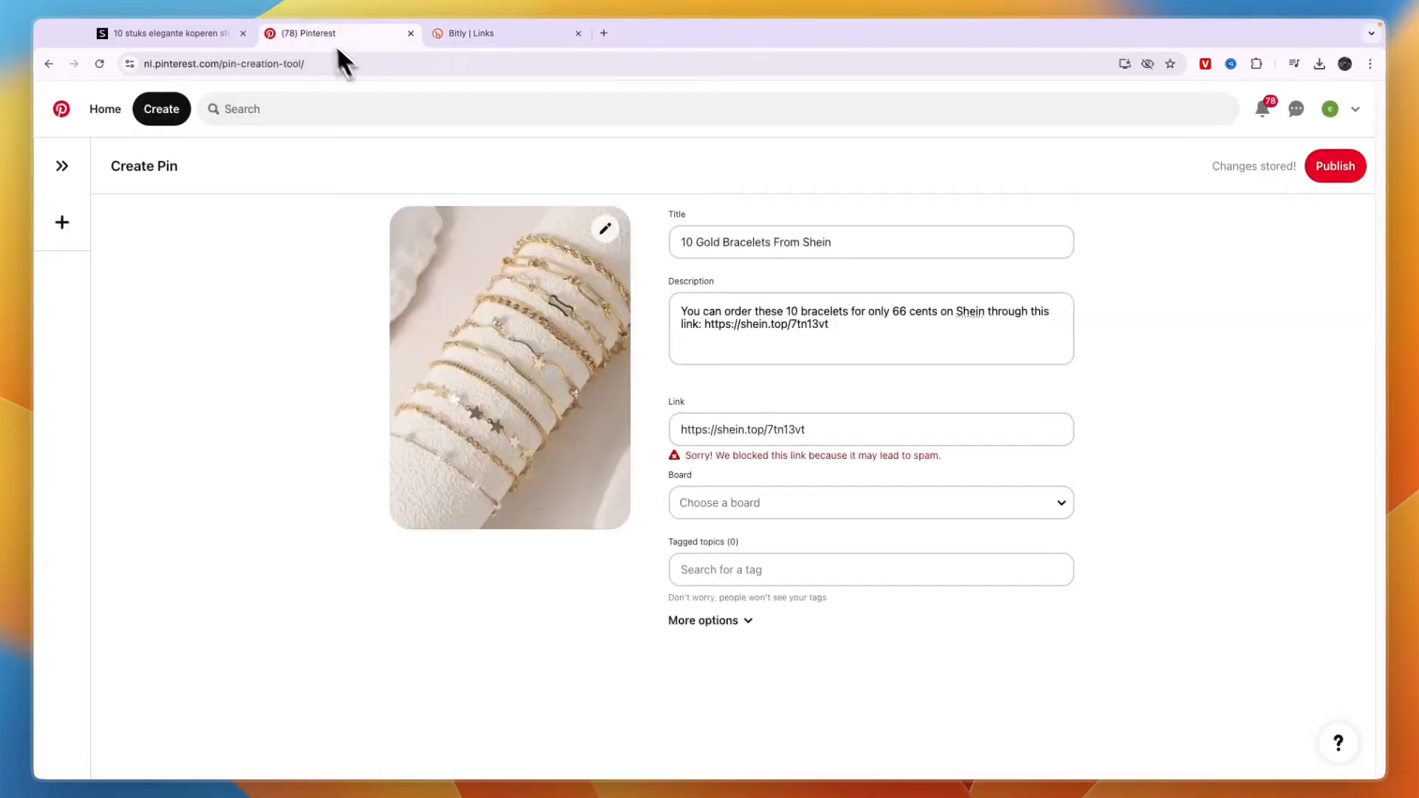
text(https://bit.ly/shein-Signup)
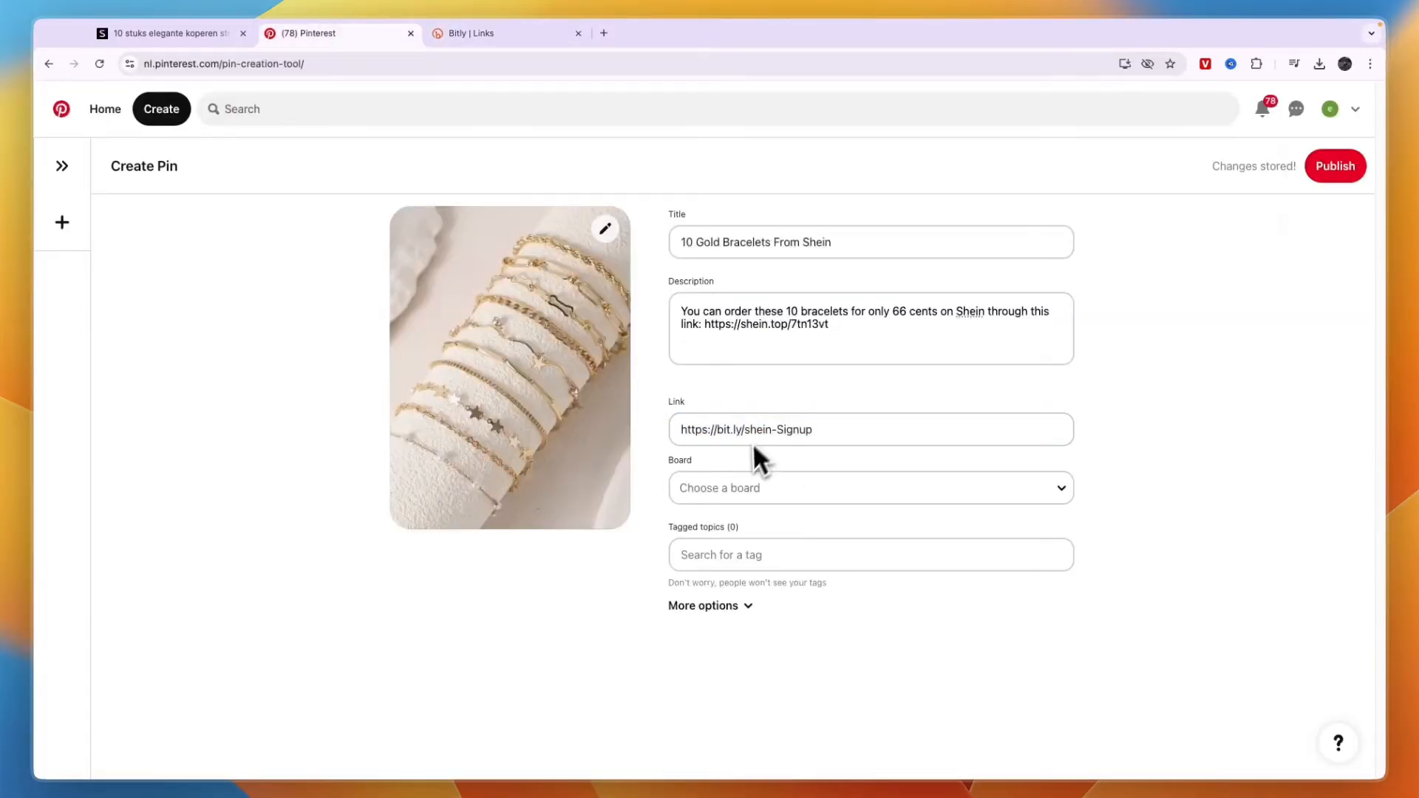
click(870, 487)
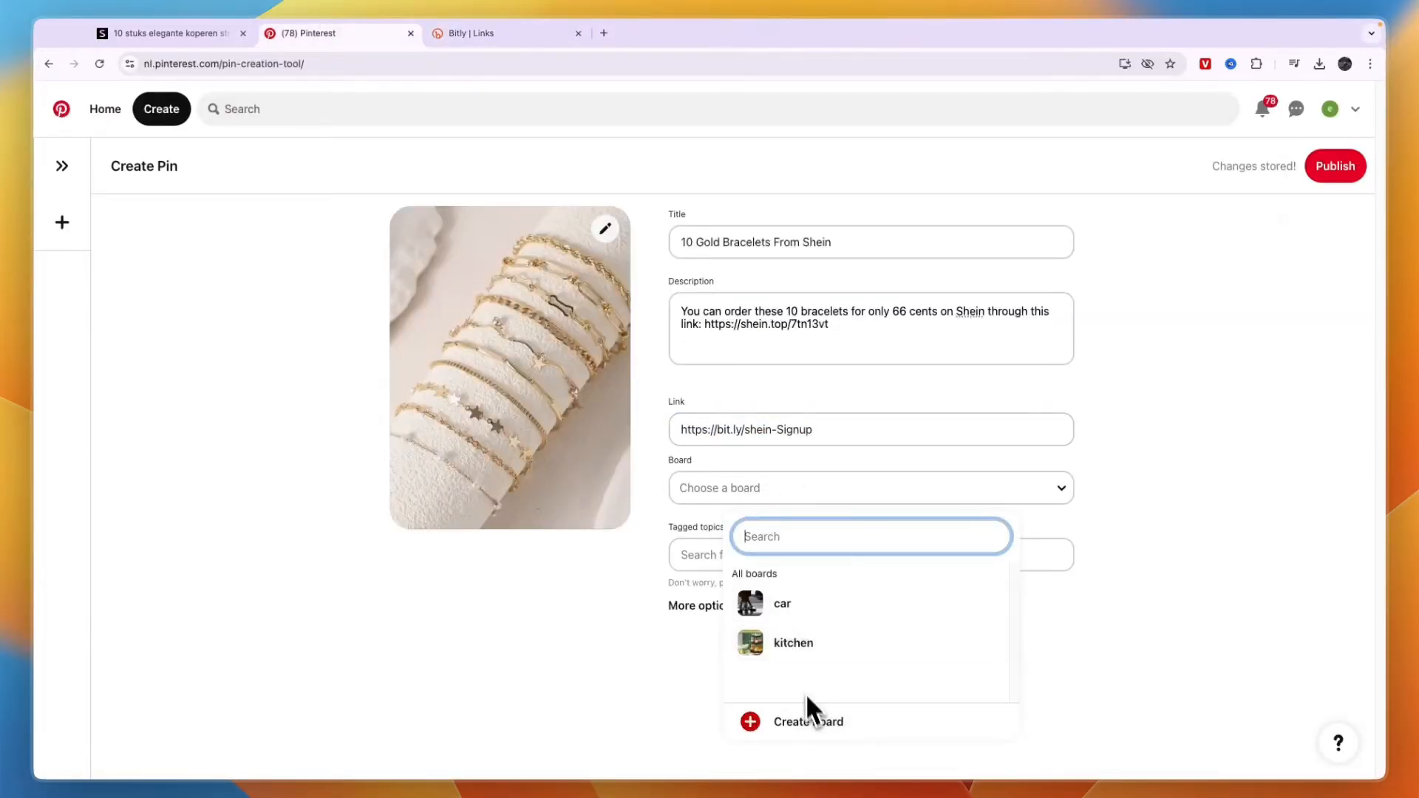
click(793, 643)
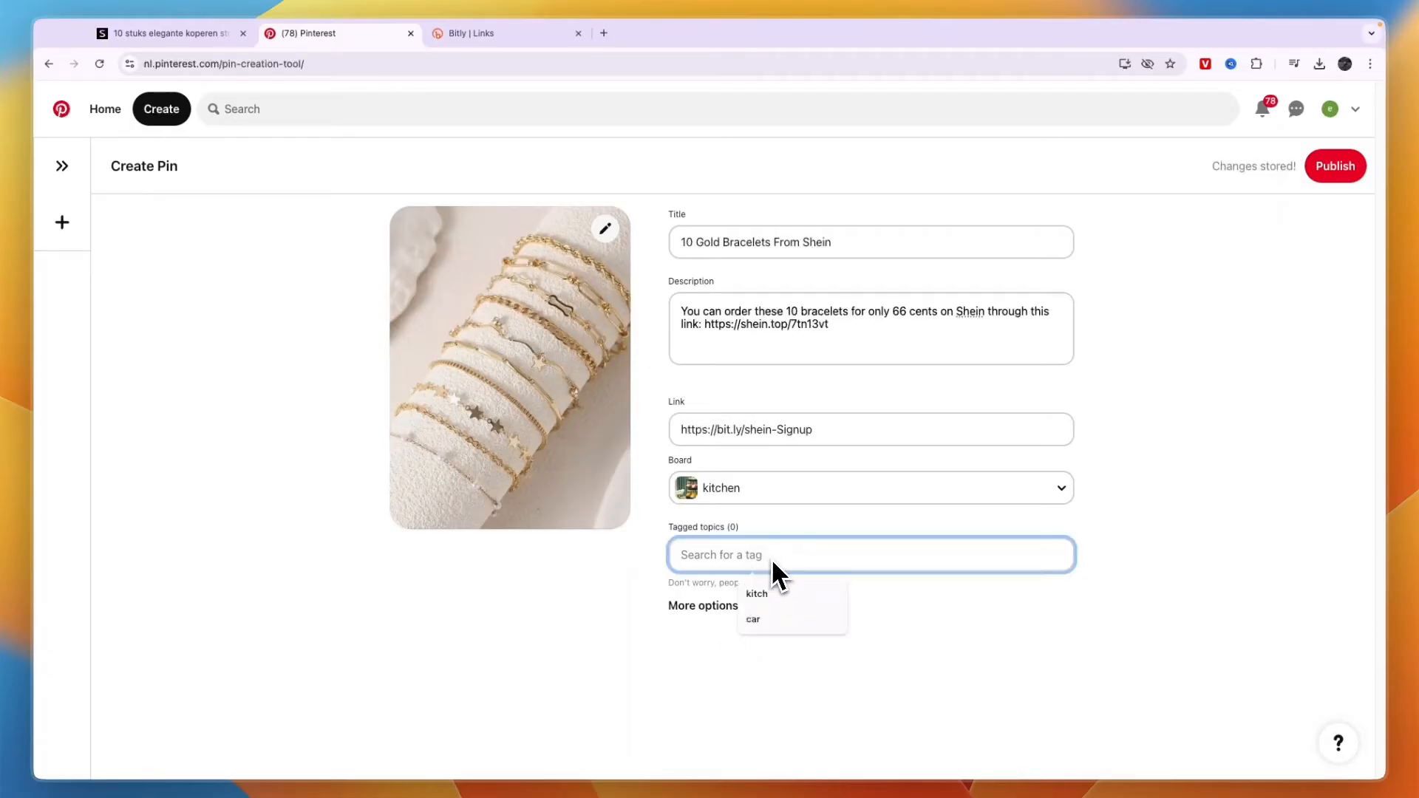
text(brace)
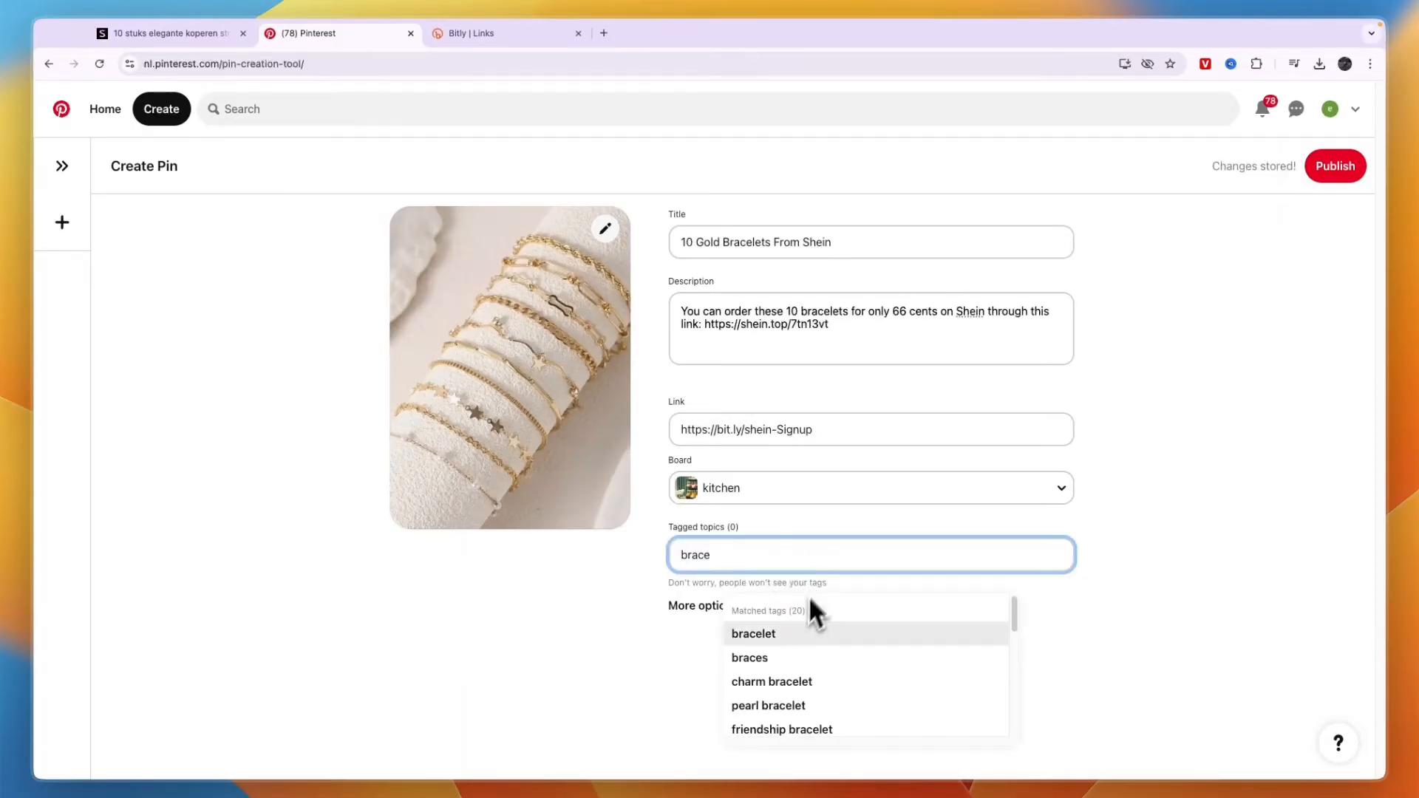
click(753, 633)
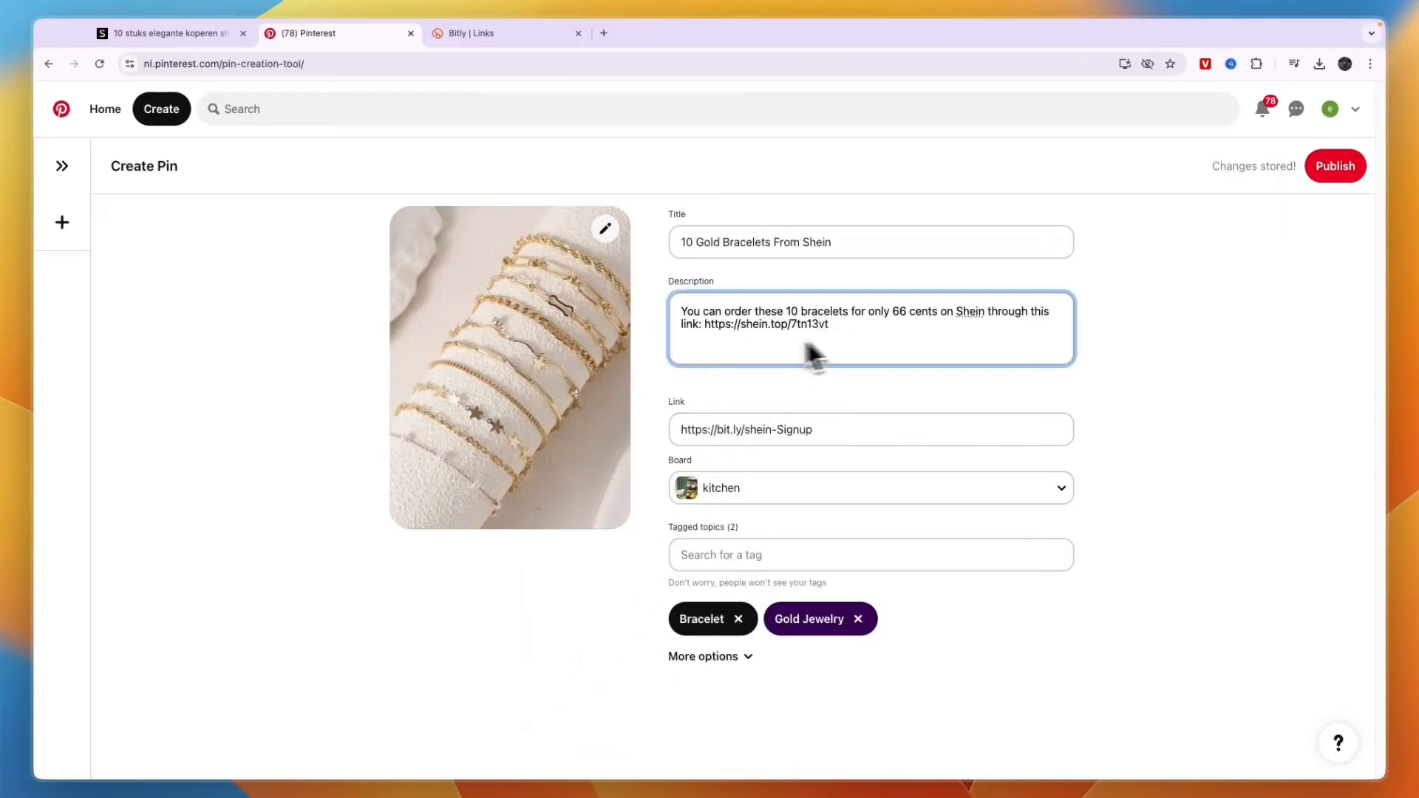
Append the 'This is an affiliate marketing pin...' reward disclosure to the description and tidy its wording.
text(This is an affiliate marketing pin, if you make a purchase through my link I will get a reward.)
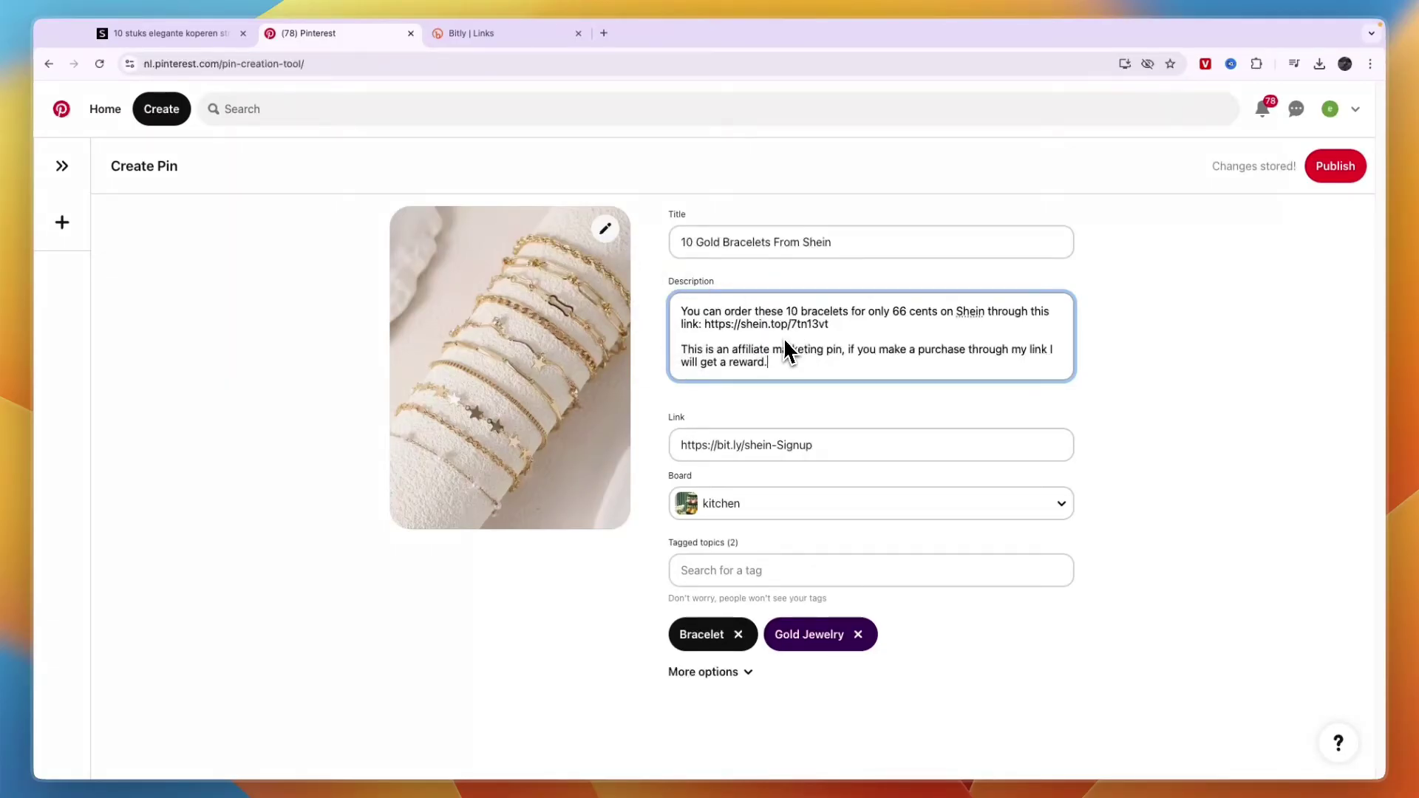
drag(842, 349, 1010, 350)
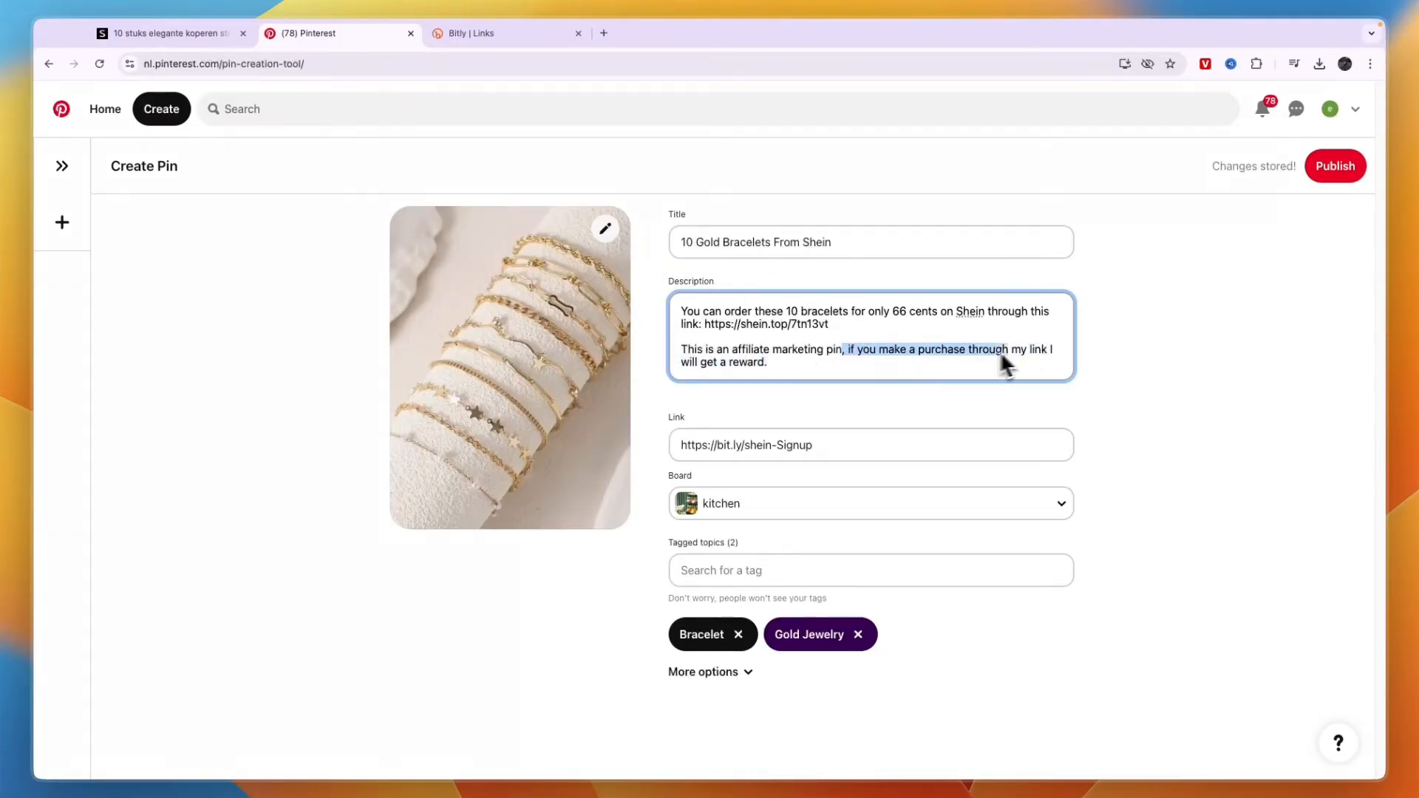
drag(1005, 368, 769, 368)
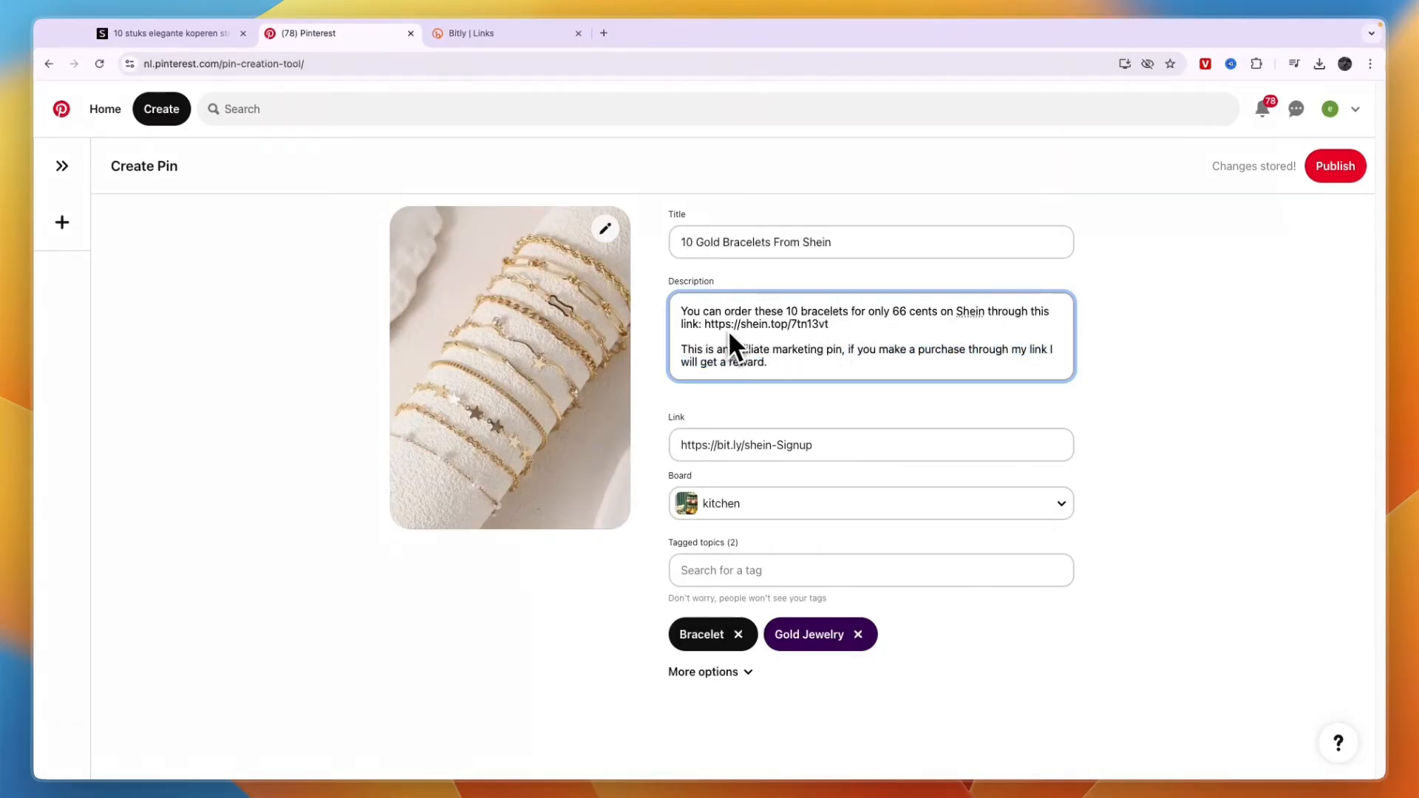
double_click(764, 323)
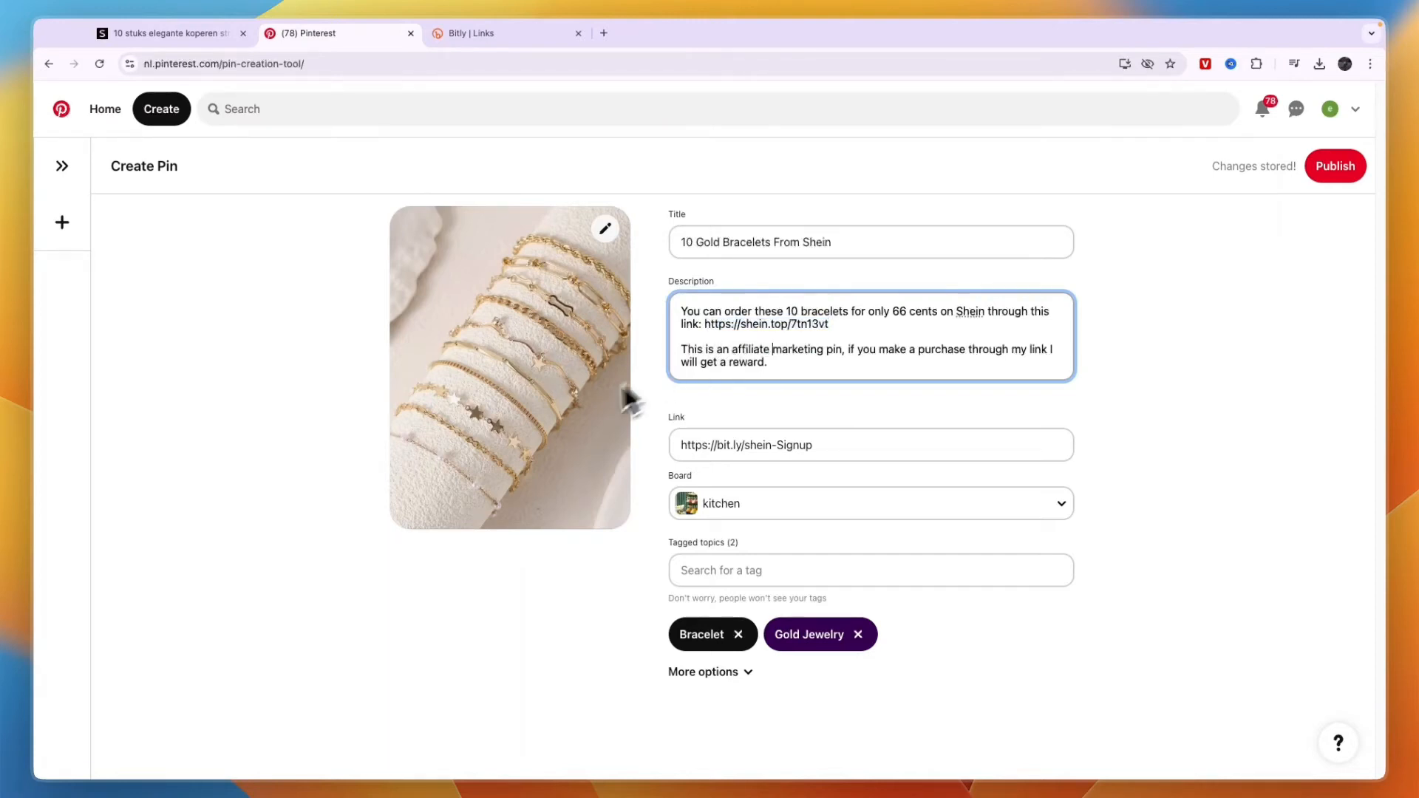
mouse_move(736, 363)
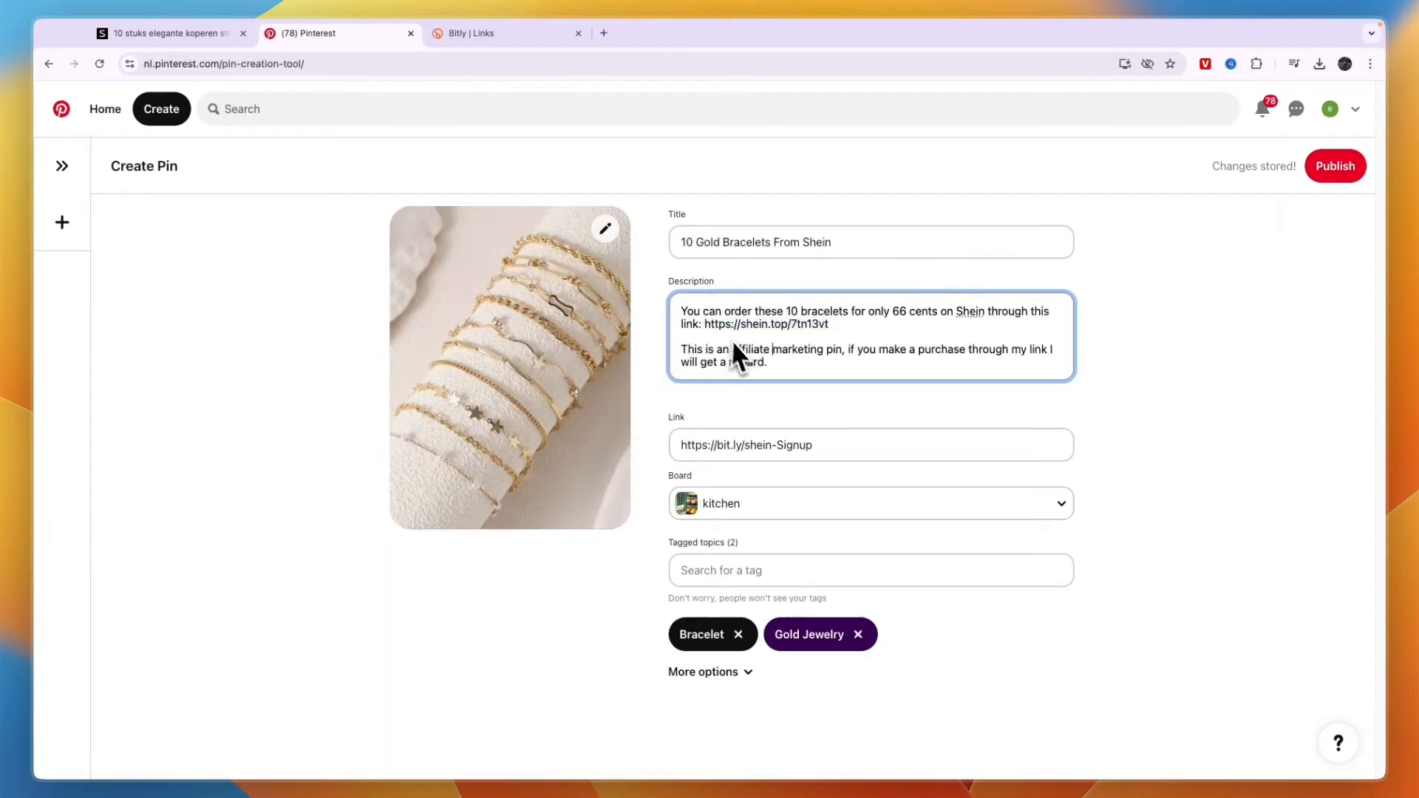
click(170, 33)
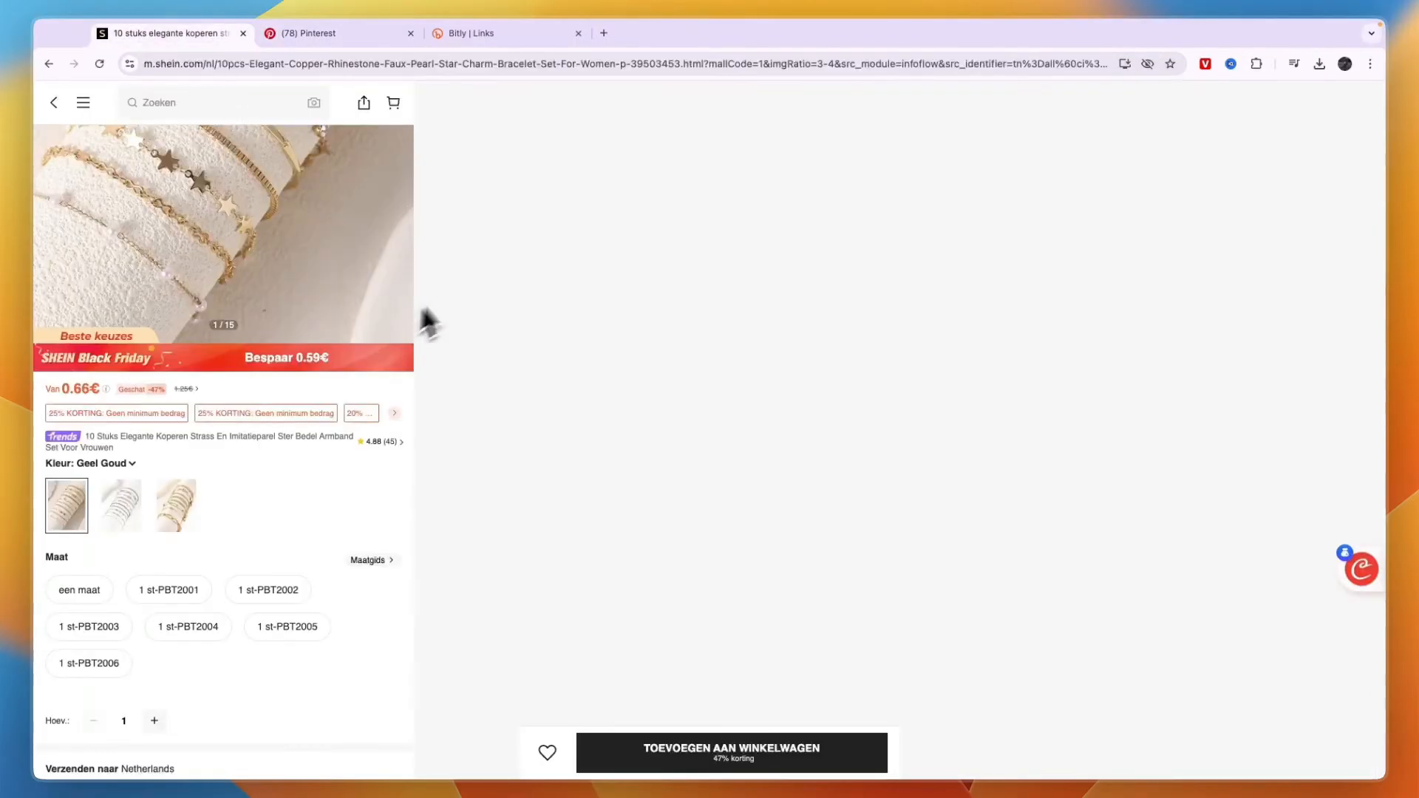
click(319, 33)
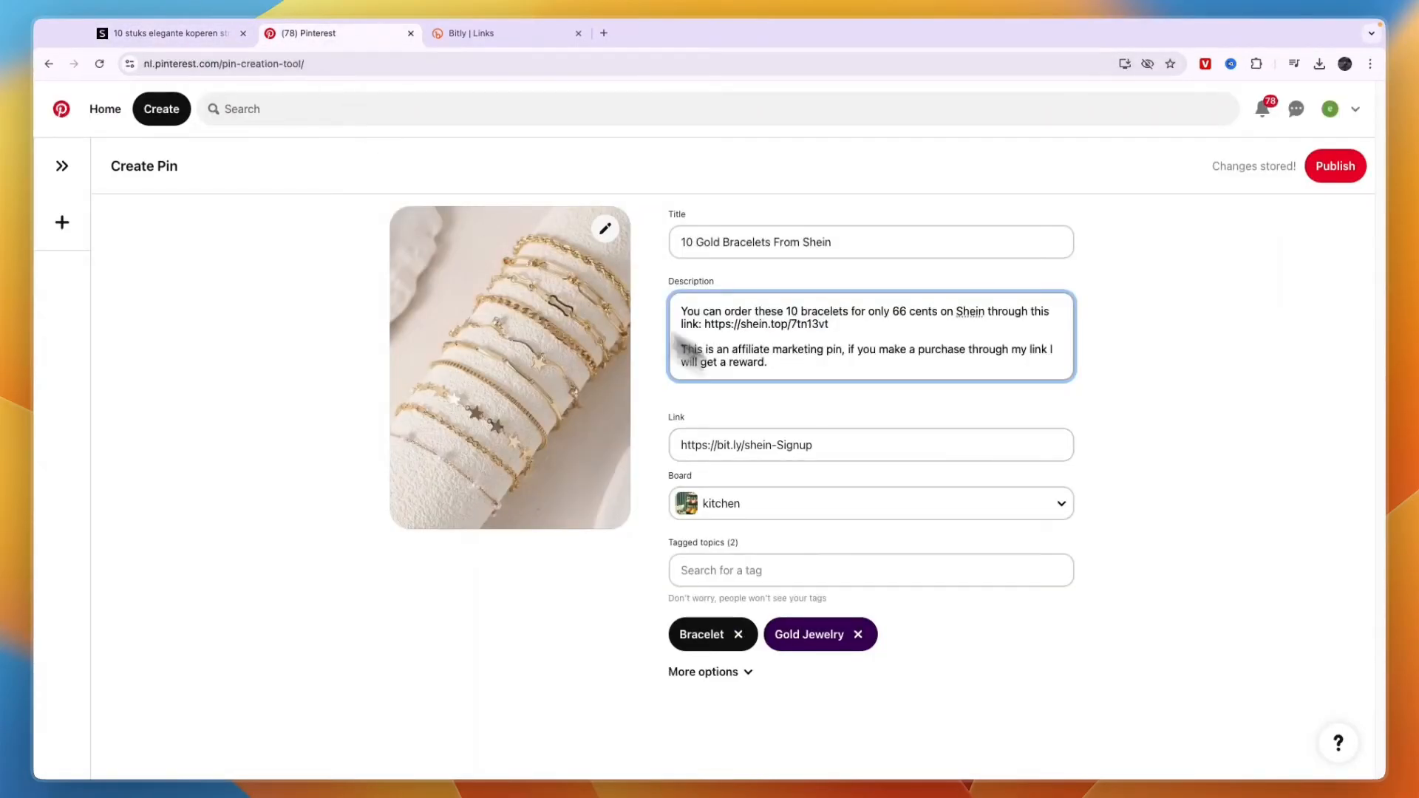
mouse_move(440, 393)
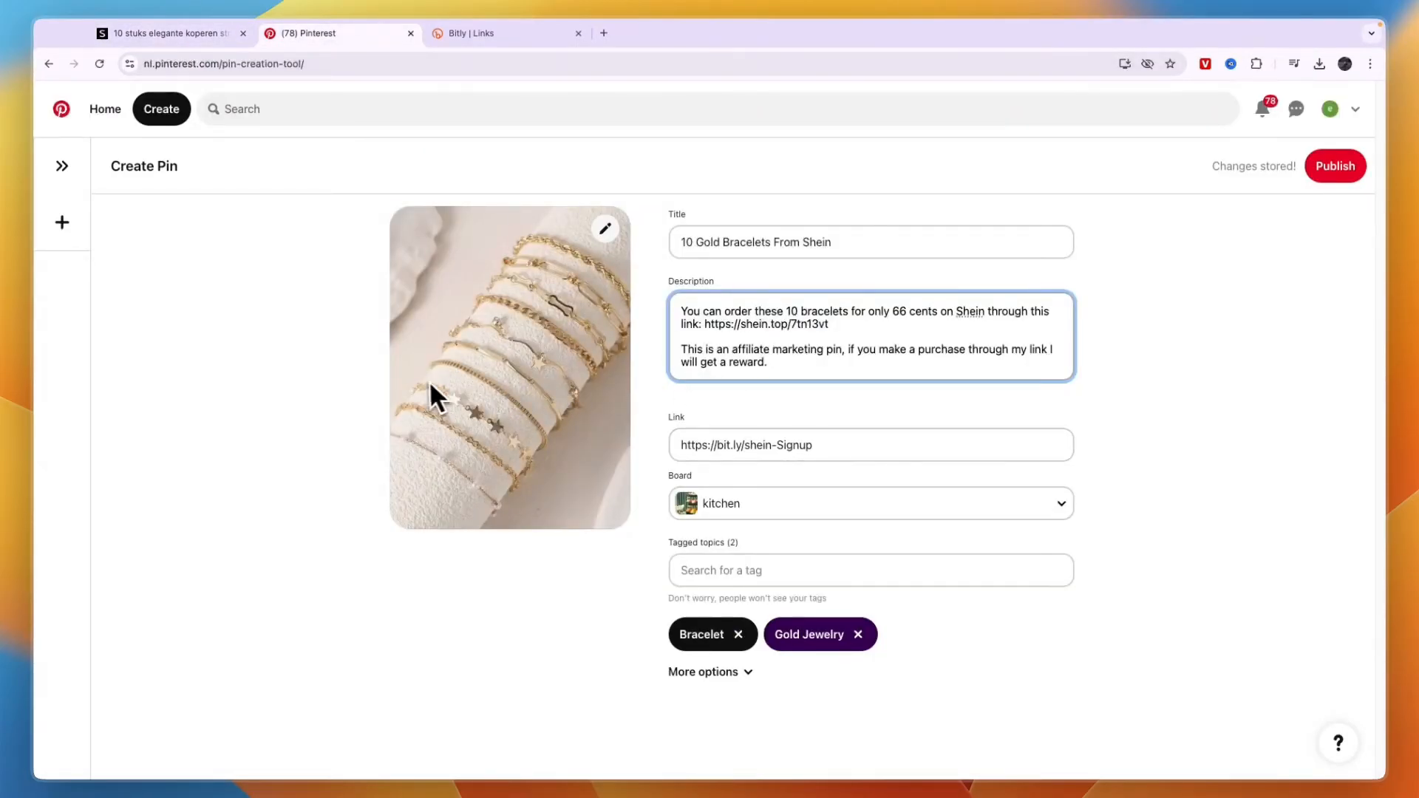
mouse_move(498, 425)
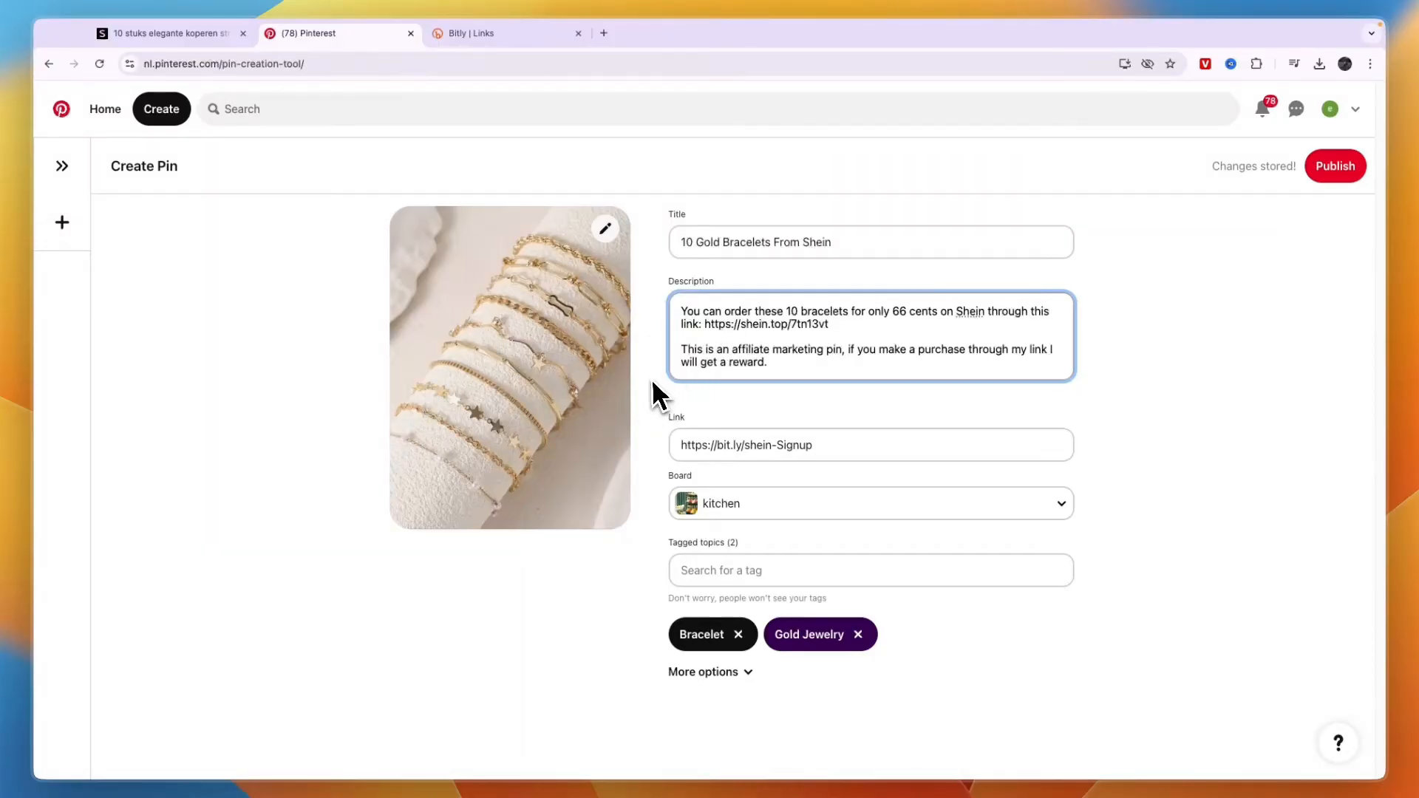
mouse_move(661, 379)
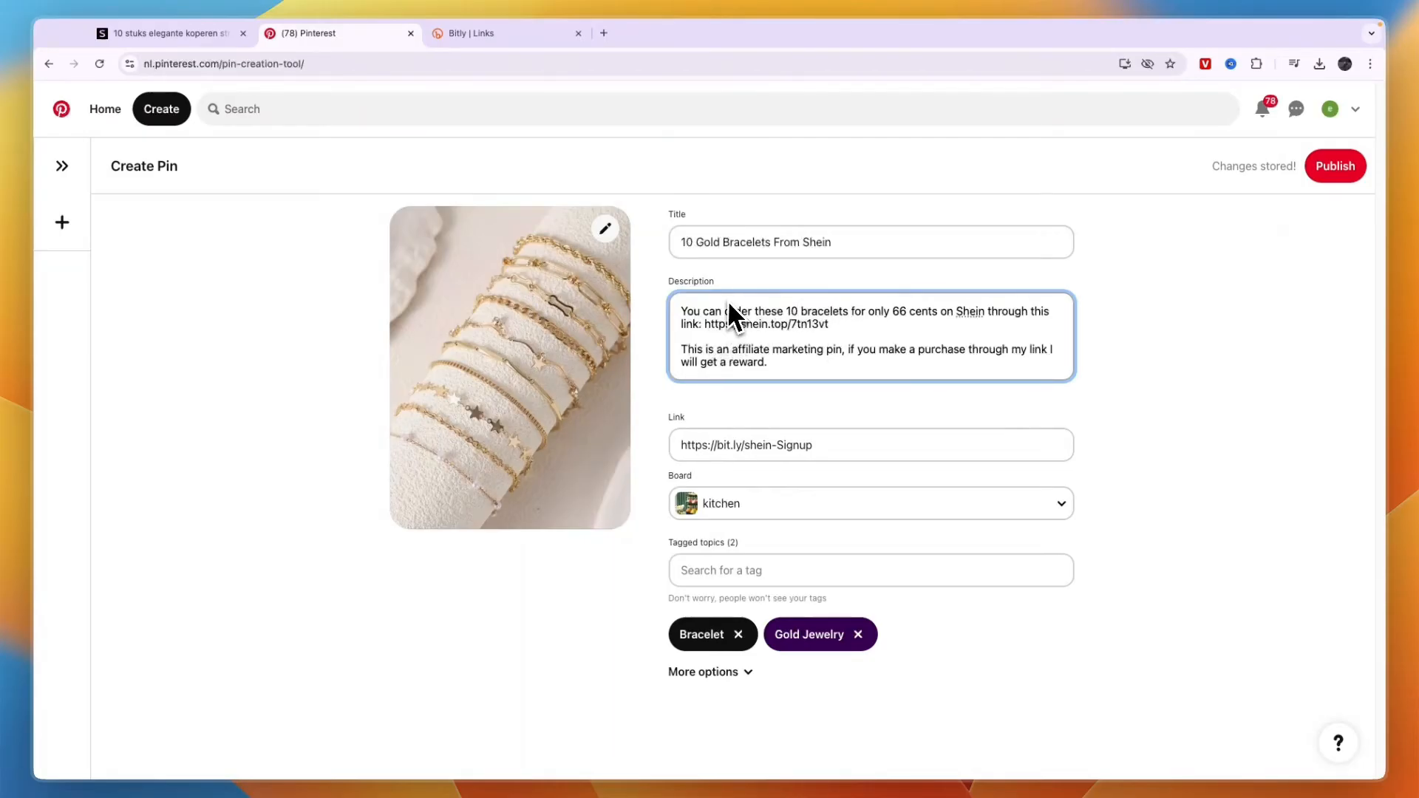
mouse_move(734, 353)
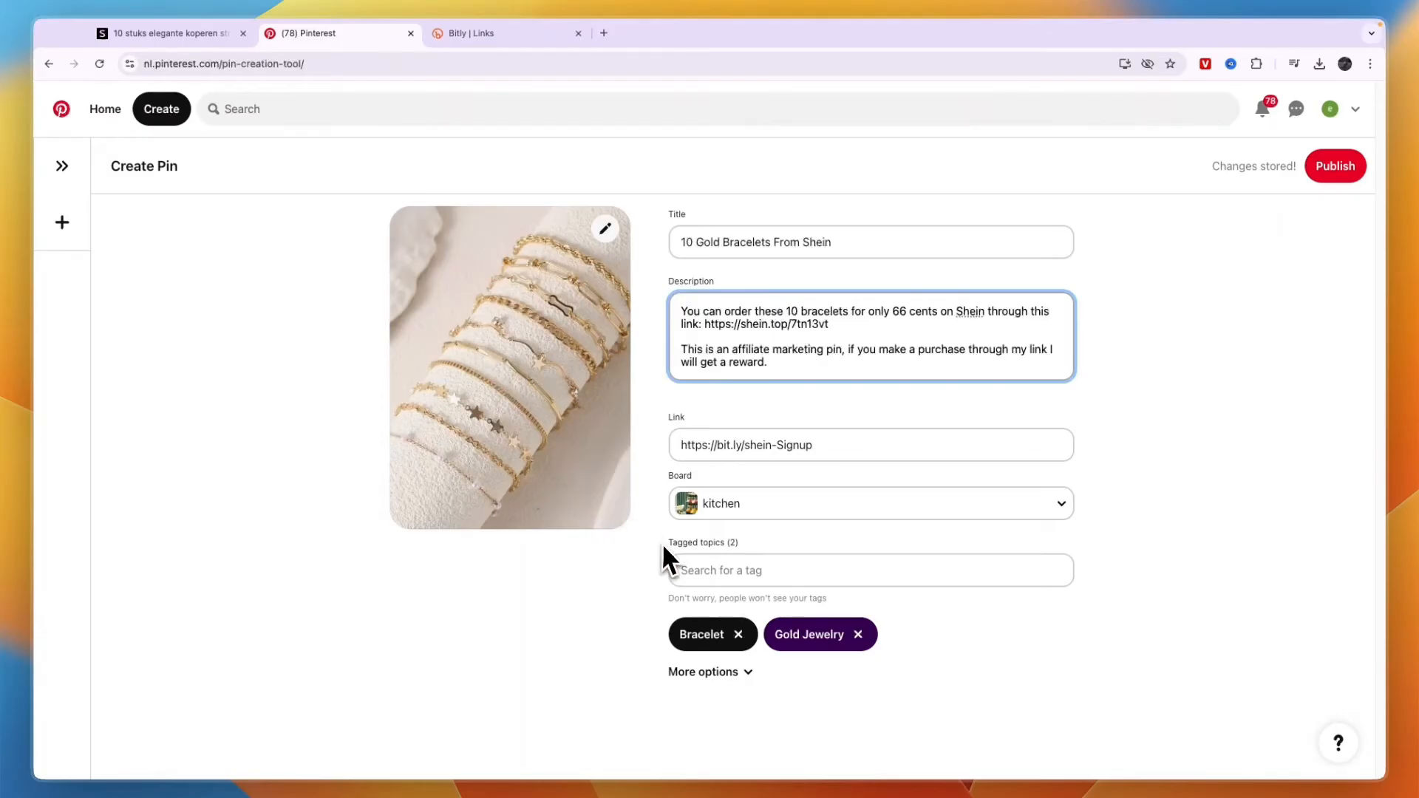
Publish the bracelet pin and dismiss the browser-extension popup to view its live page.
click(703, 672)
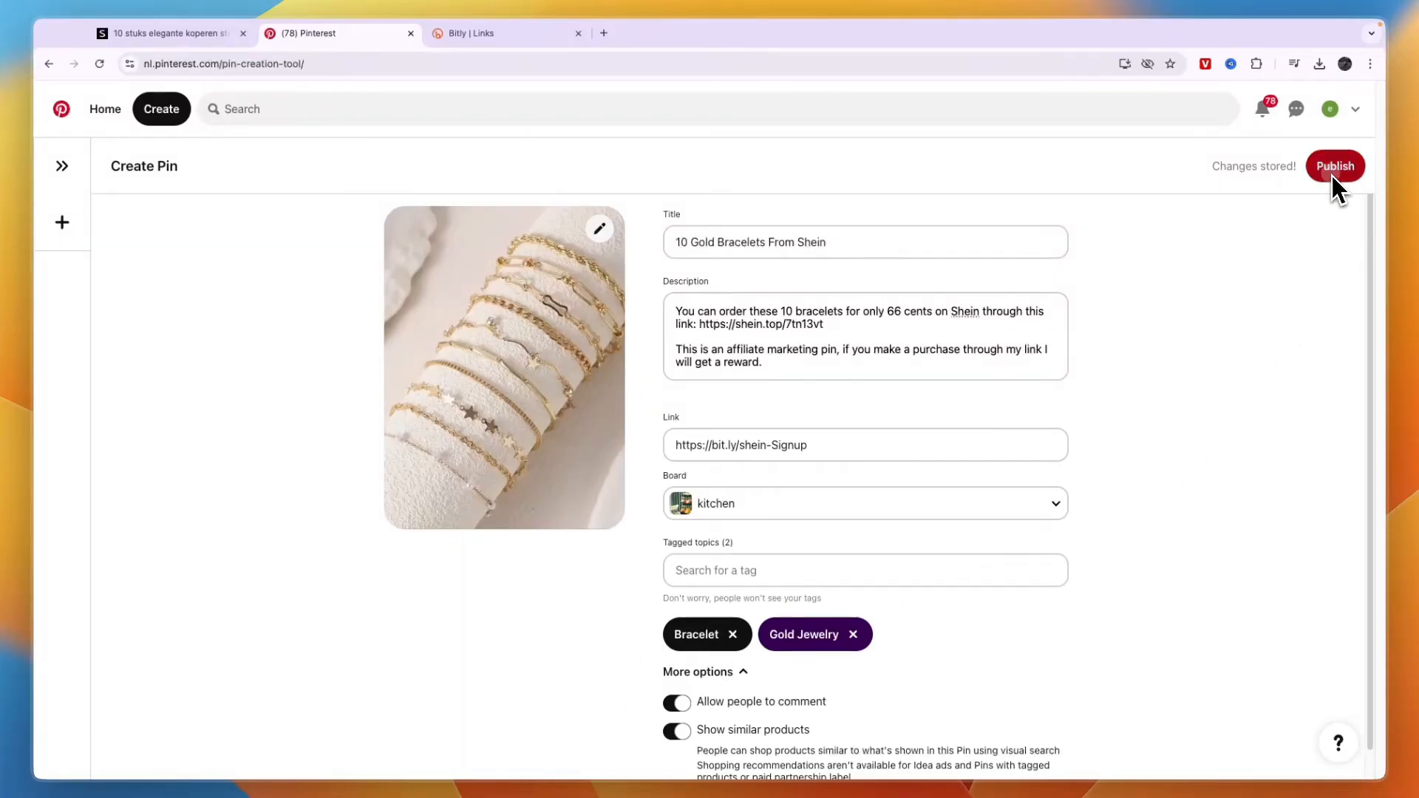
click(1334, 166)
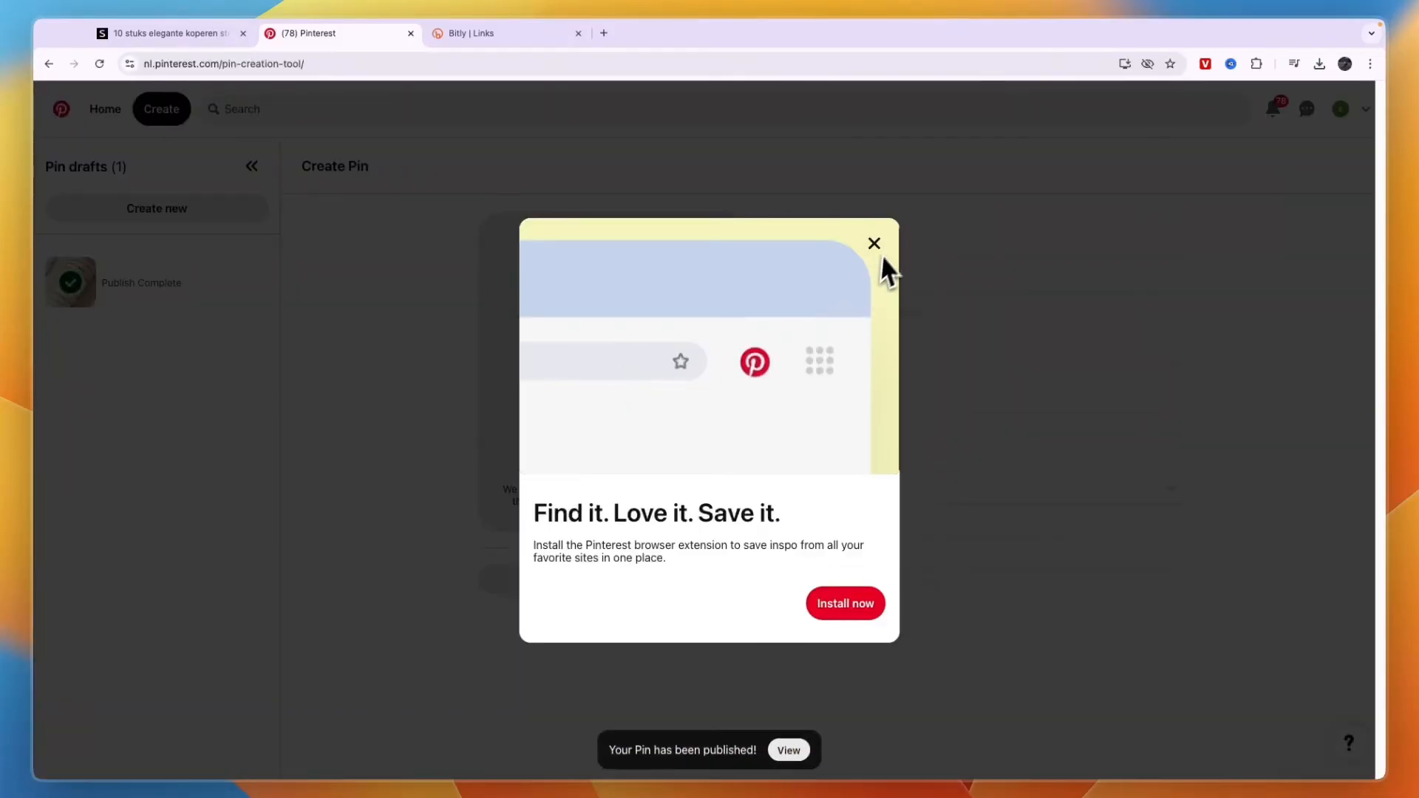
click(873, 243)
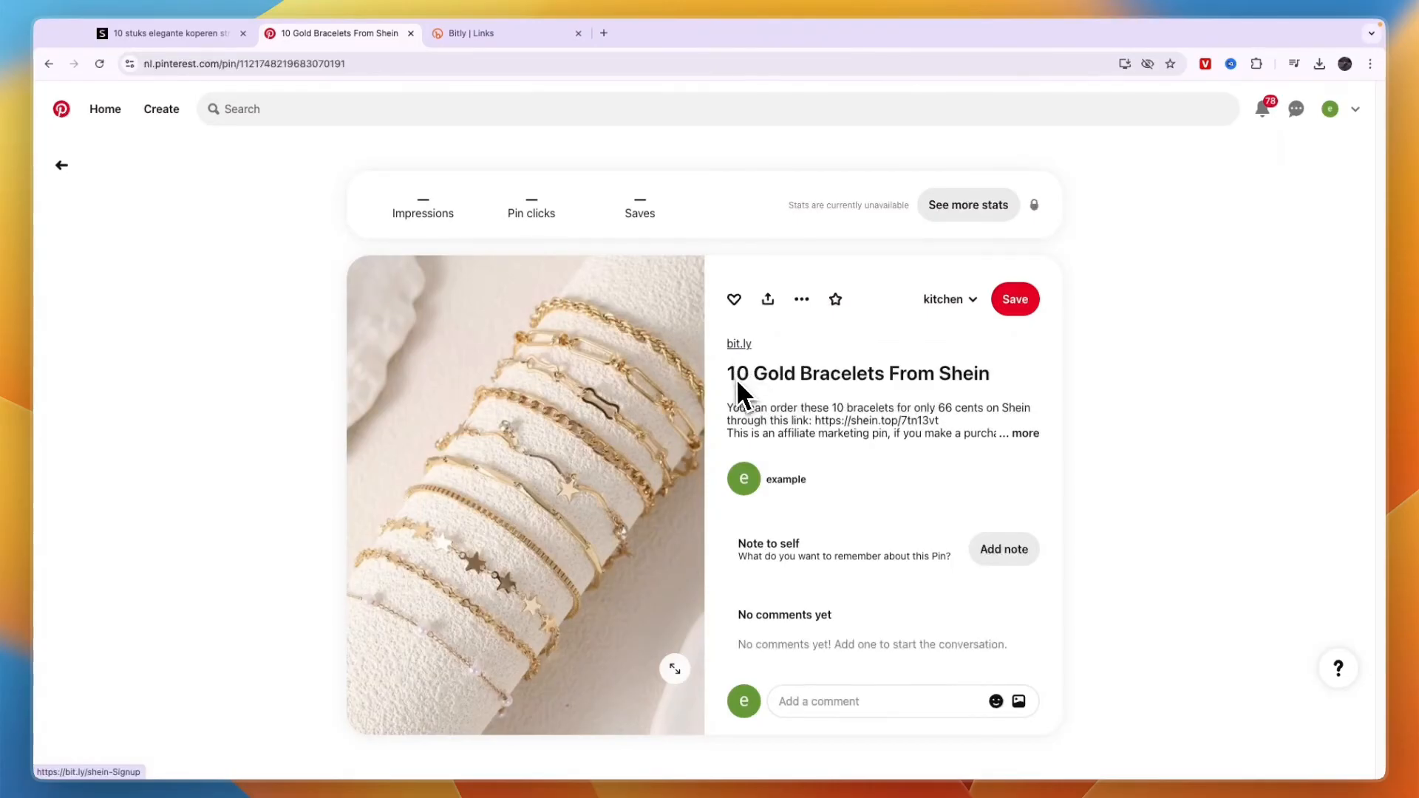
Search Pinterest for 'shein gold bracelets' via the suggestion and browse the results.
click(362, 108)
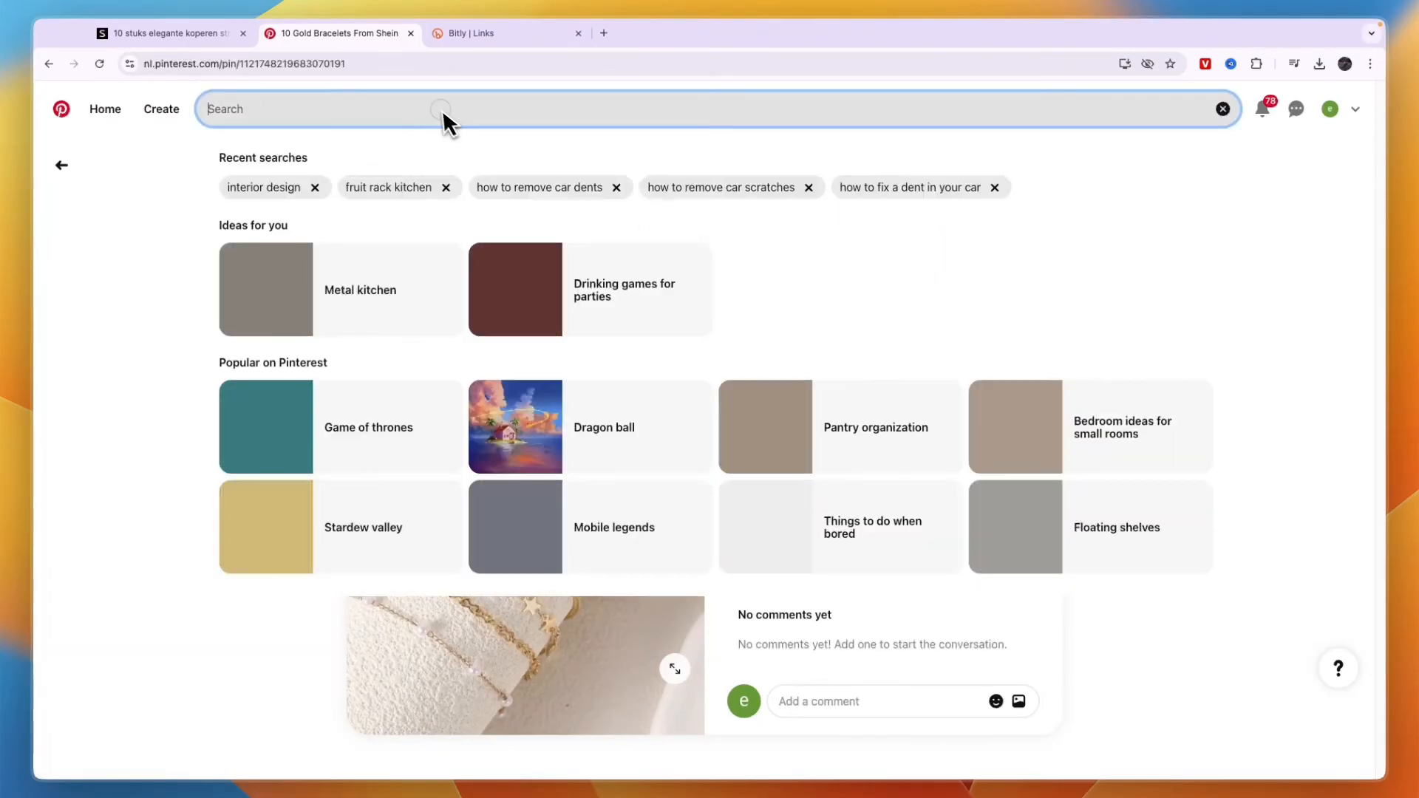
text(gold bracelets shei)
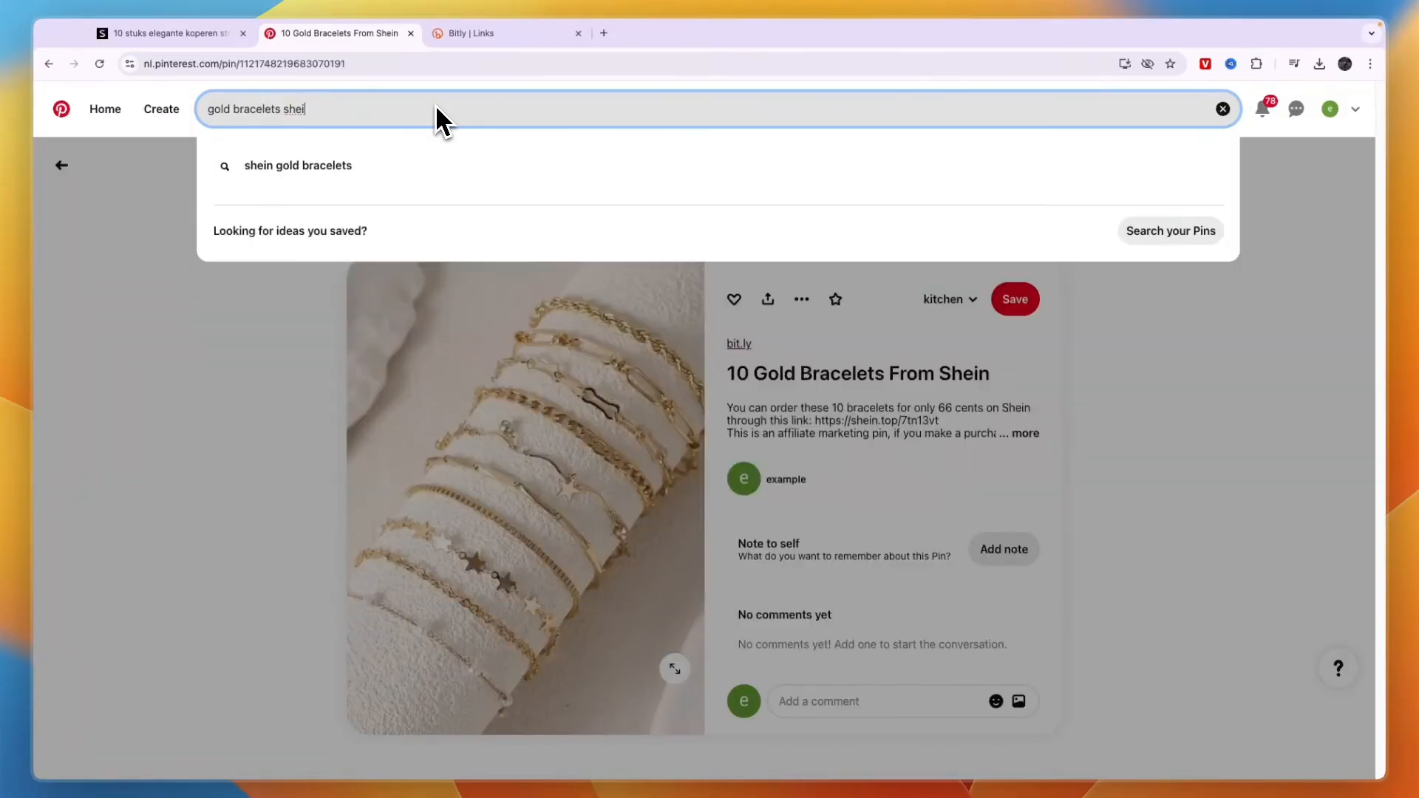
mouse_move(316, 189)
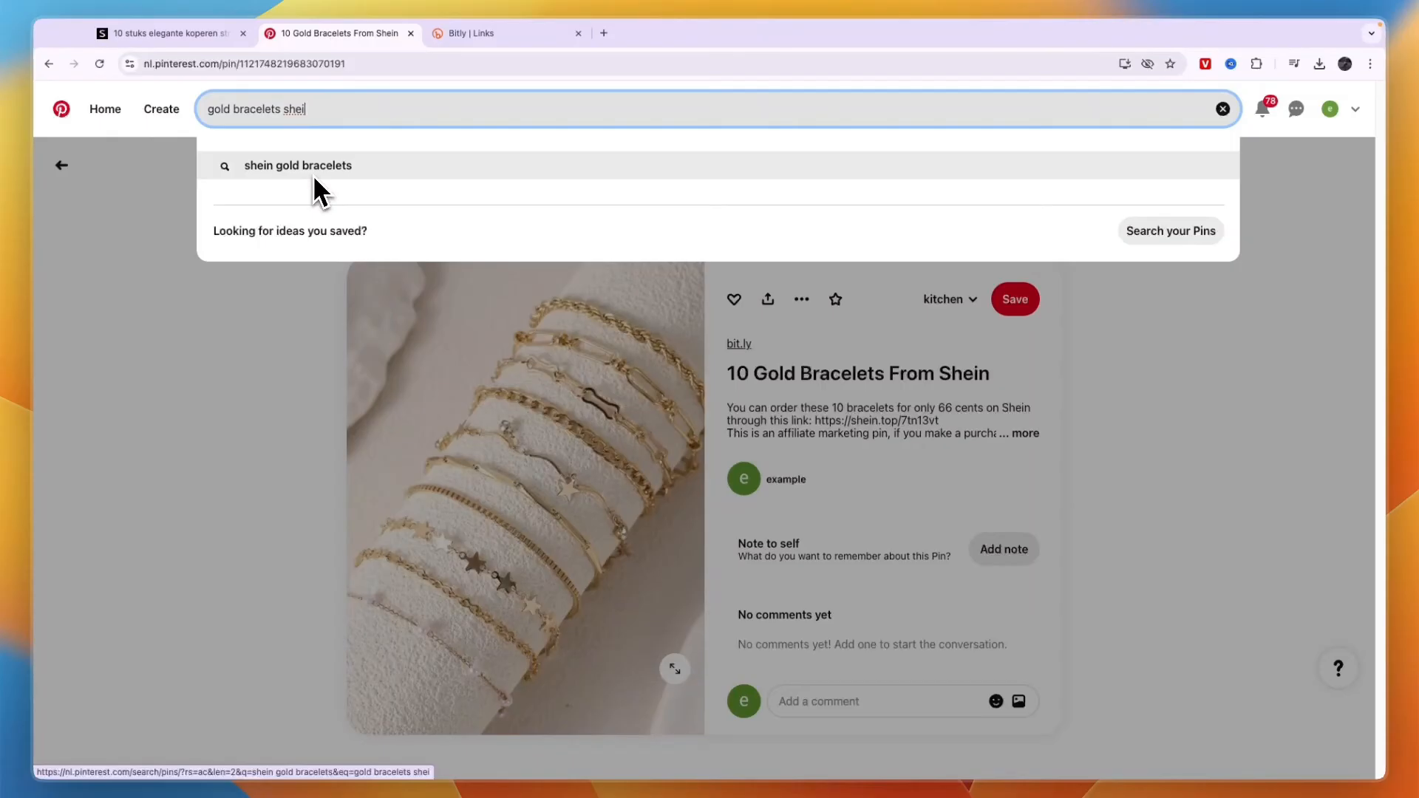
click(298, 165)
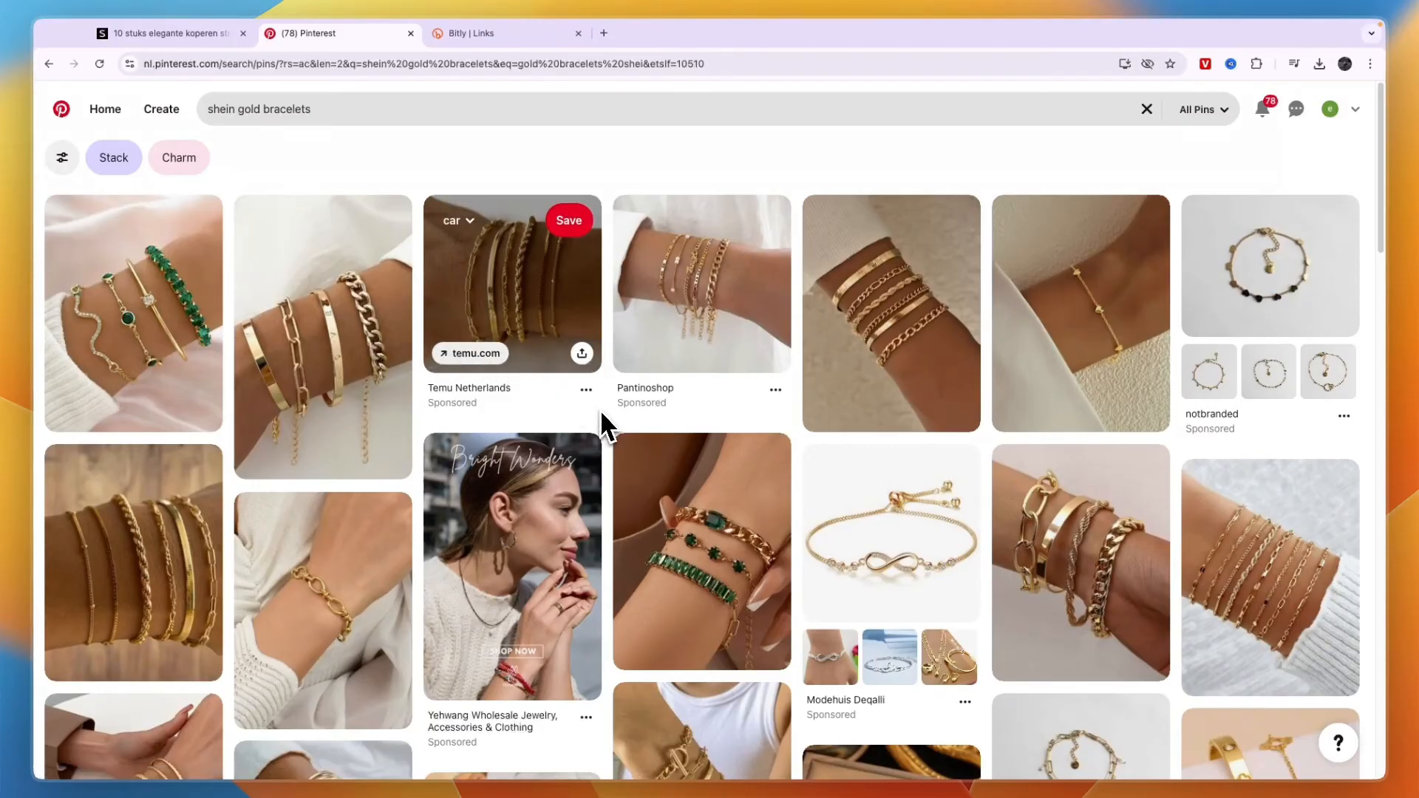
mouse_move(585, 478)
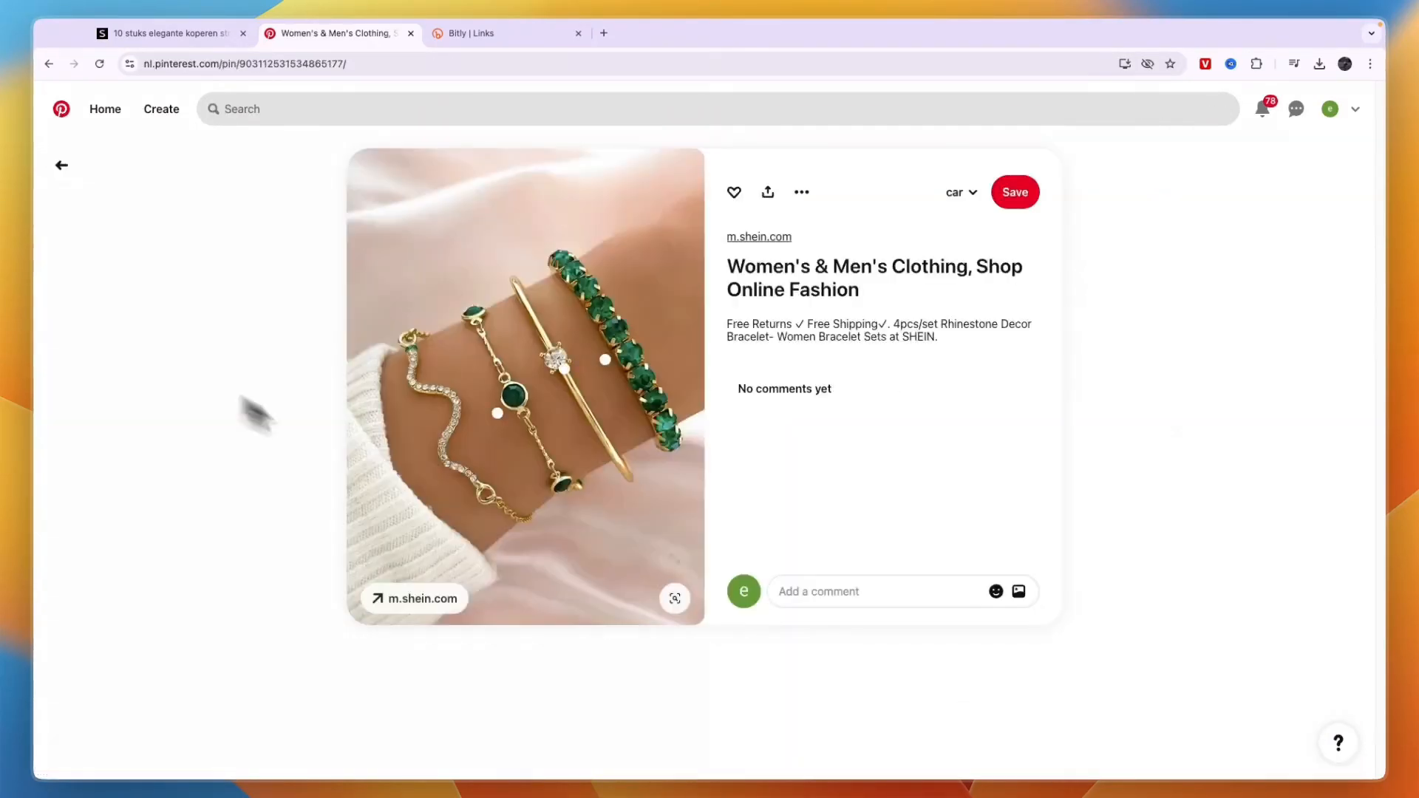
scroll(down, 3)
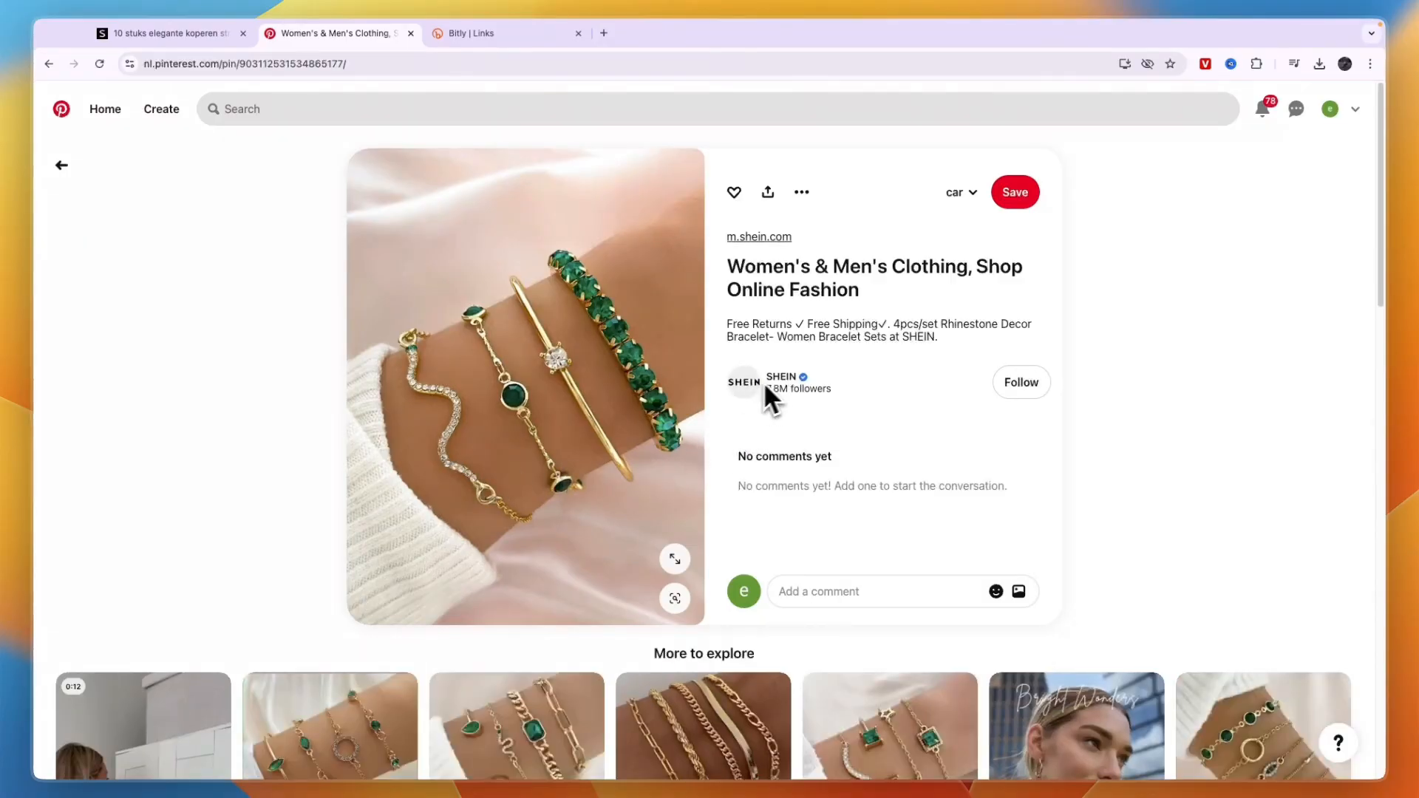
mouse_move(431, 622)
text(shein gold bracelets)
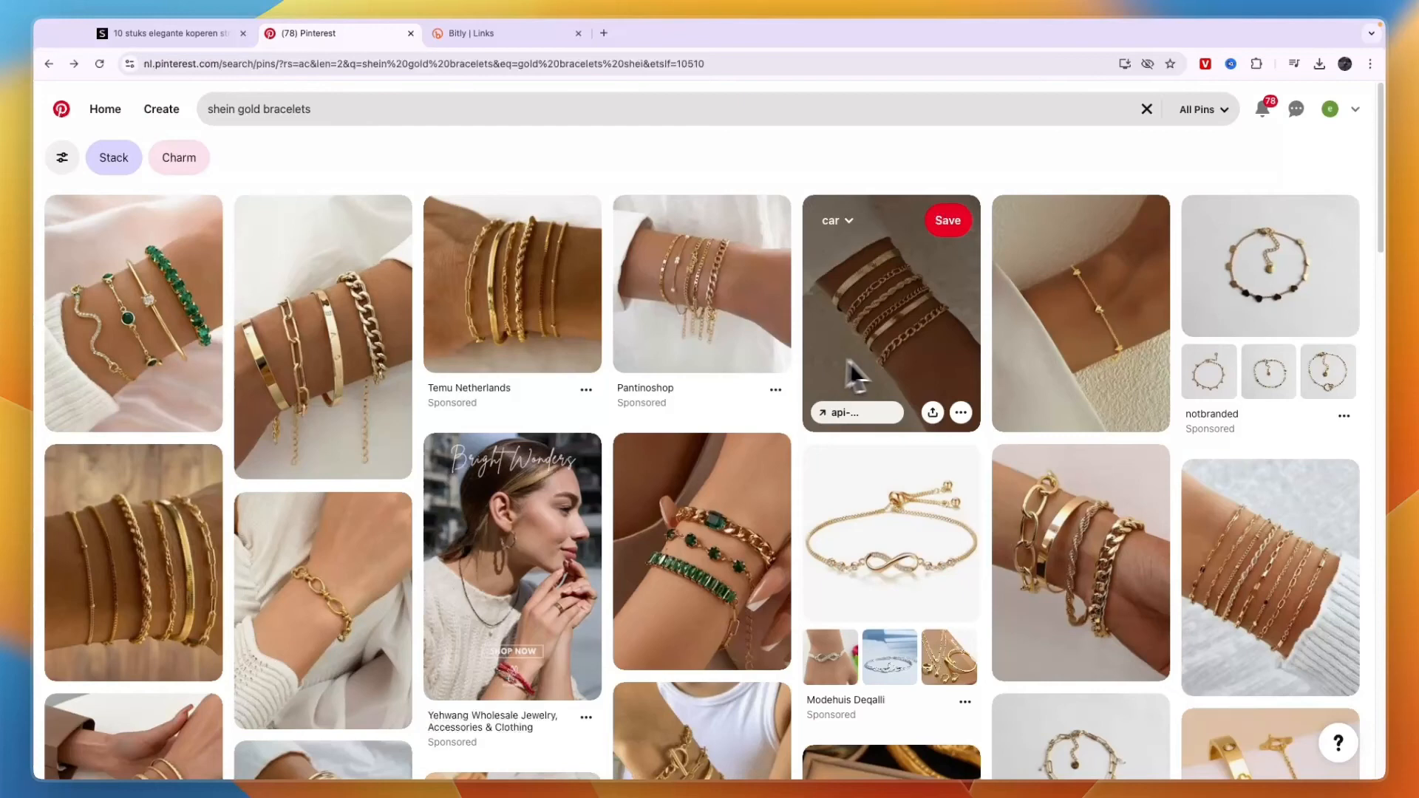
View the floral and faux pearl bracelet pin, then go back to the search results.
scroll(down, 3)
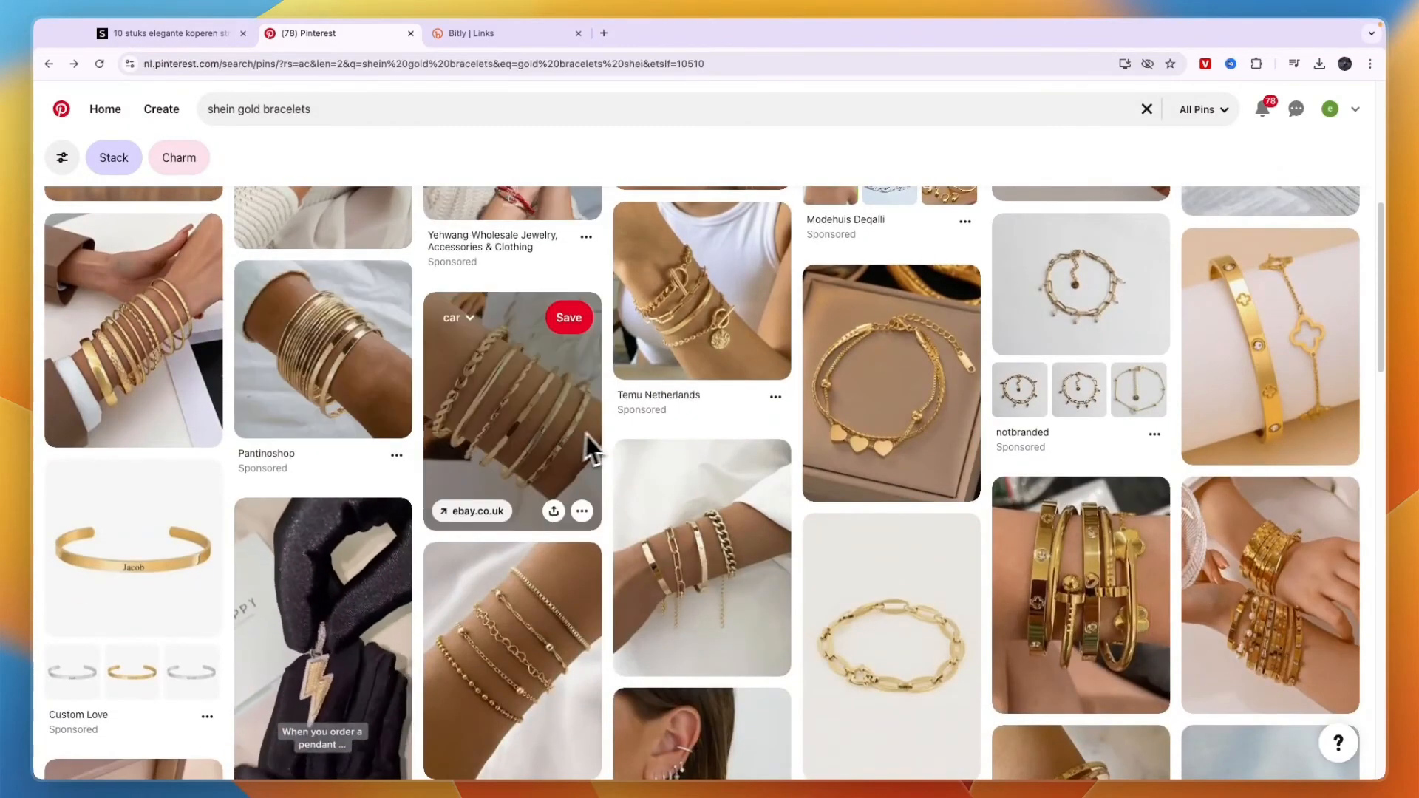
click(510, 407)
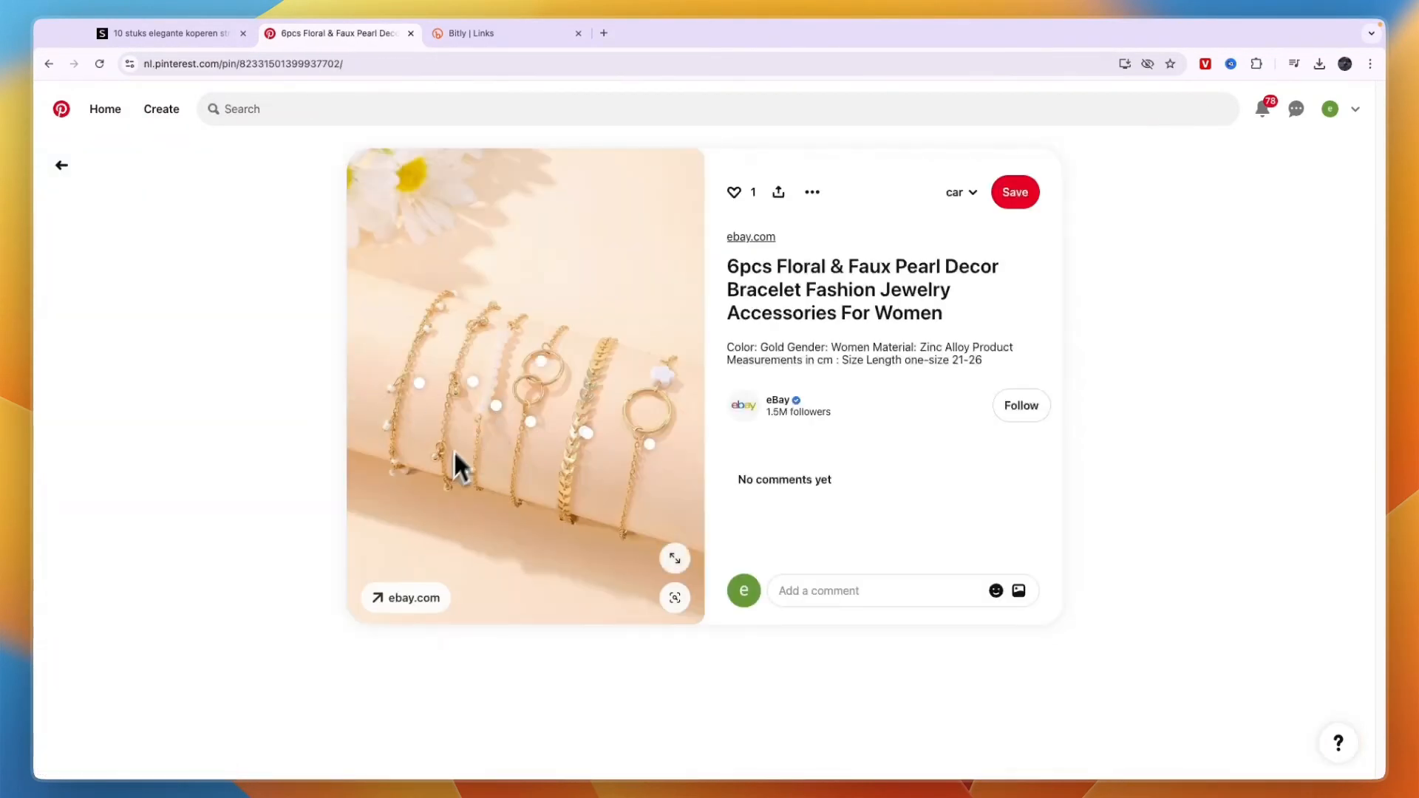
click(61, 165)
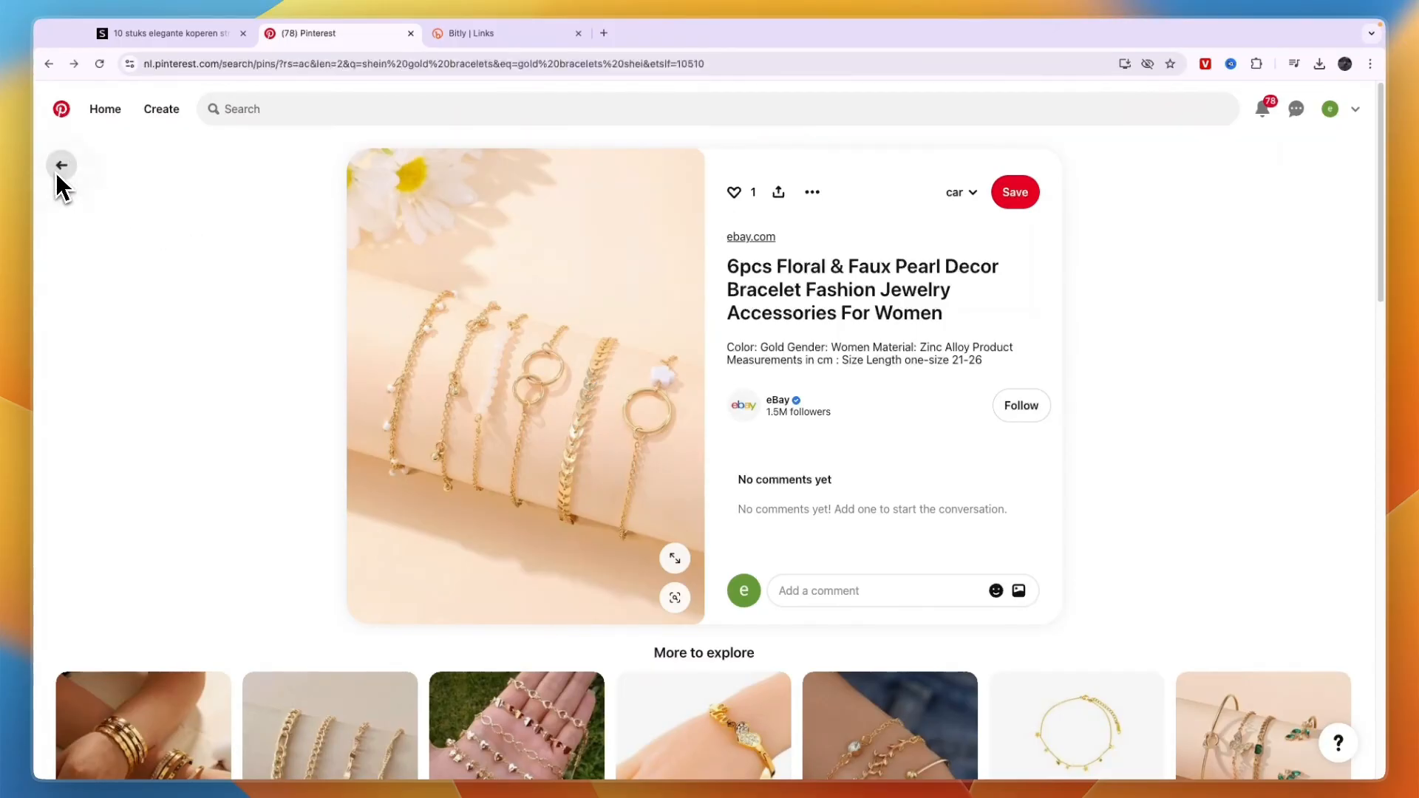
click(62, 164)
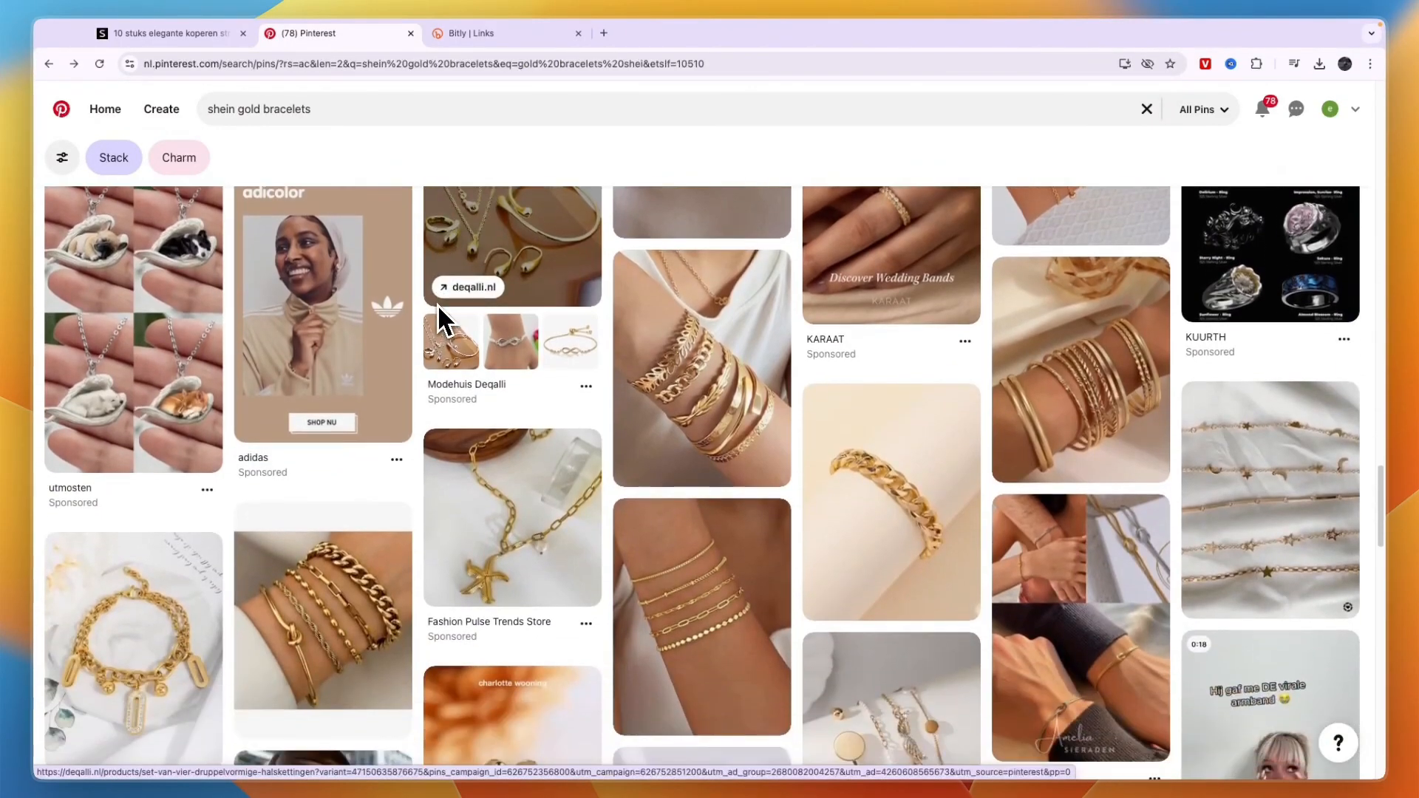
Browse the SHEIN bracelet recommendations, open the 2-piece matching couple bracelet set and return to Pinterest.
click(162, 33)
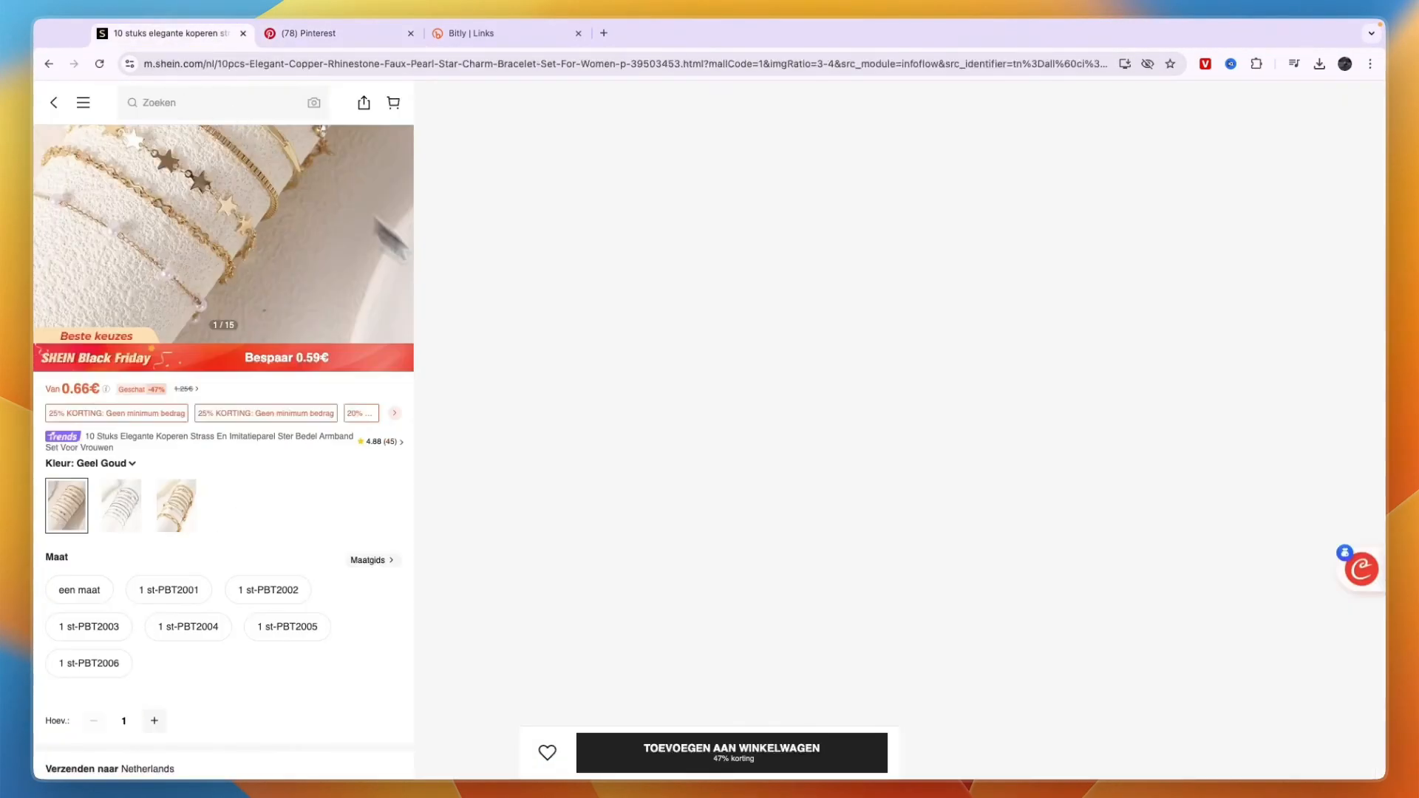
scroll(down, 3)
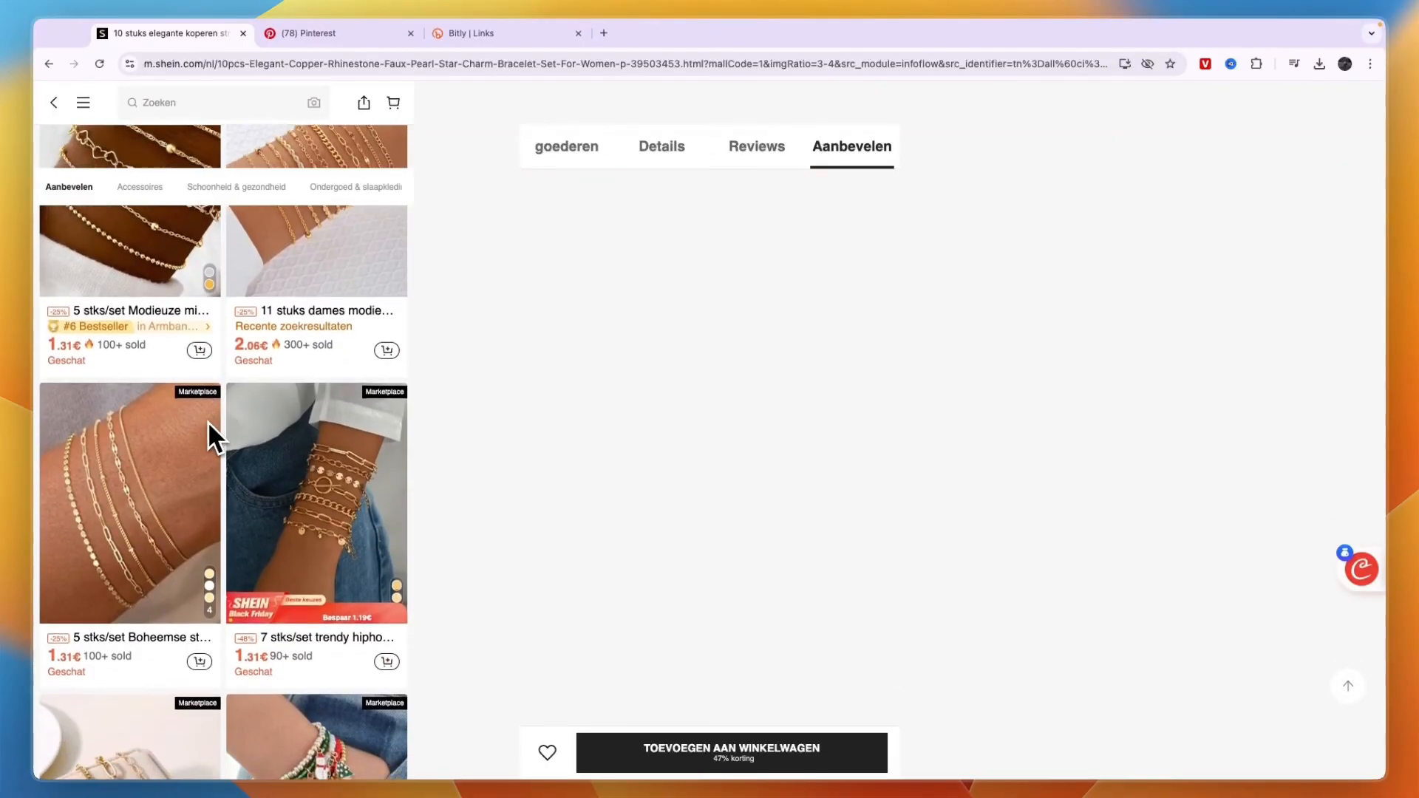
scroll(down, 3)
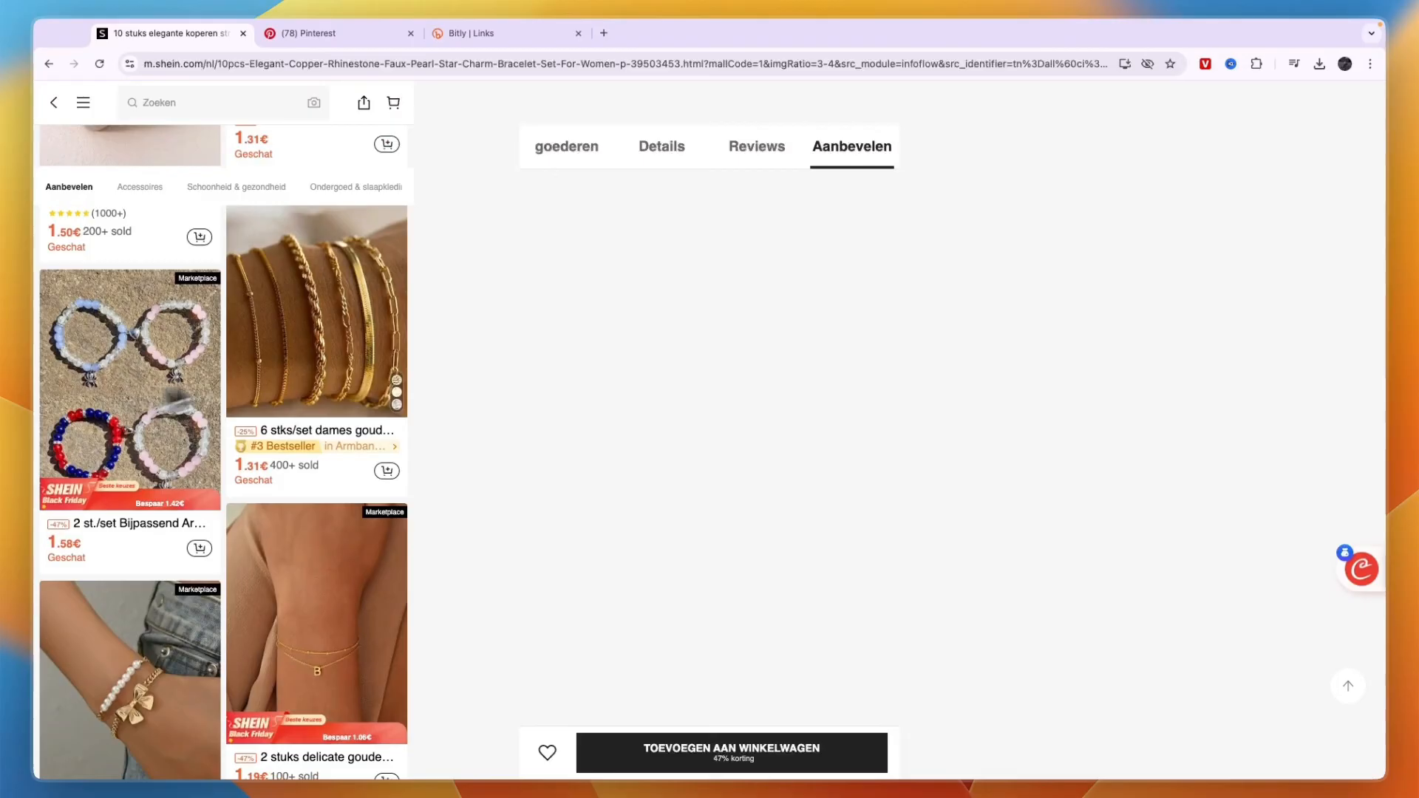
click(328, 33)
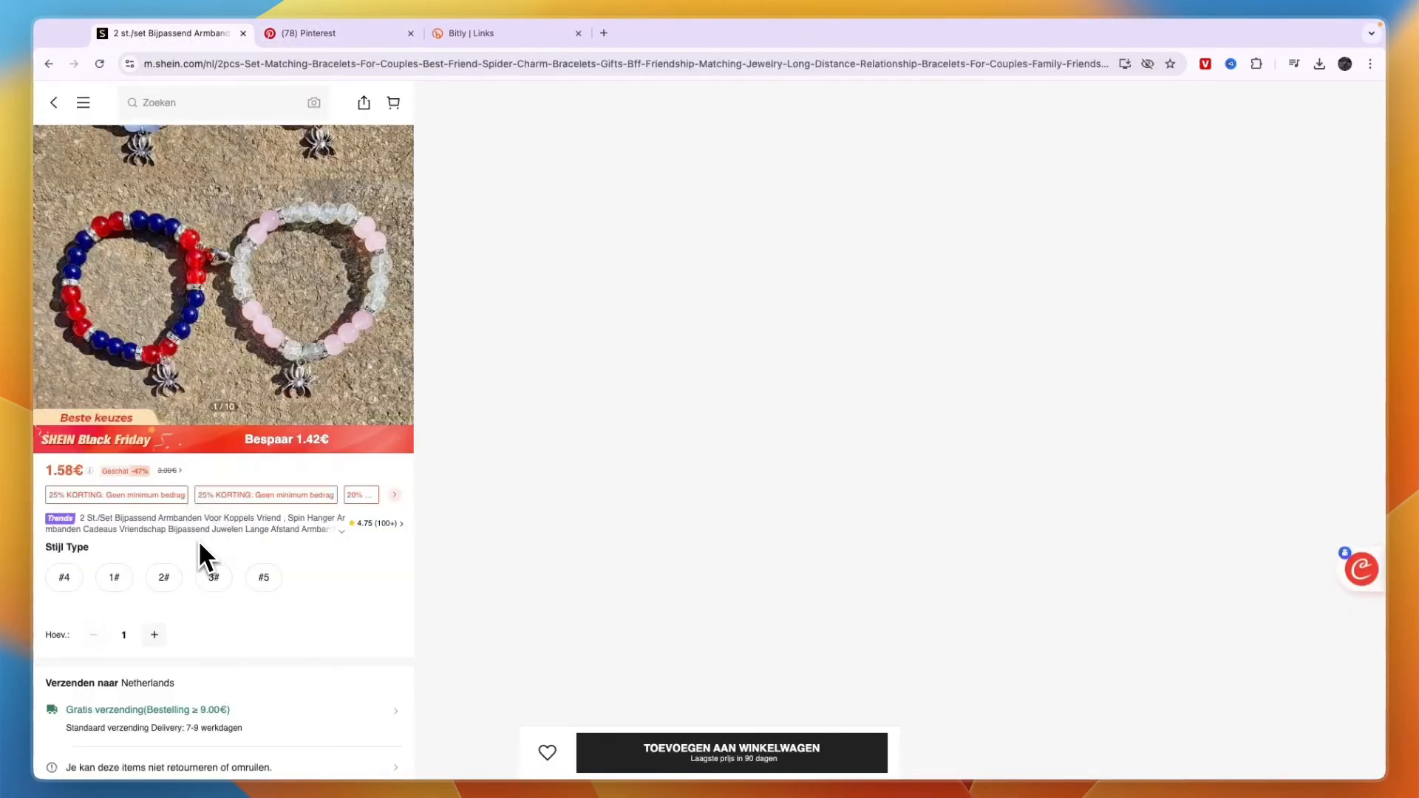
click(323, 34)
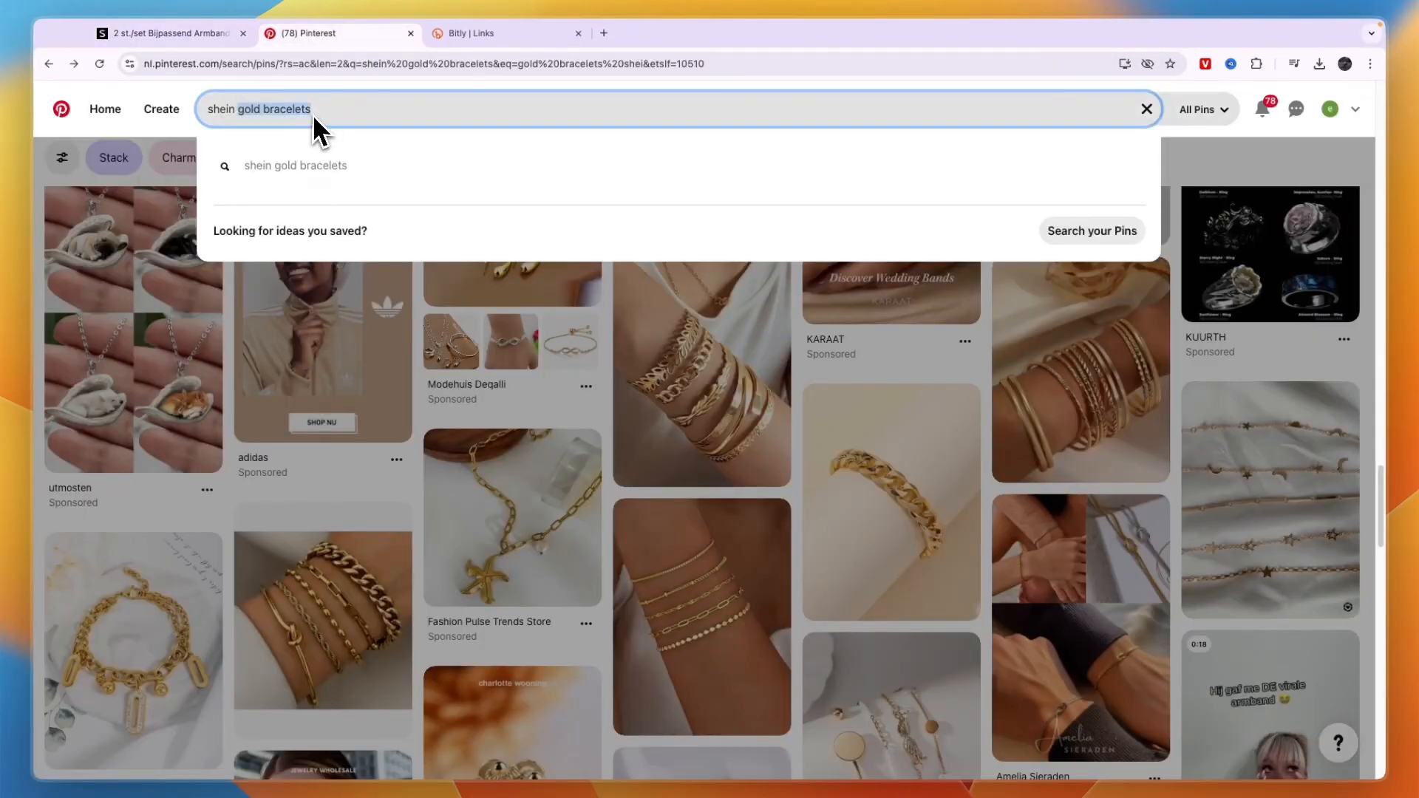
Search Pinterest for 'shein couple bracelet' and view the couple hand-in-hand bracelet pin.
text(shein couple)
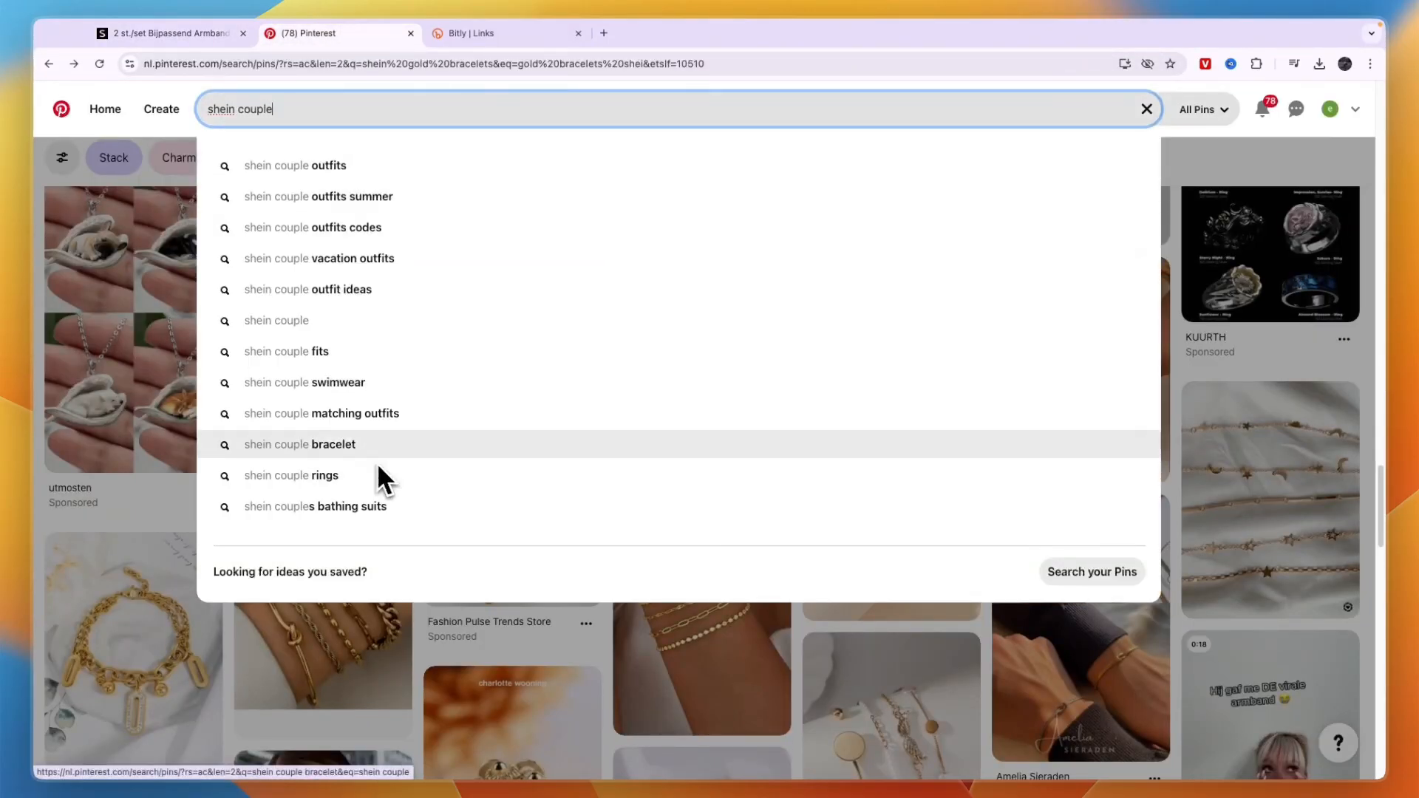
click(299, 444)
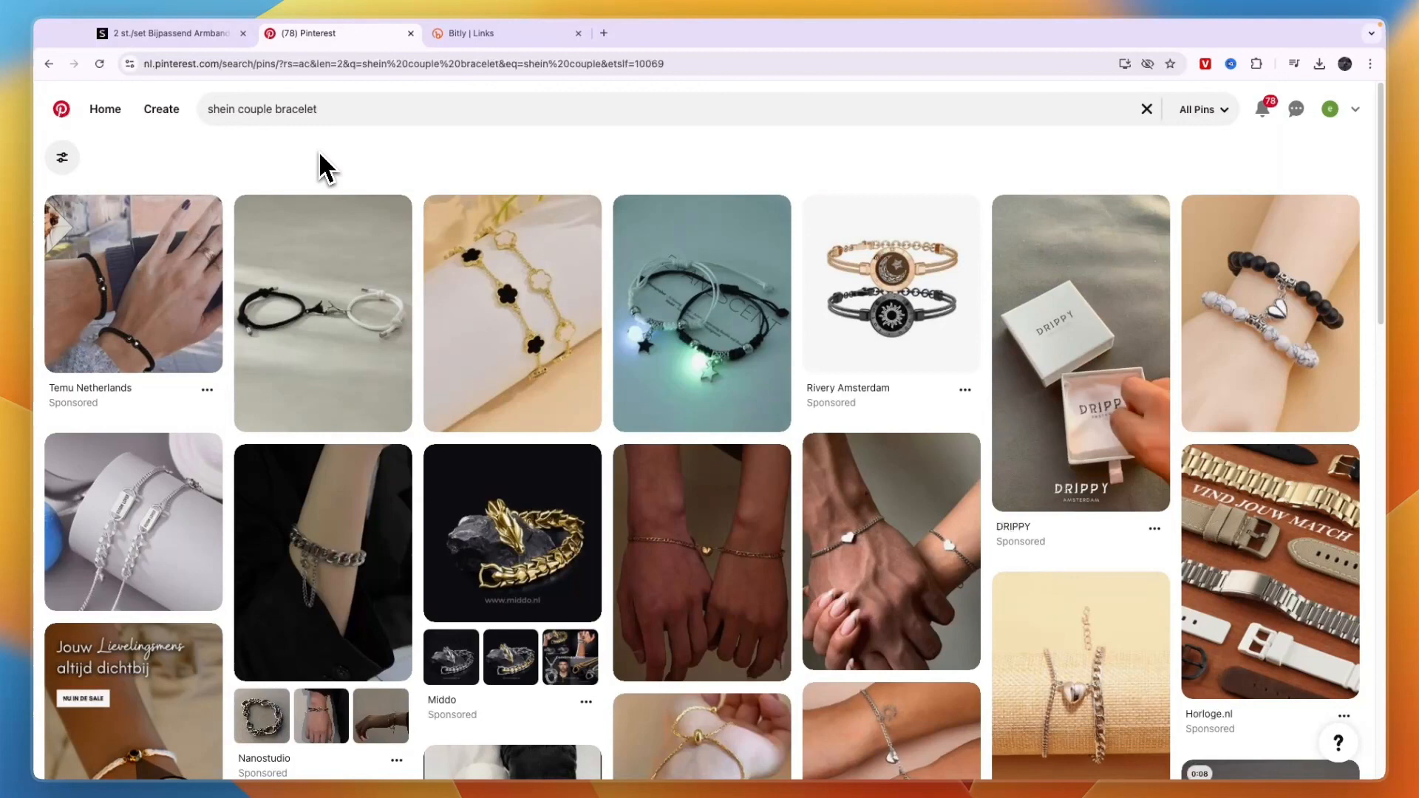
click(512, 315)
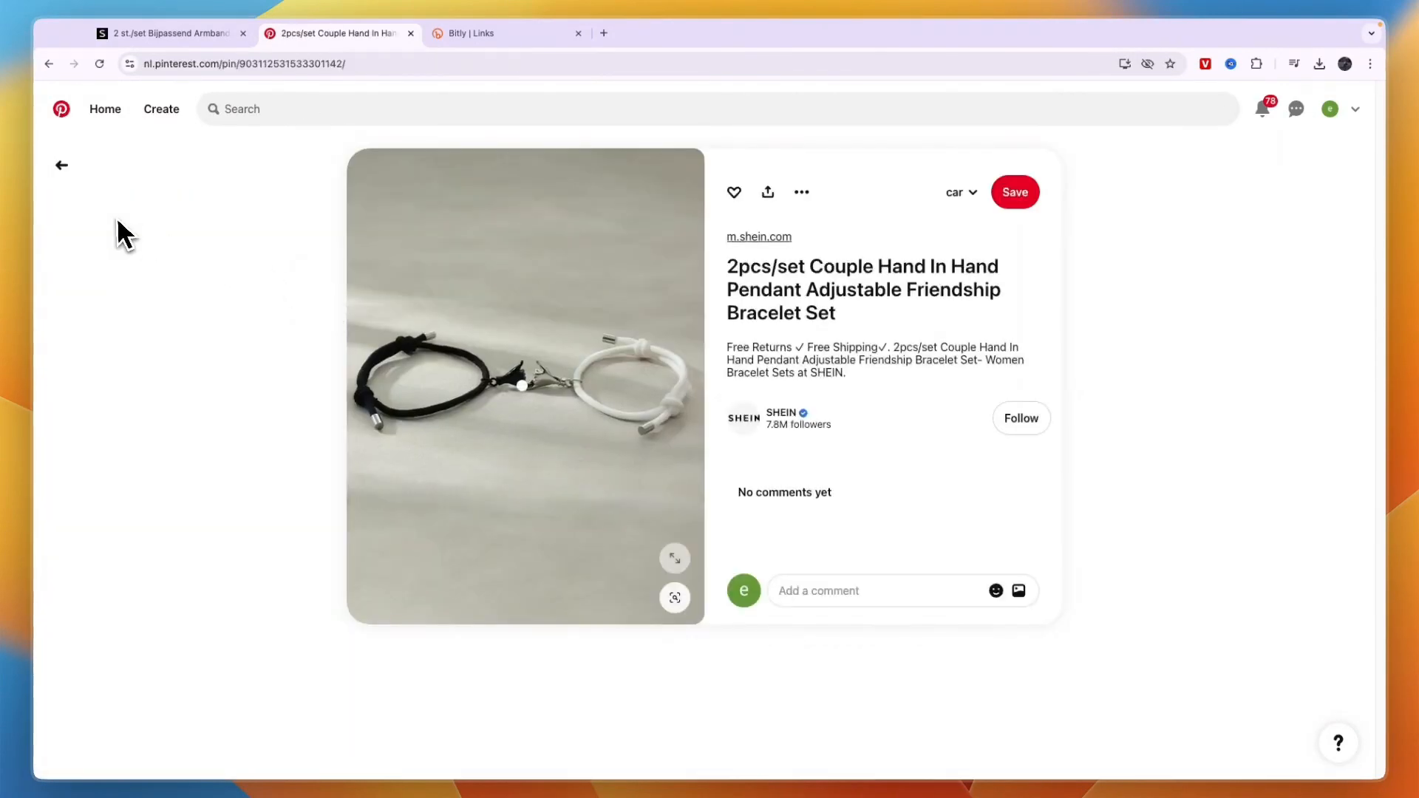
click(61, 165)
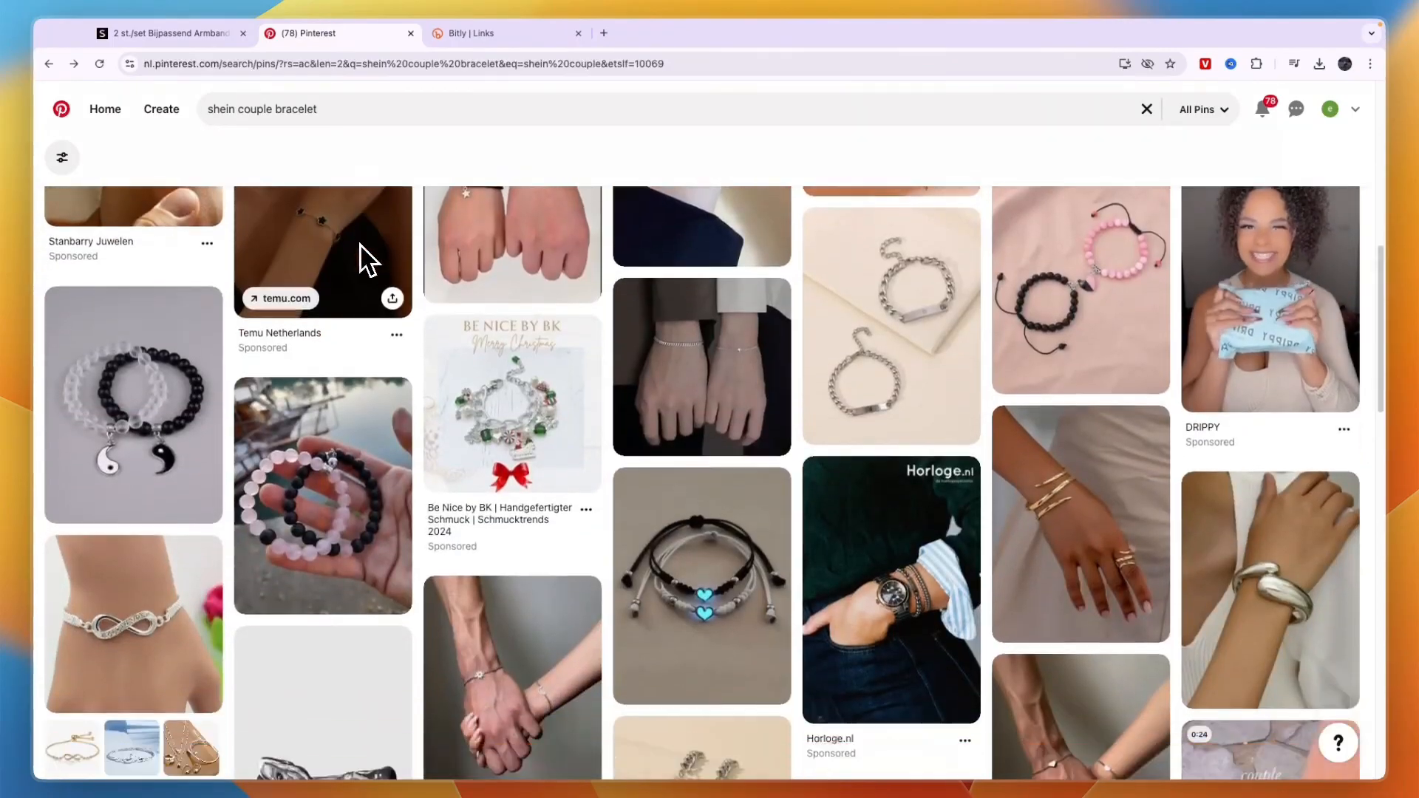
Browse further couple bracelet results, then return to the SHEIN couple bracelet product page.
scroll(down, 3)
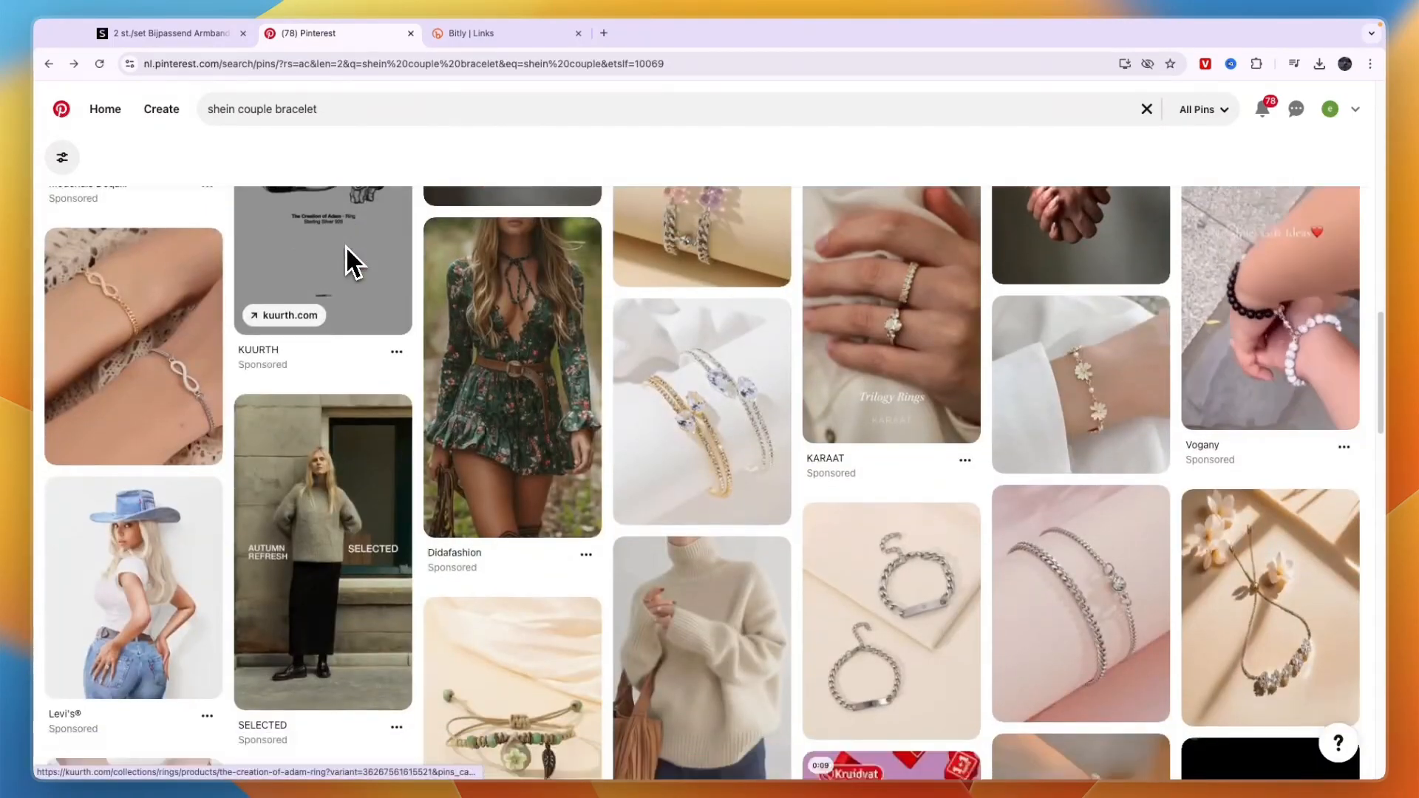
scroll(down, 3)
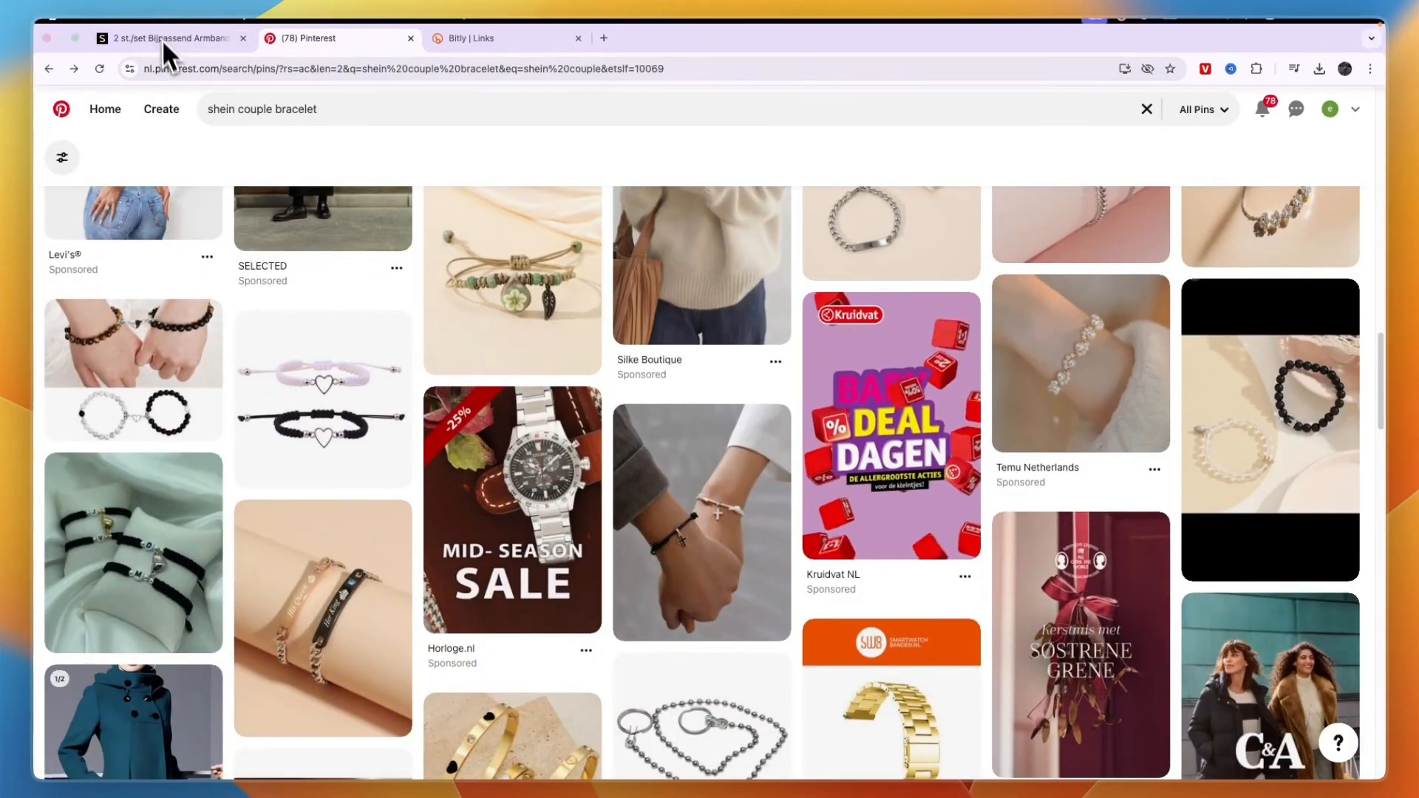
click(178, 39)
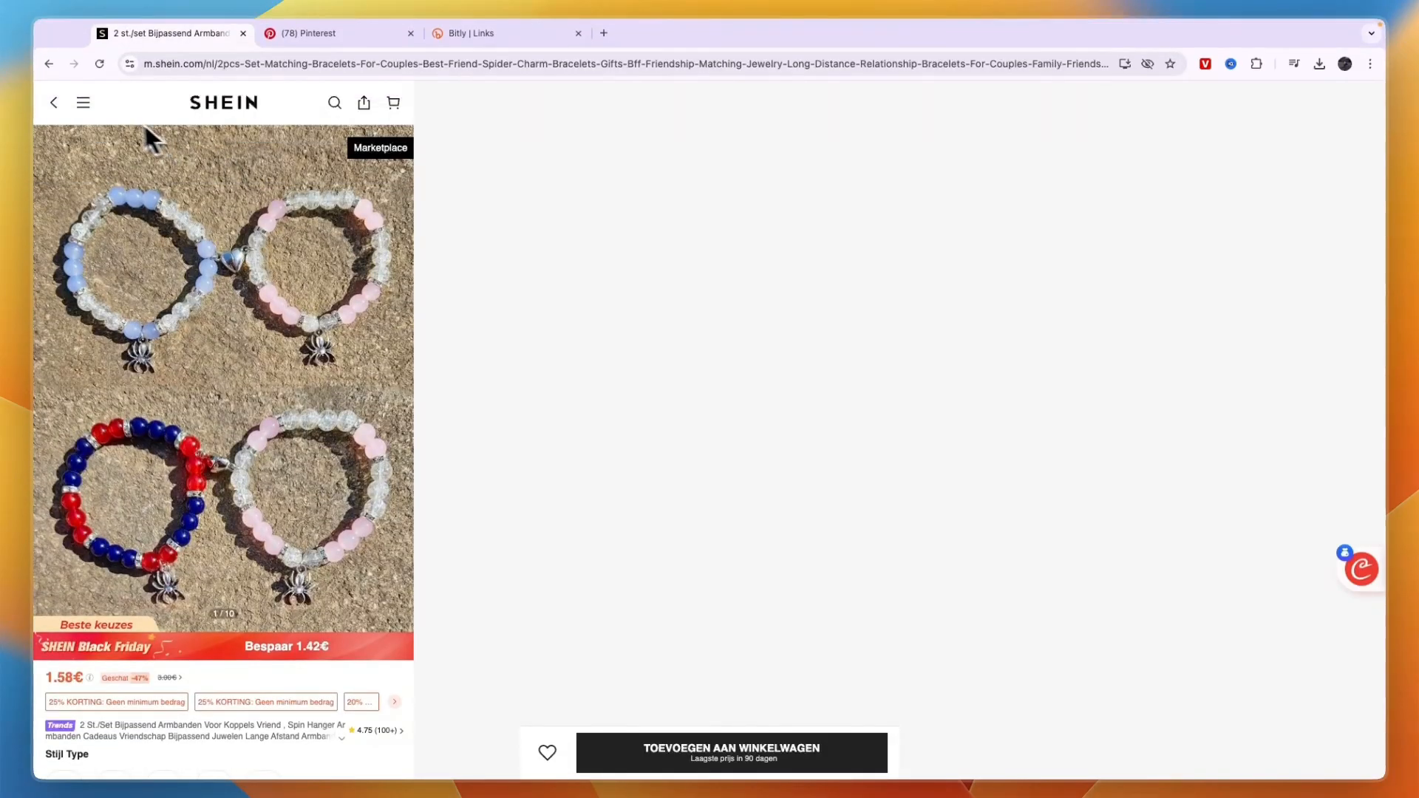